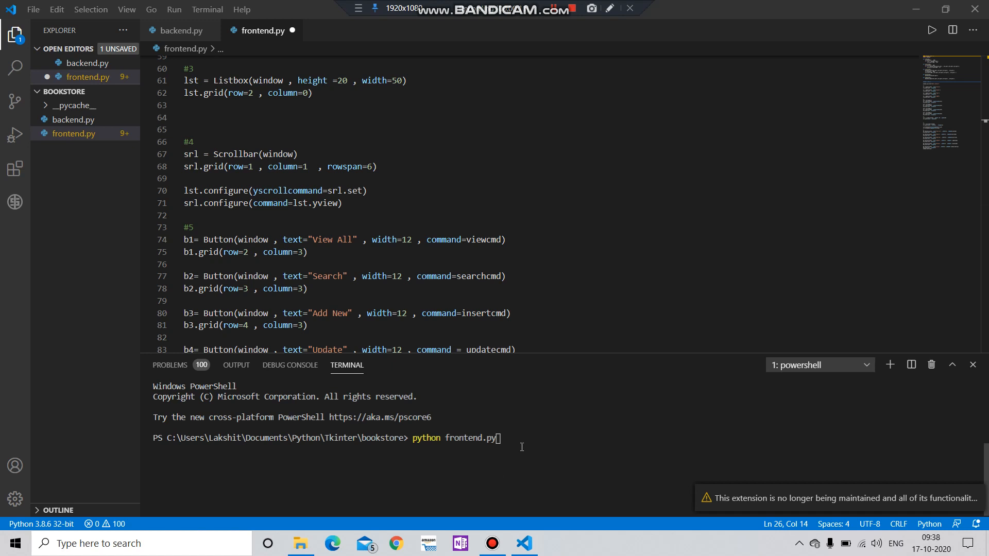
- Run the frontend script, view all books in the Book Library app, then close it
key("Return")
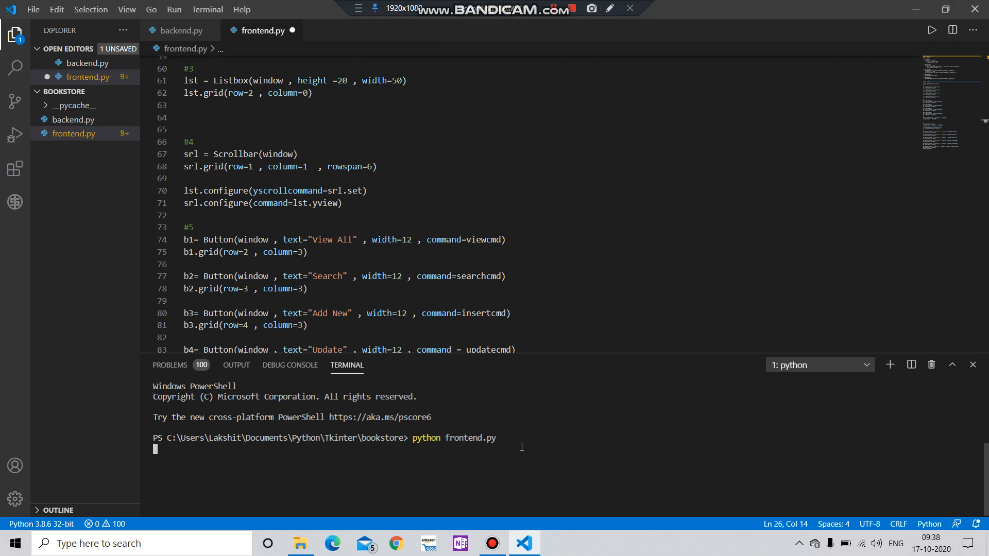
key("Return")
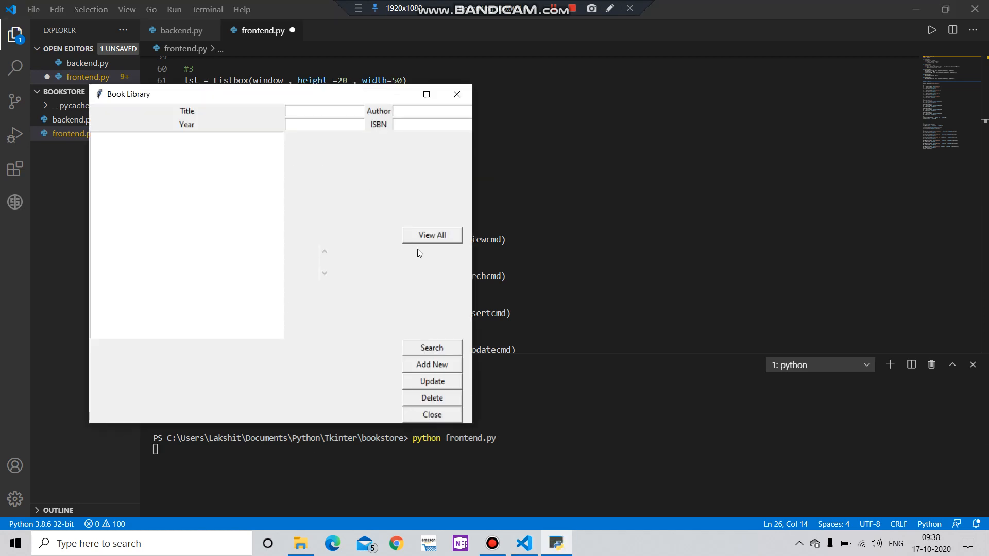
left_click(431, 234)
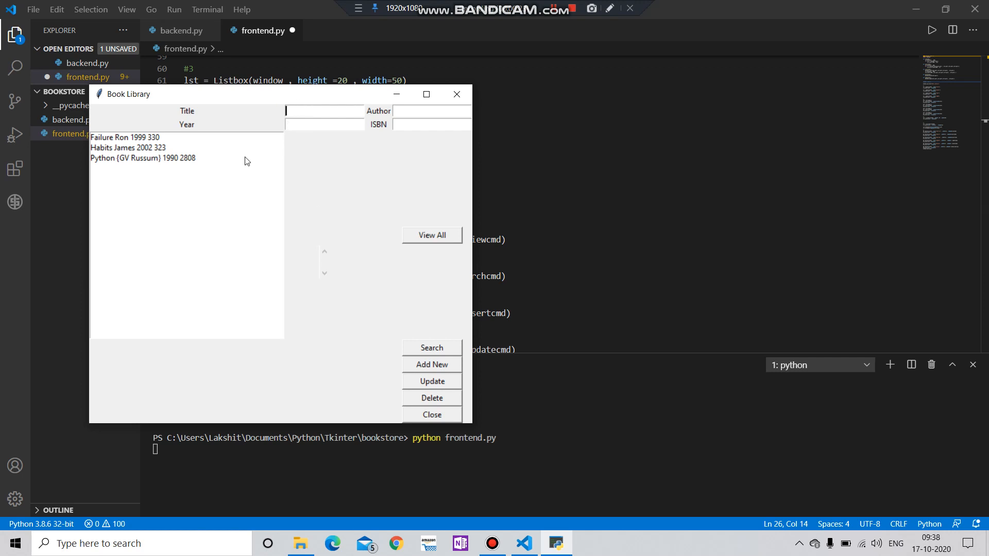
mouse_move(303, 366)
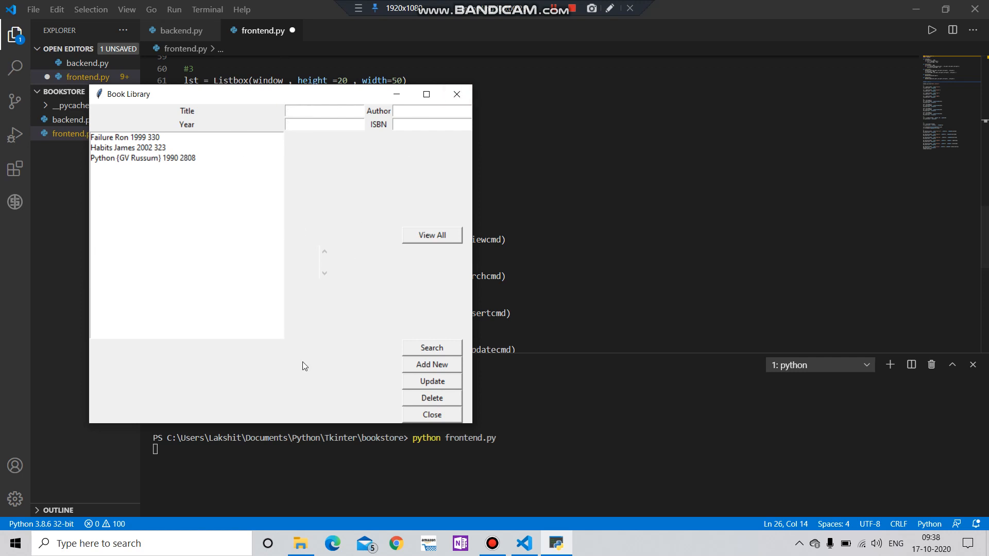
left_click(322, 111)
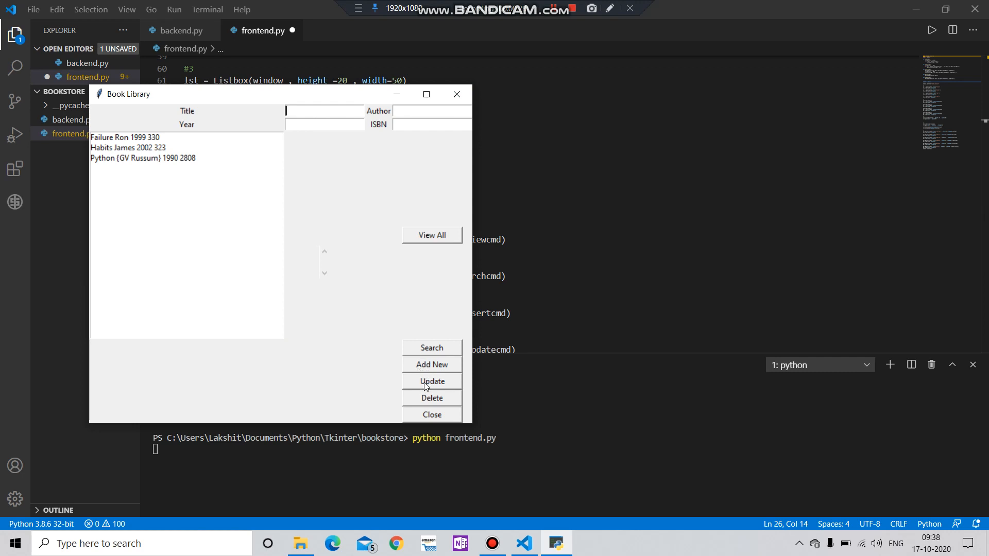
mouse_move(392, 401)
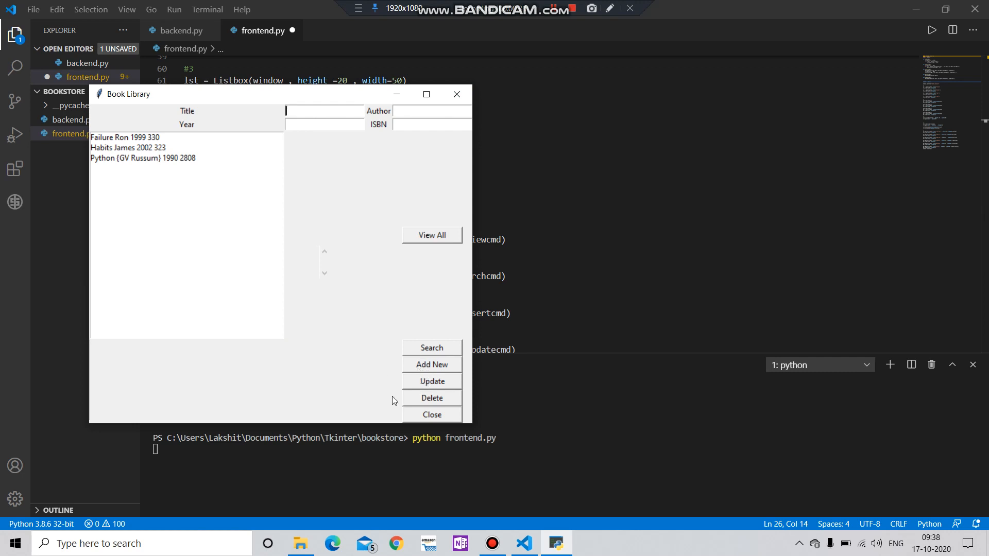
mouse_move(425, 397)
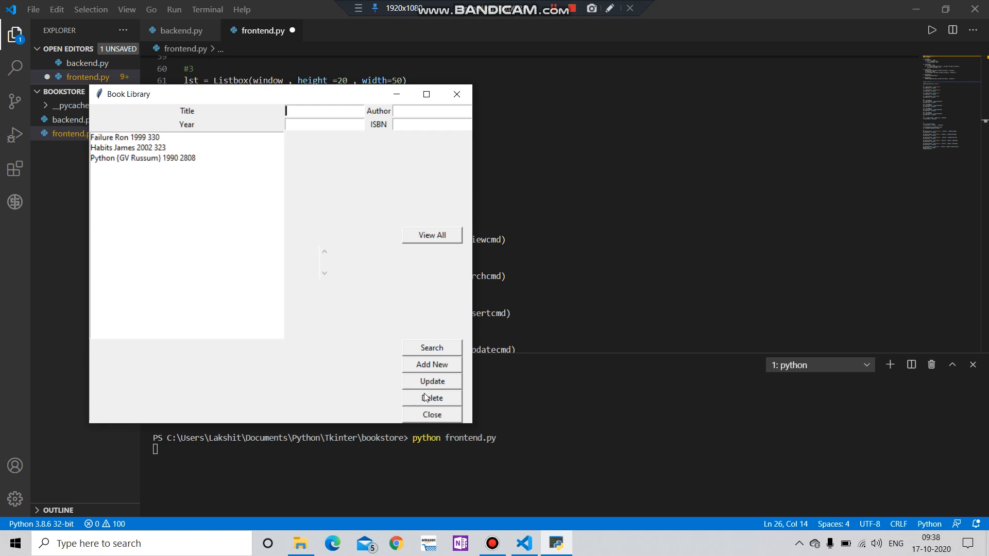
mouse_move(423, 413)
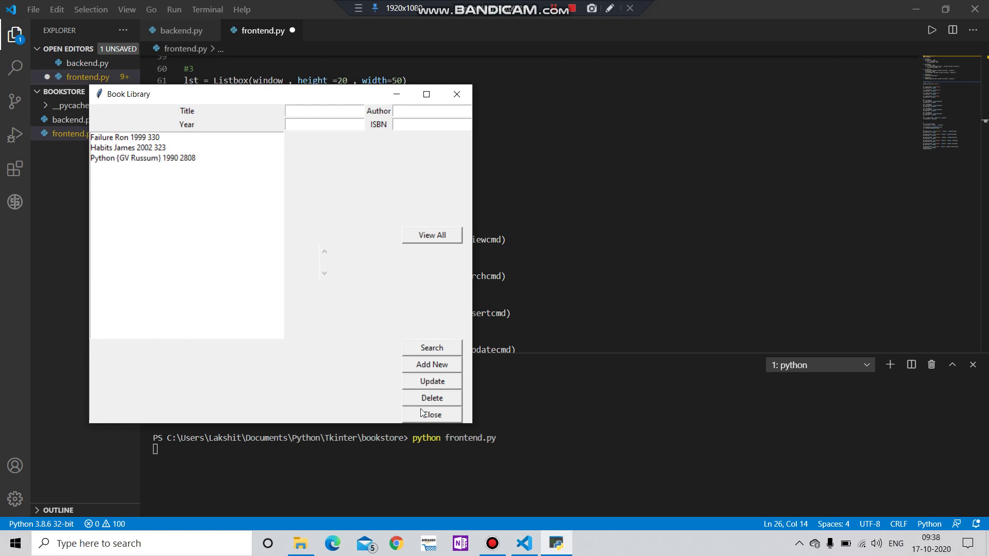
left_click(432, 414)
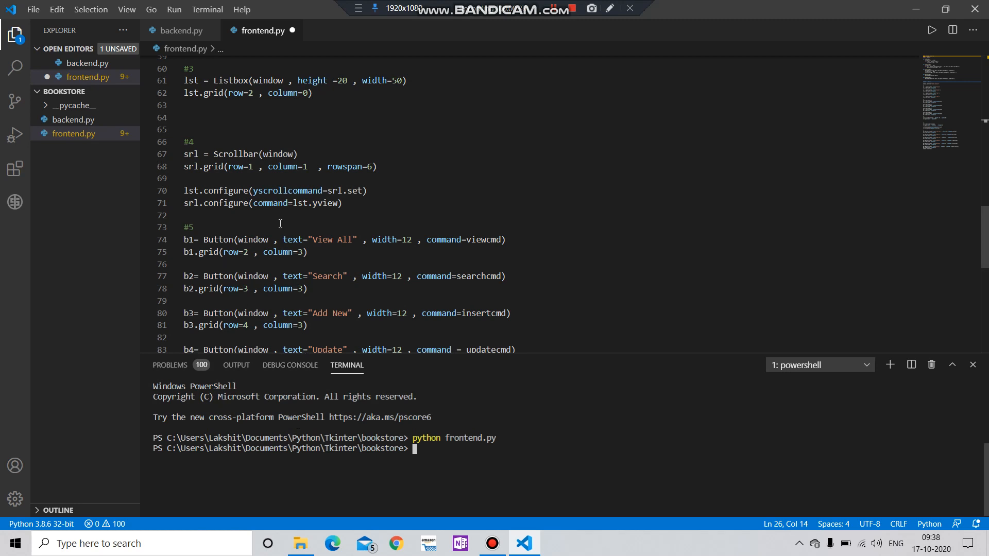
scroll("up", 3)
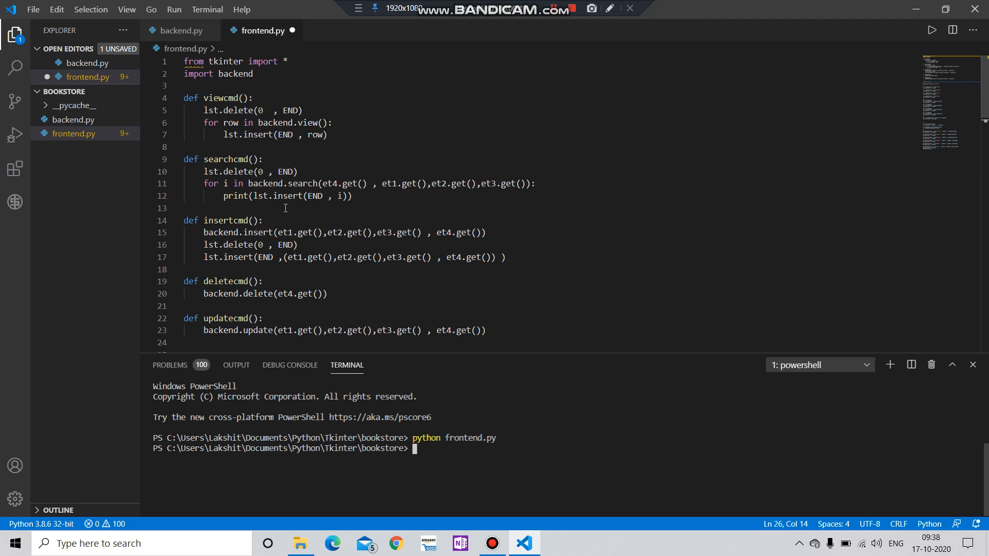
mouse_move(439, 144)
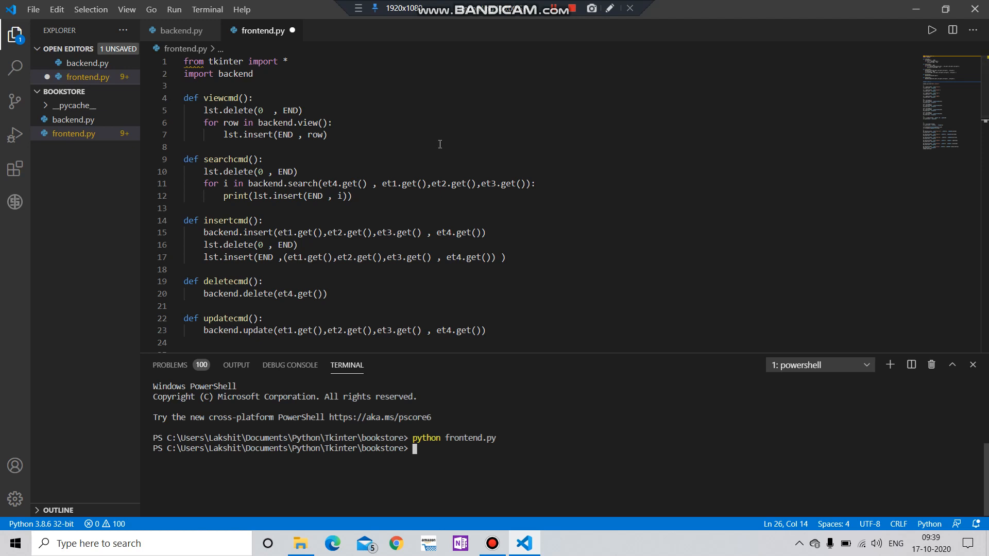
mouse_move(270, 245)
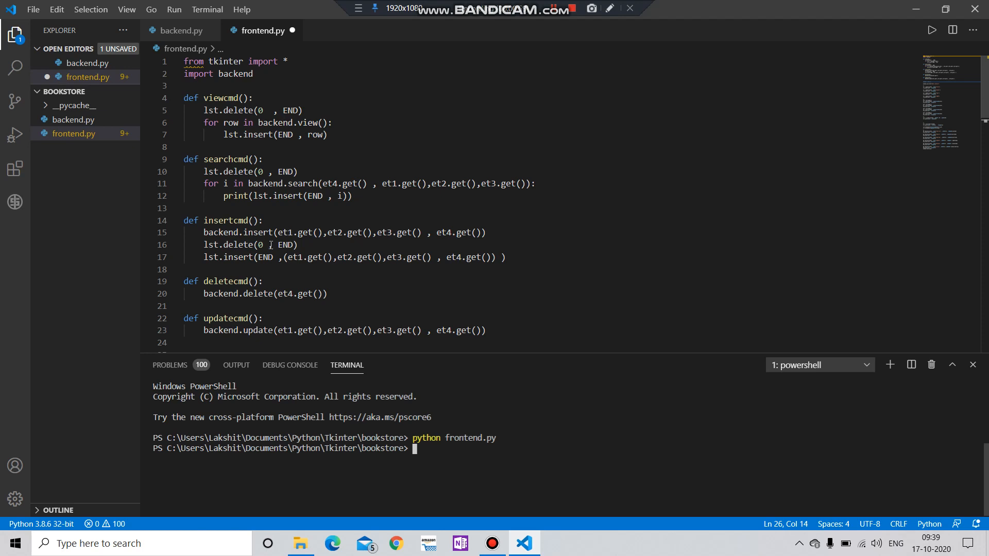
mouse_move(552, 22)
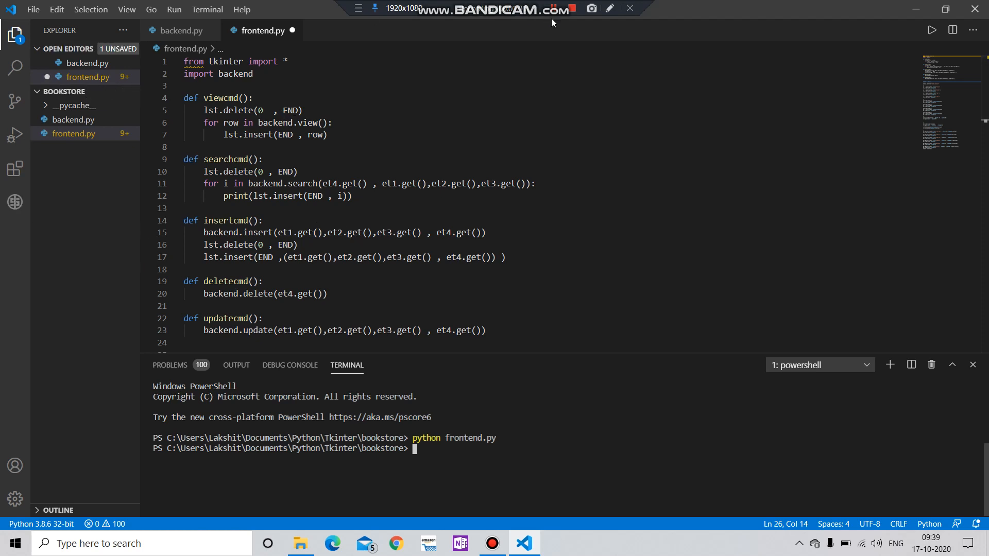
mouse_move(495, 17)
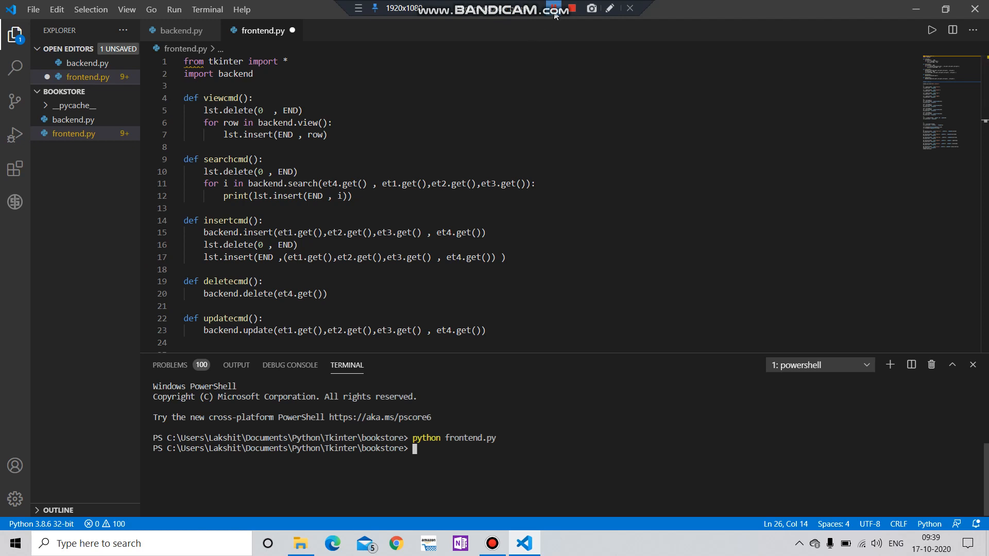
scroll("down", 3)
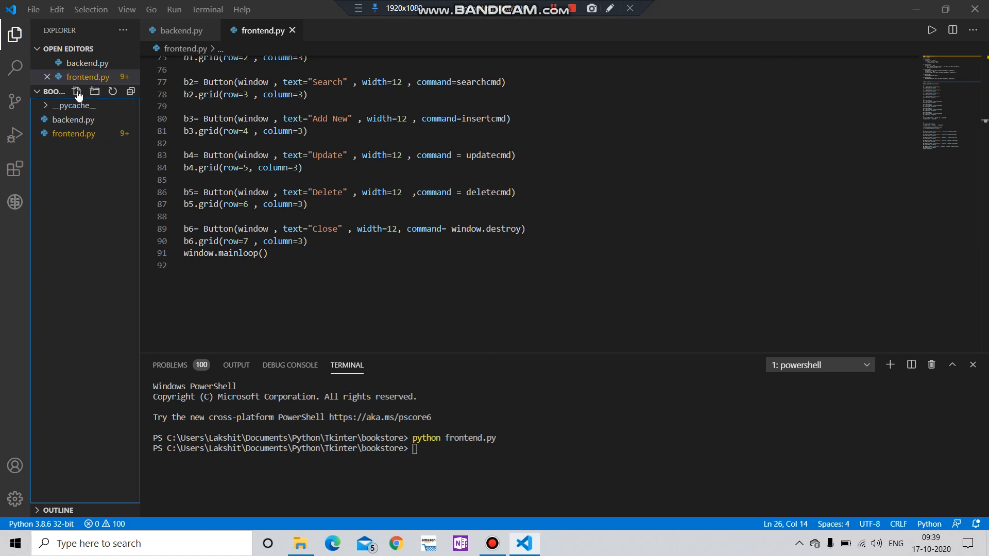
- Create a new empty store.py file in the bookstore folder
left_click(75, 92)
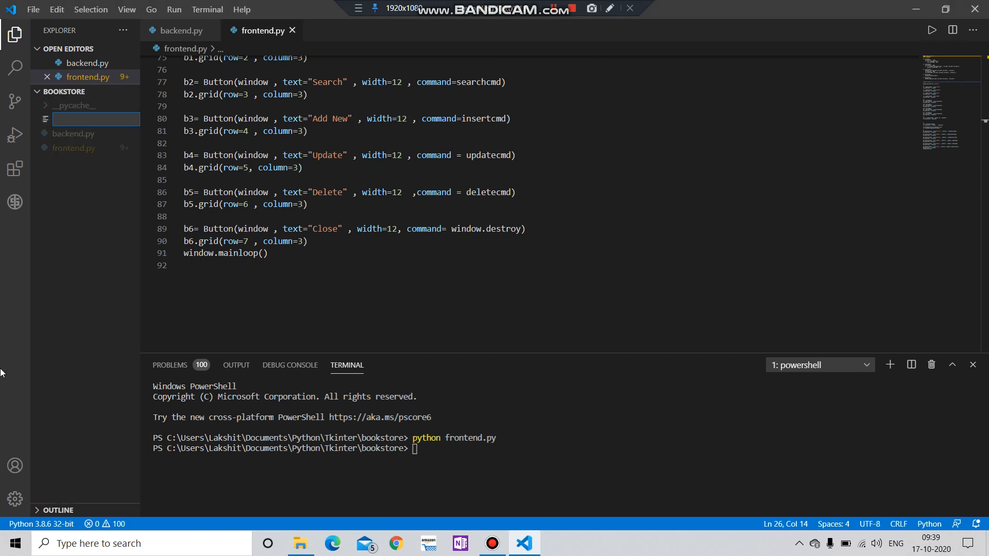
type("store")
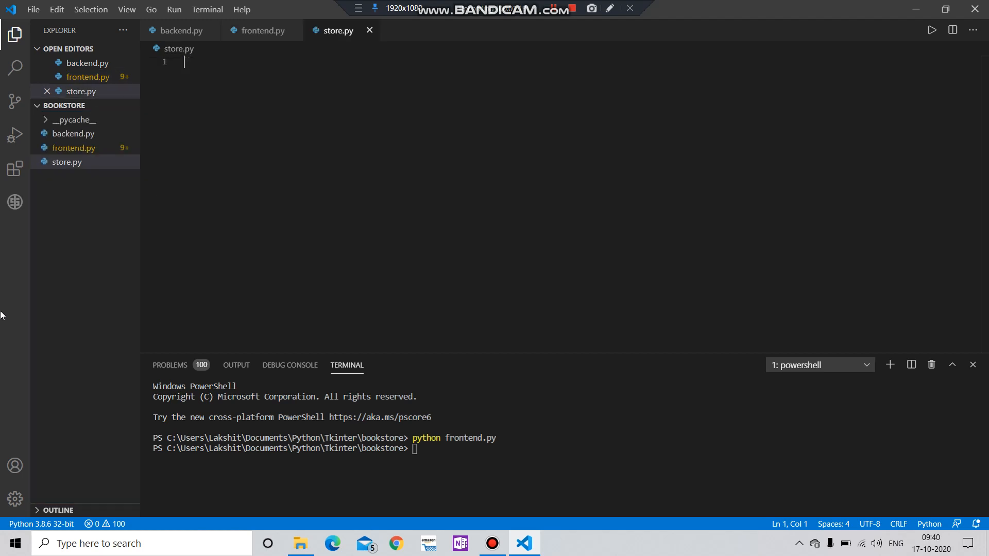
mouse_move(117, 205)
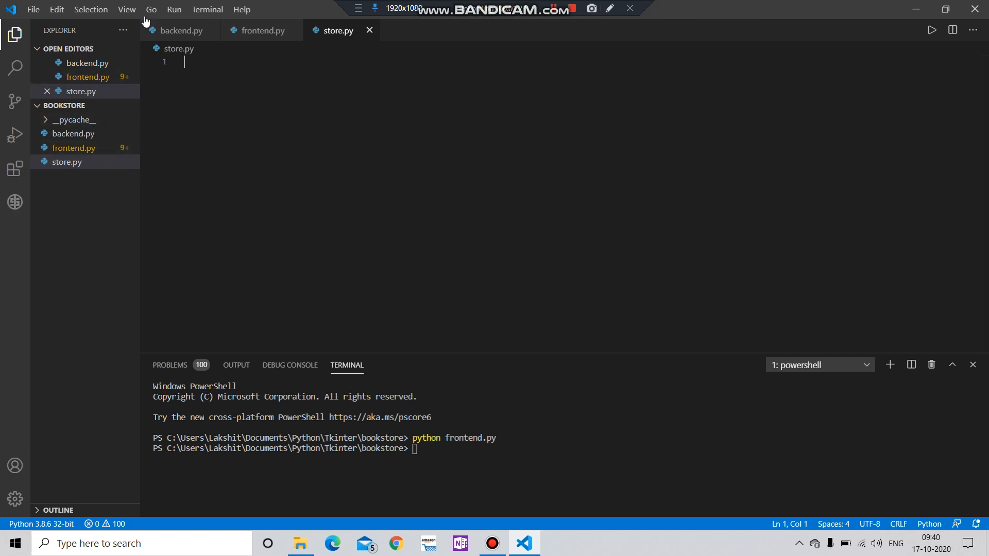
left_click(260, 30)
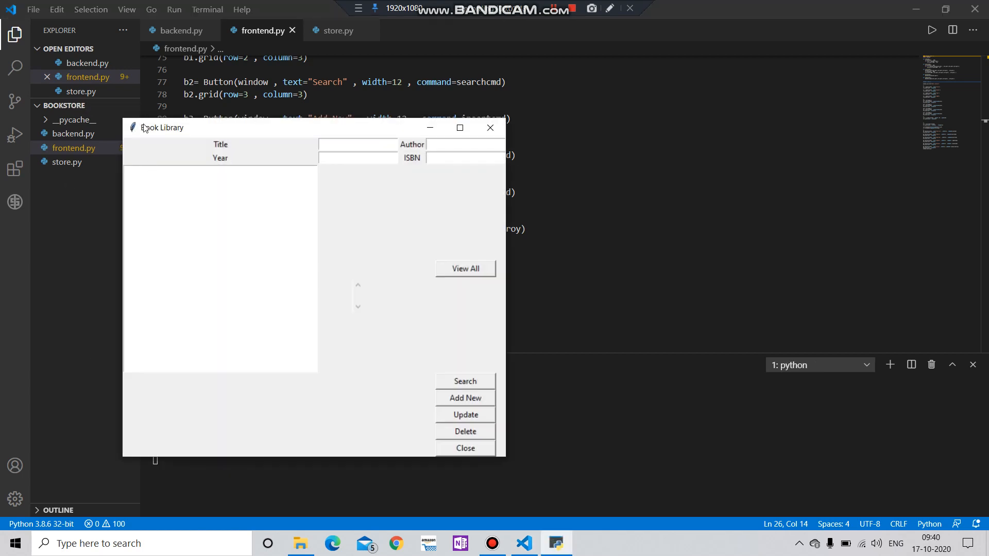
left_click_drag(161, 127, 237, 55)
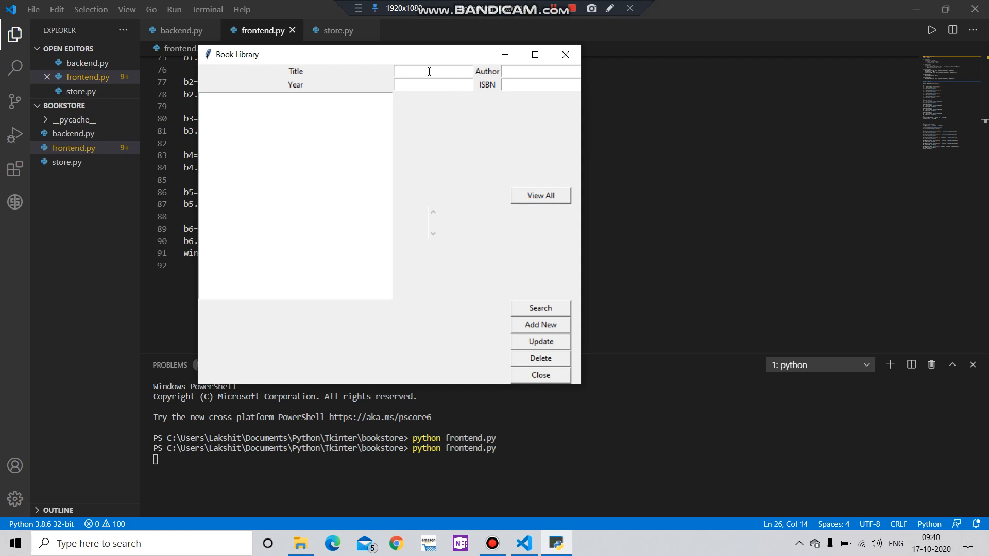
type("sdgk===")
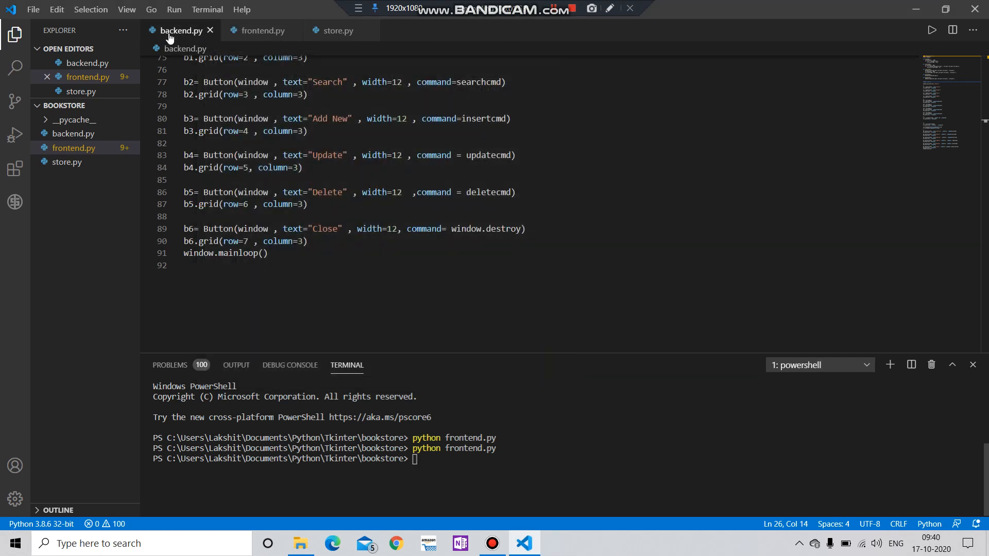
left_click(260, 30)
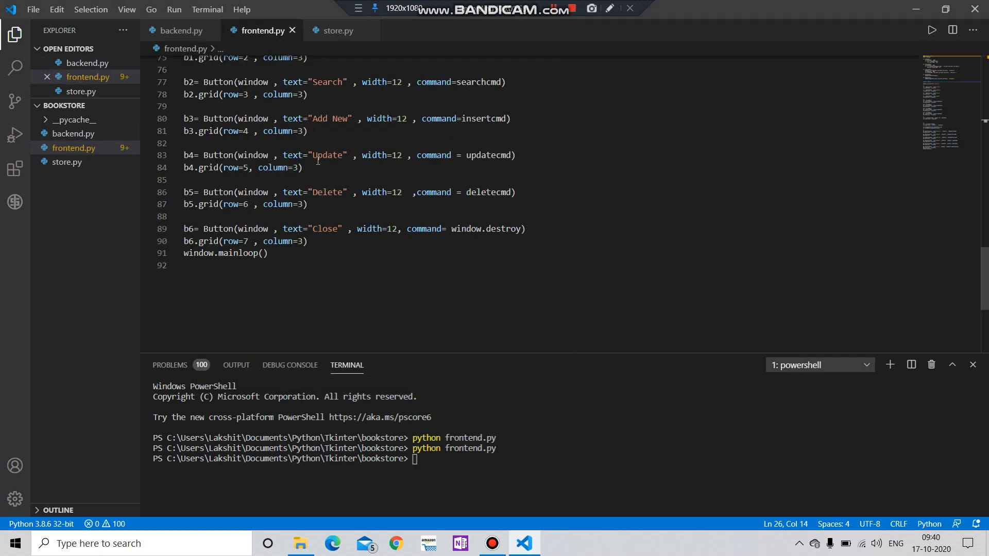
left_click(335, 30)
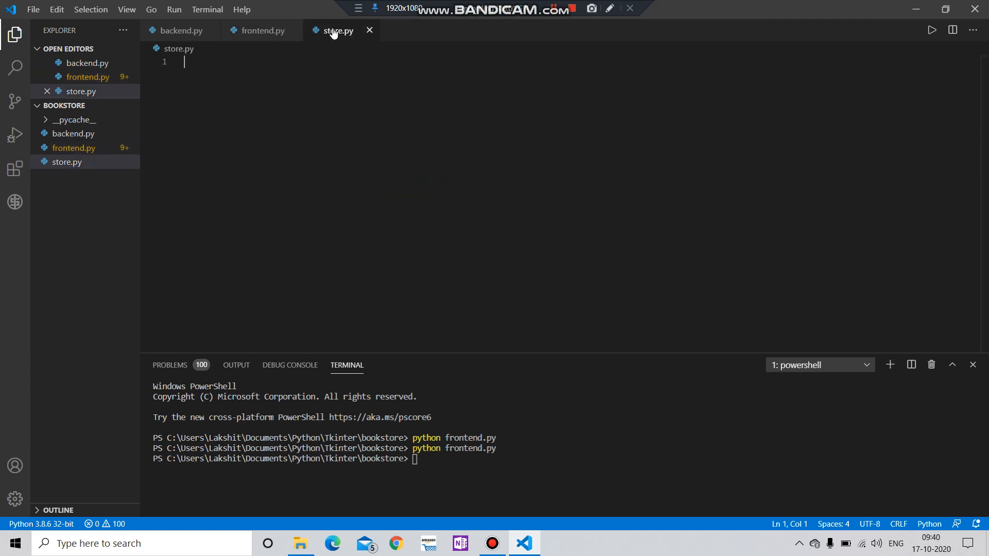
- Write the import line 'from tkinter import *' at the top of store.py
type("imp")
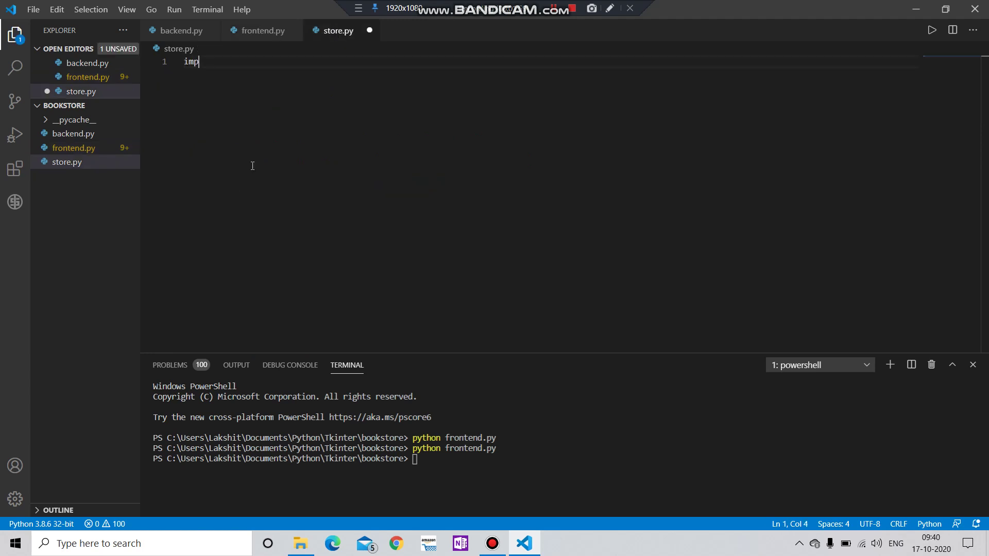
key("Backspace")
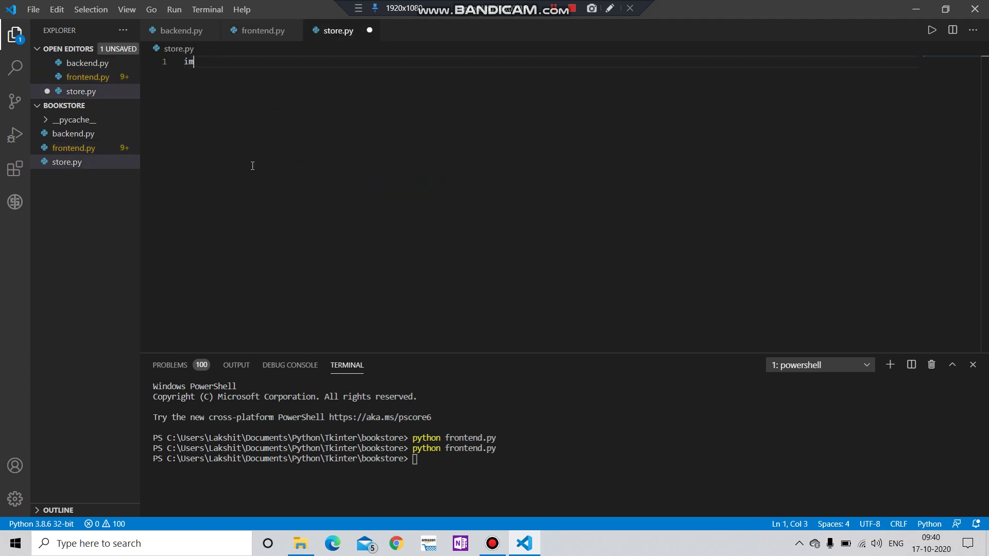
type("from")
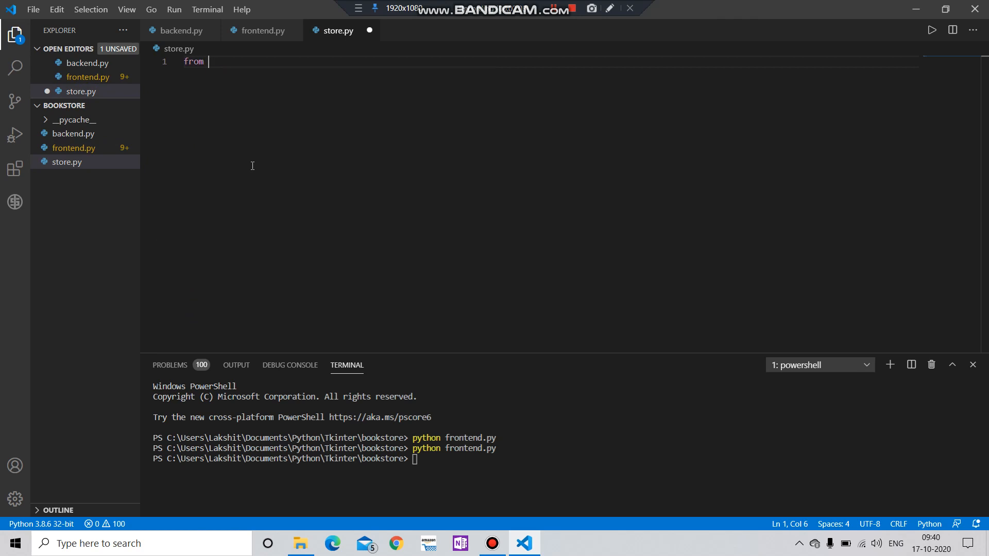
type("tkinter")
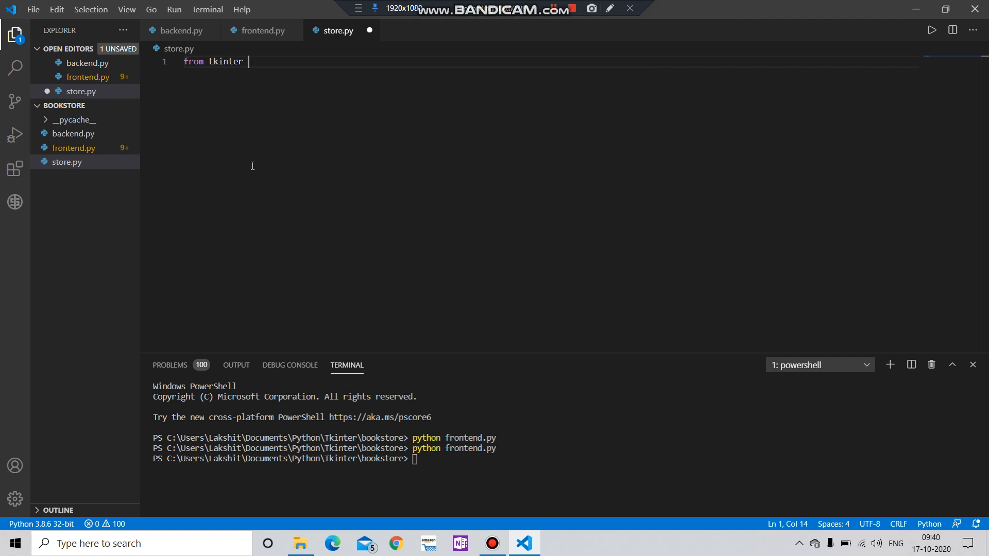
type("import *")
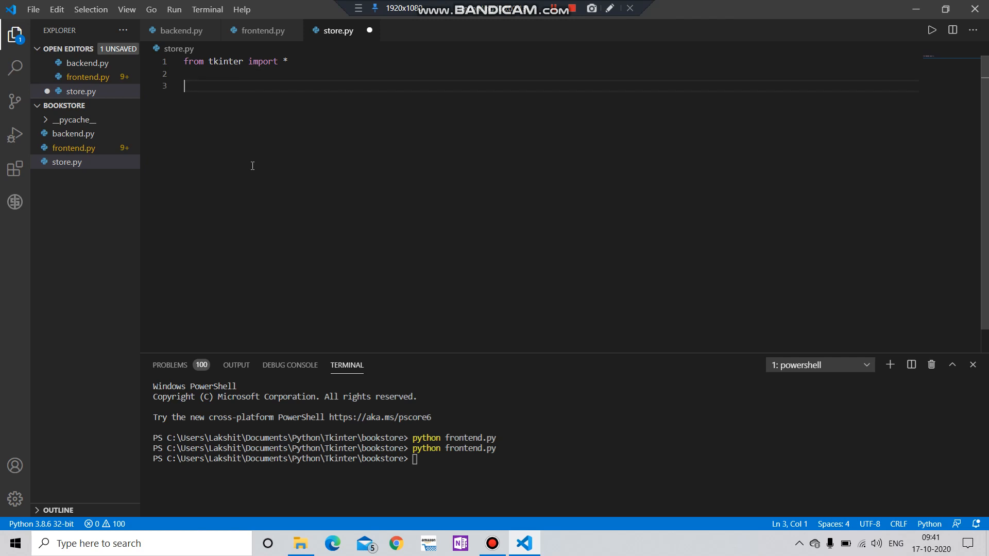
mouse_move(236, 135)
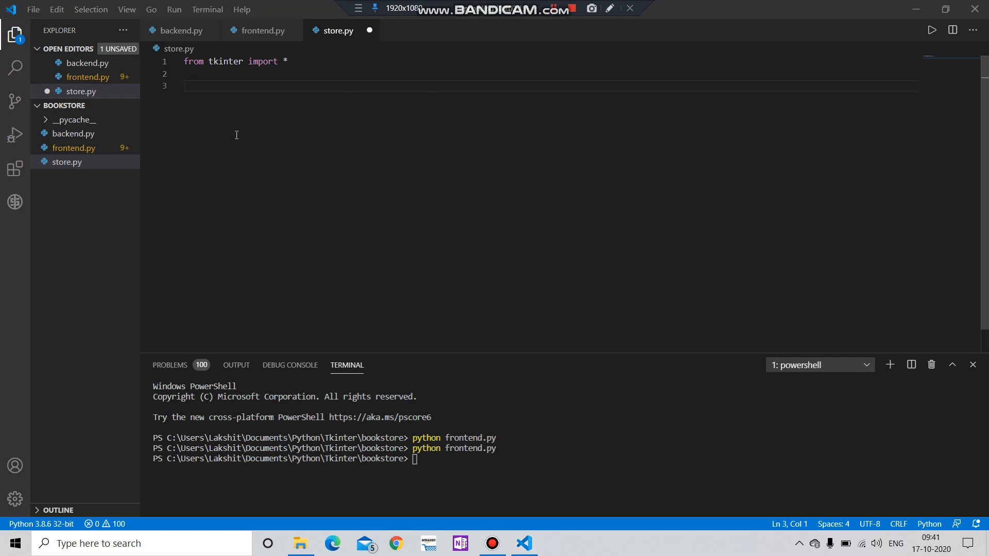
- Create the main window with window = Tk()
type("w")
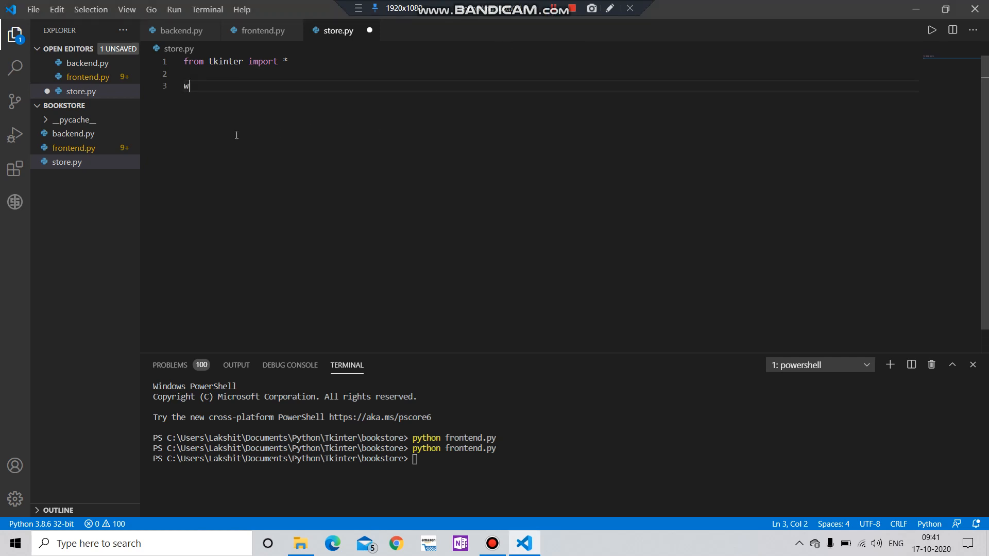
type("in")
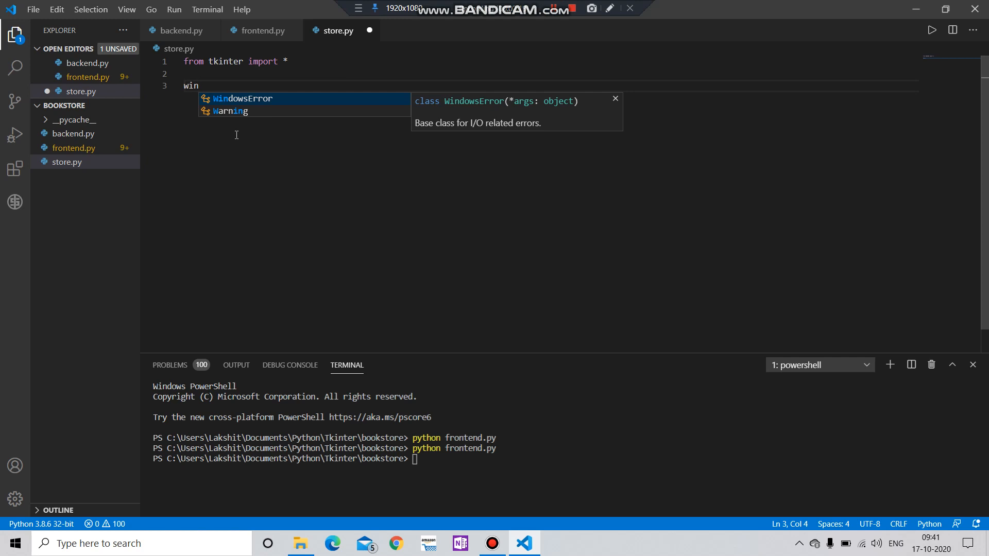
type("dow =")
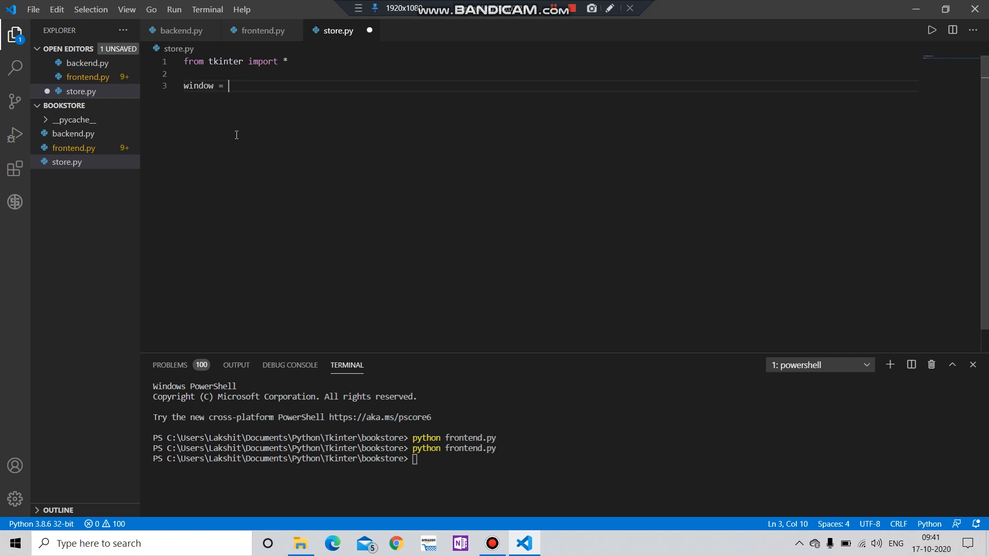
type("Tk(")
type("window.mainloop(")
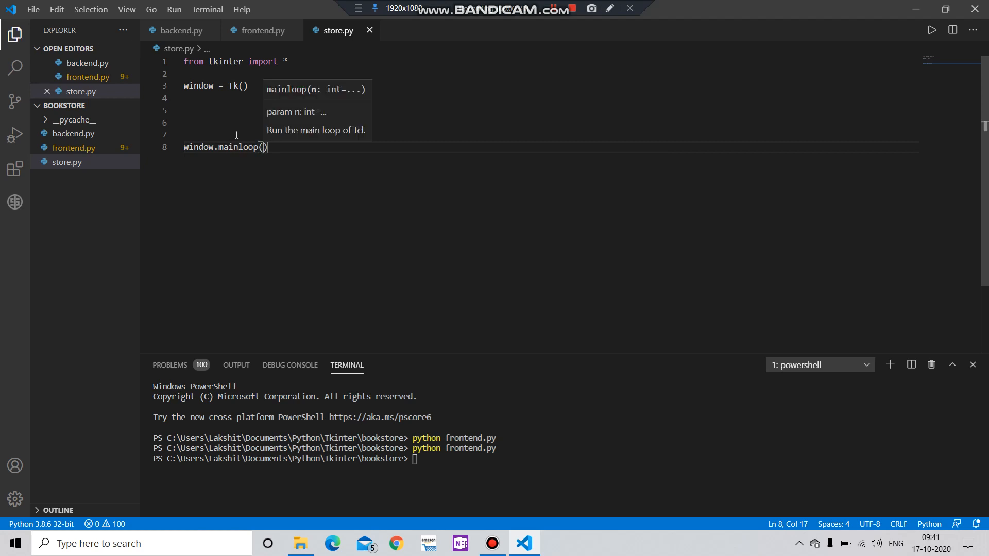
- Run python store.py to see the empty Tk window, close it, and begin the l1 line
type("python")
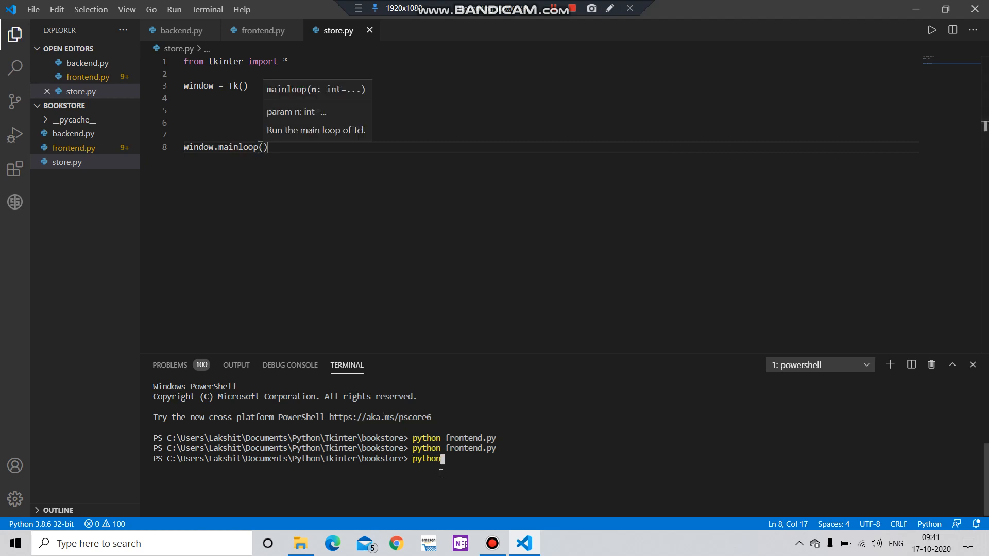
type("store.py")
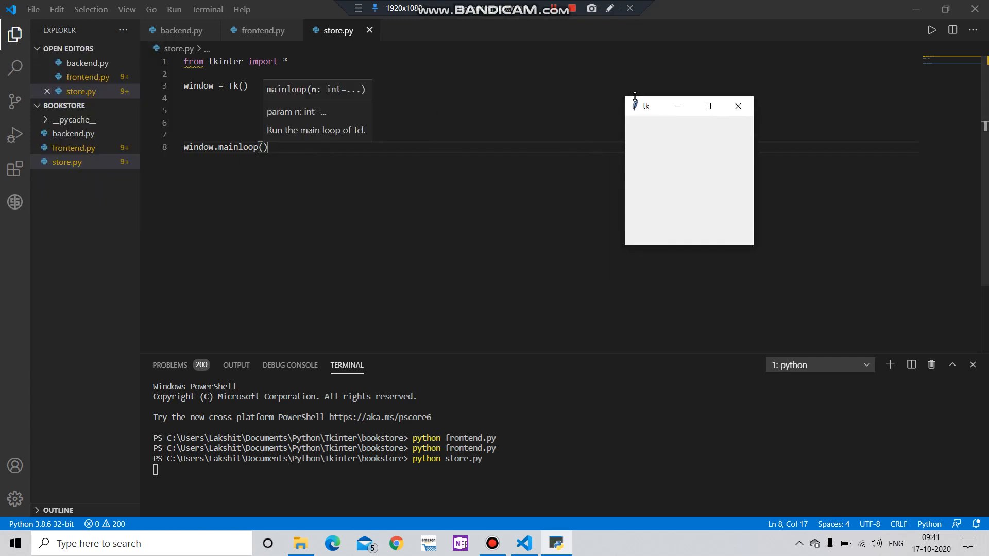
mouse_move(738, 106)
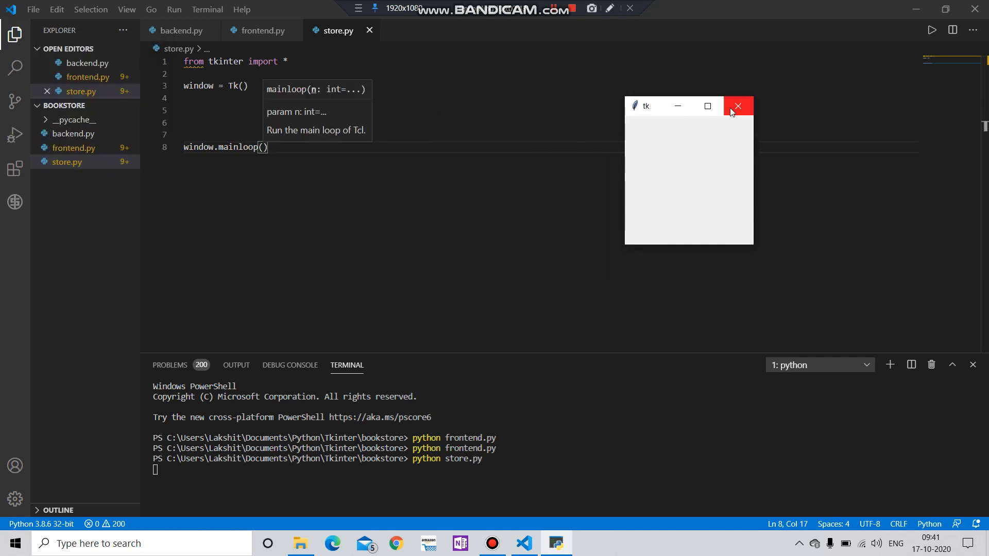
left_click(737, 105)
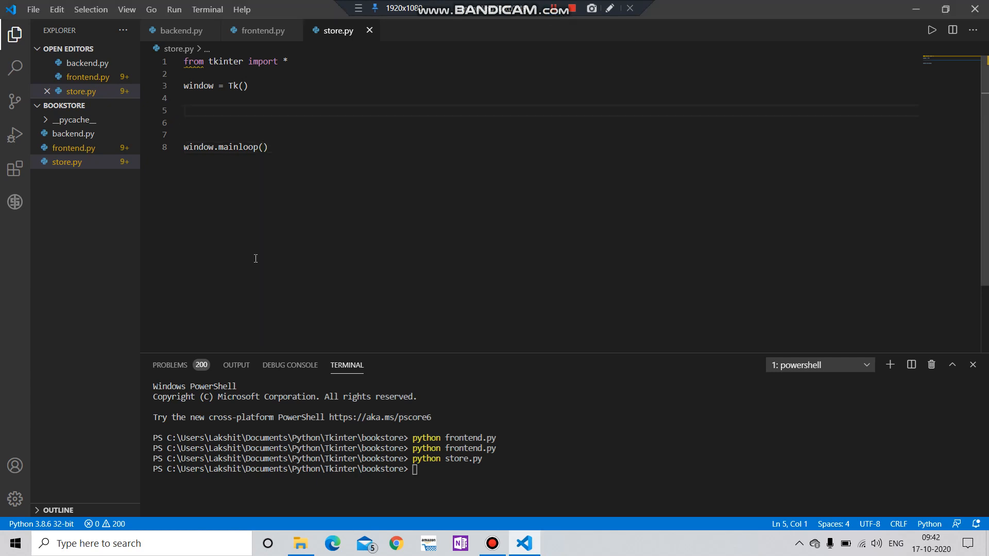
type("l1")
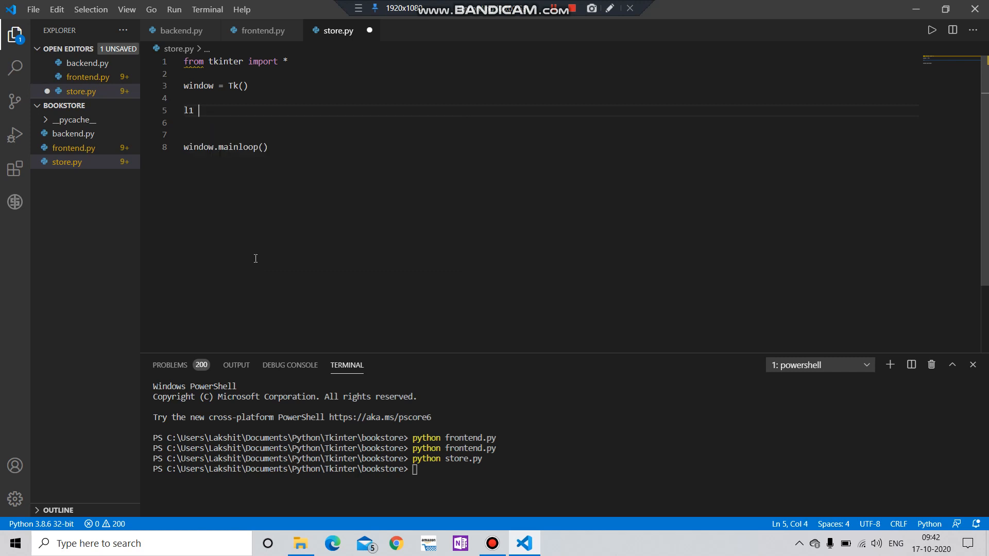
- Define l1 = Label(window , text="Title")
type("= Label(")
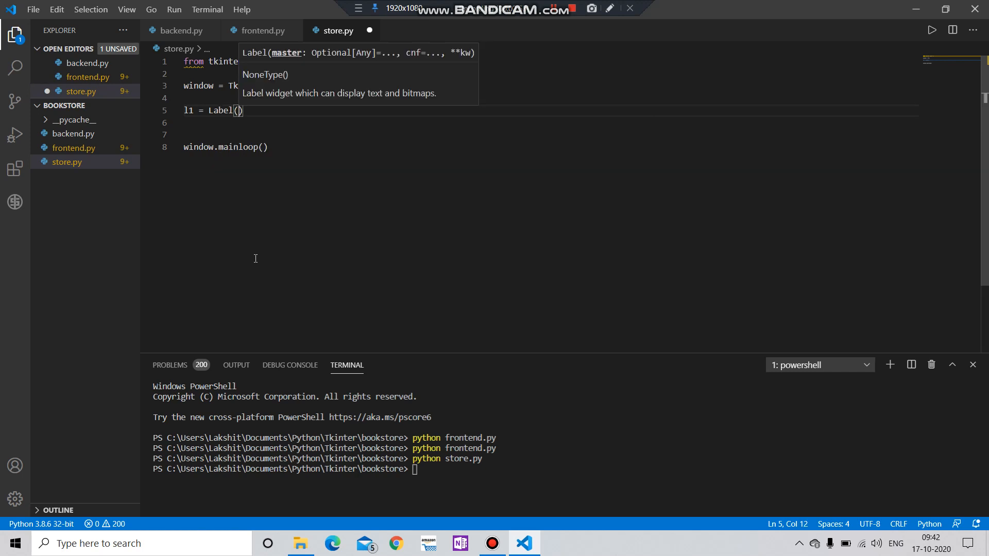
type("window")
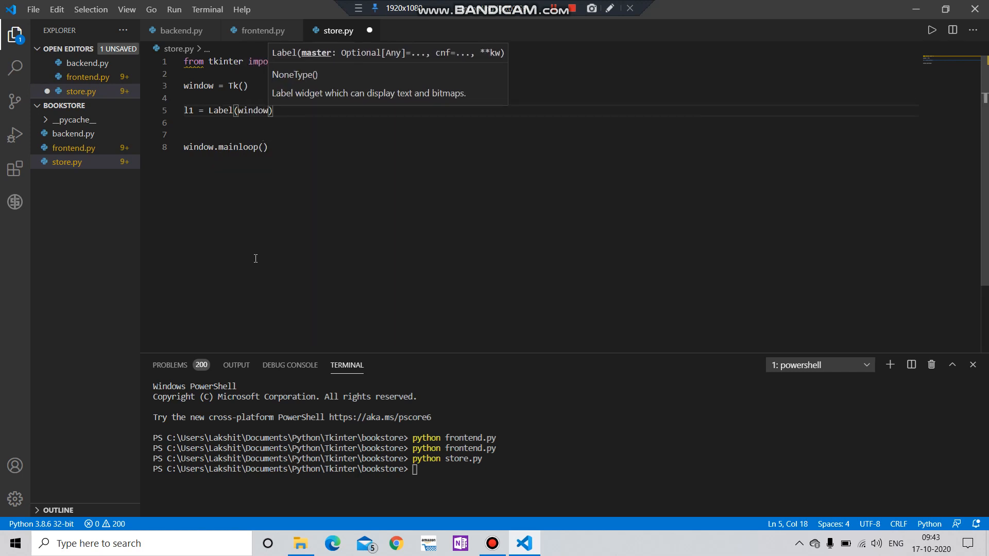
type(",")
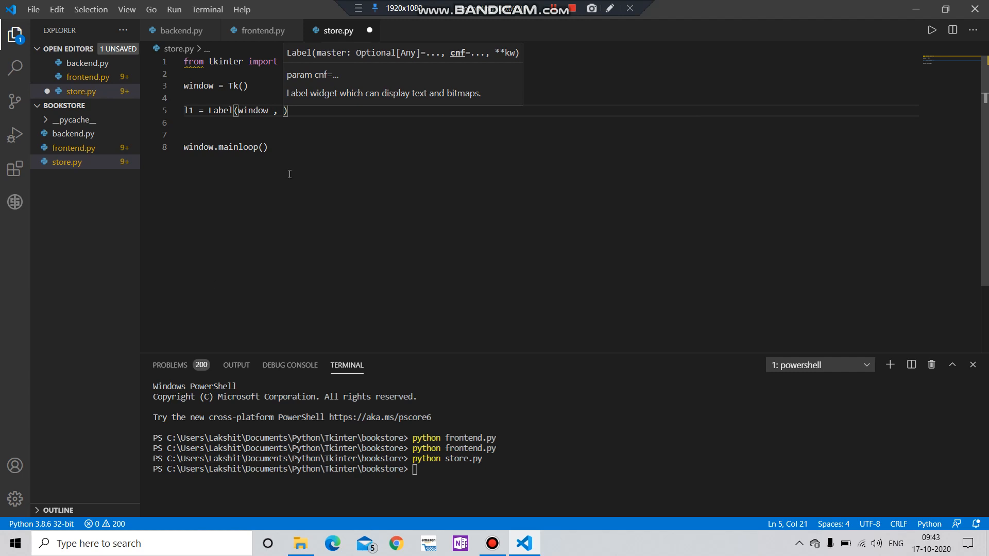
type("text")
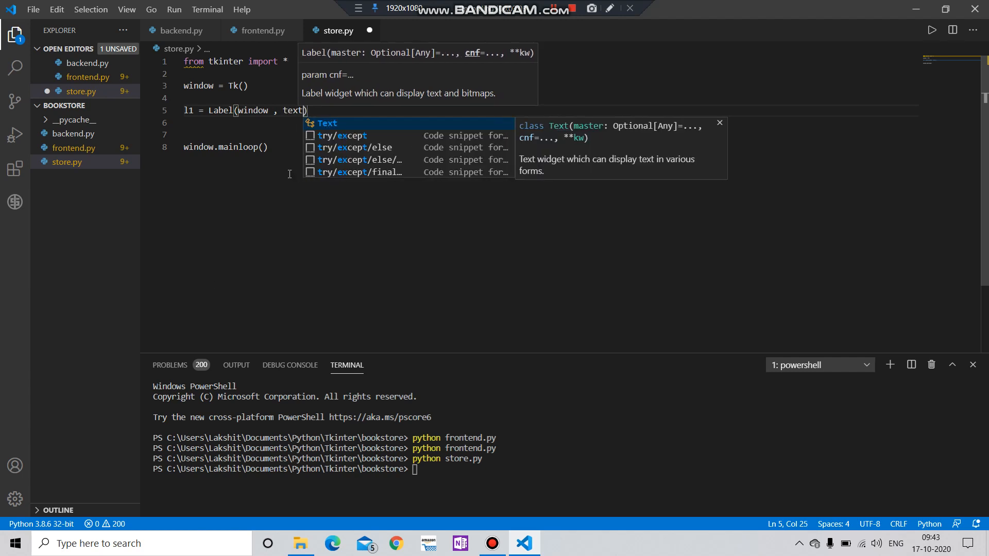
key("Escape")
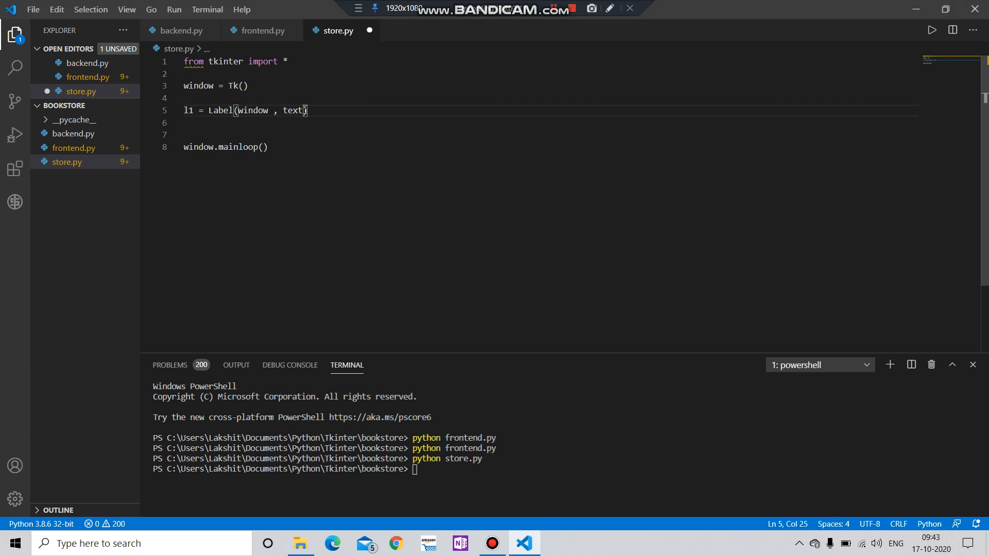
type("=\"")
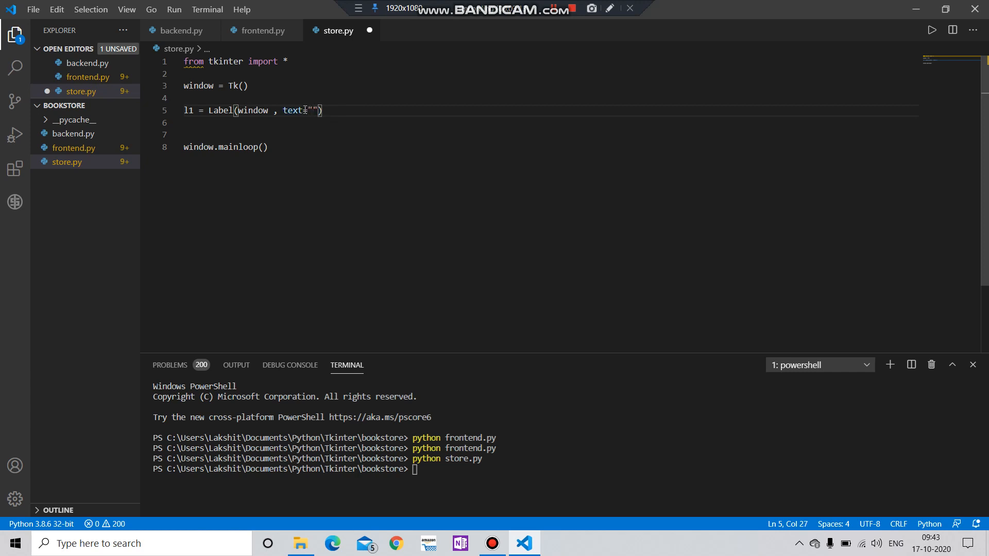
type("Tit")
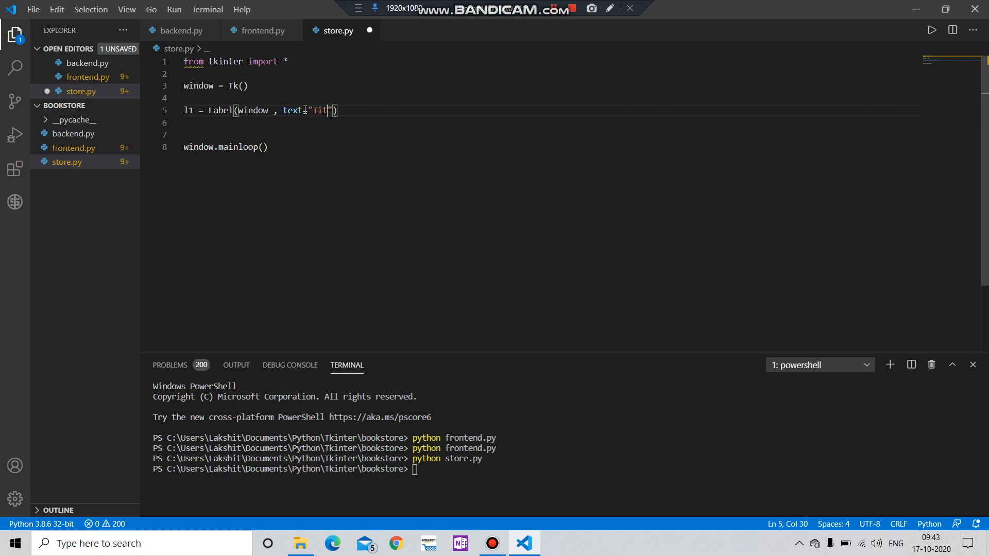
type("k")
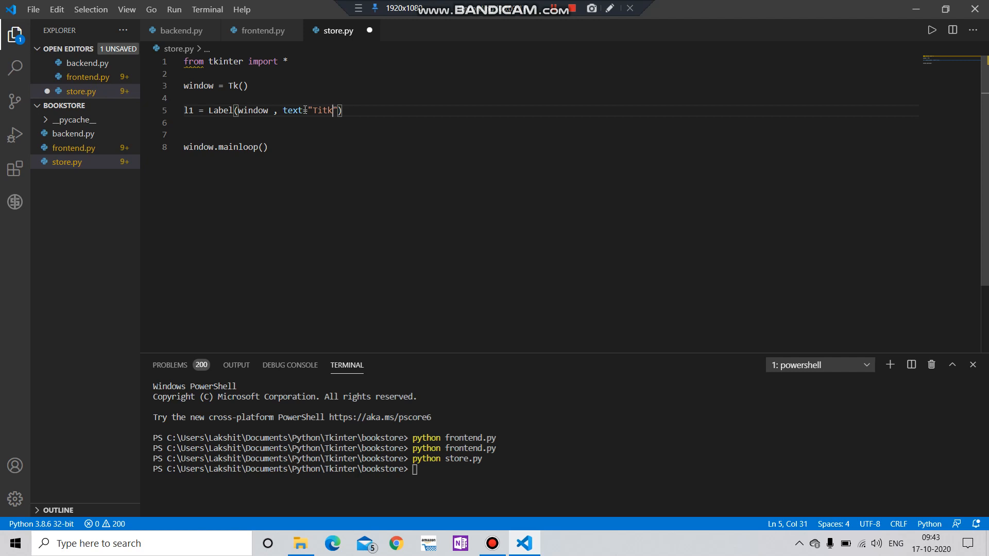
type("le")
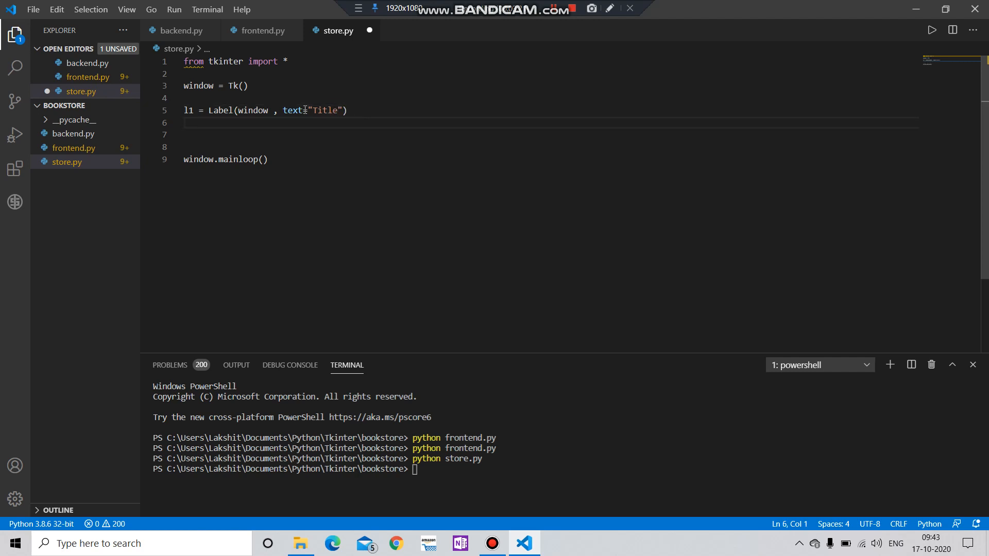
- Place the Title label with l1.grid(row=0 , column=0)
type("l1")
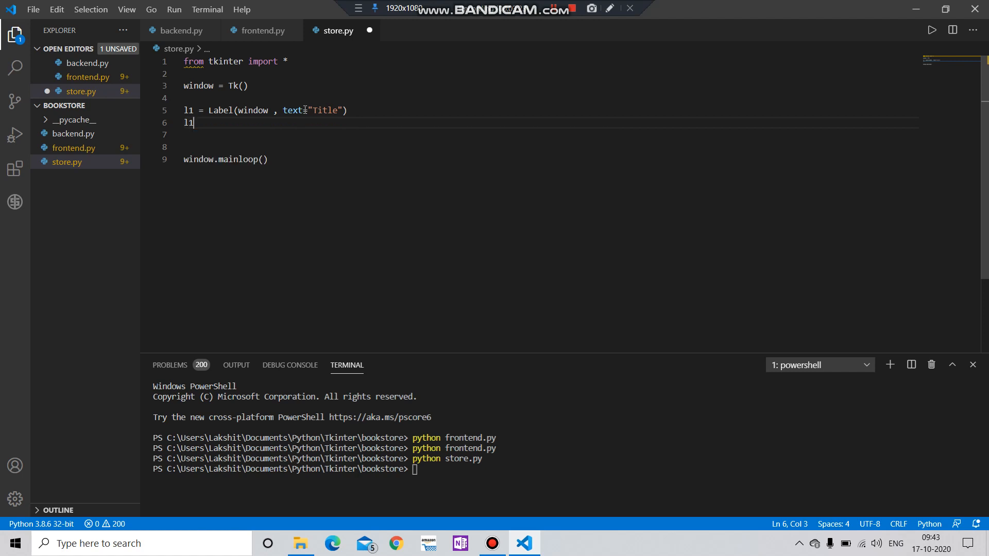
type(".gri")
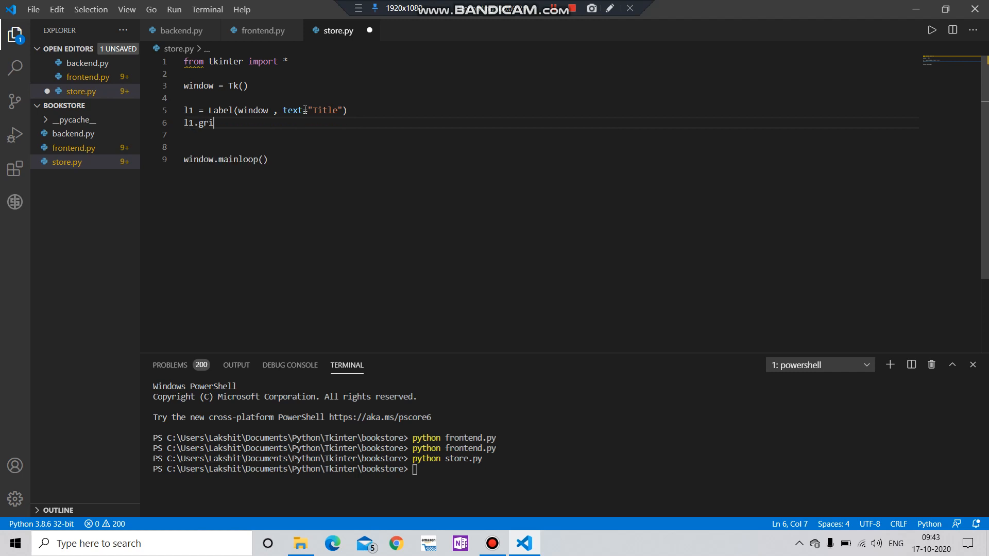
type("d")
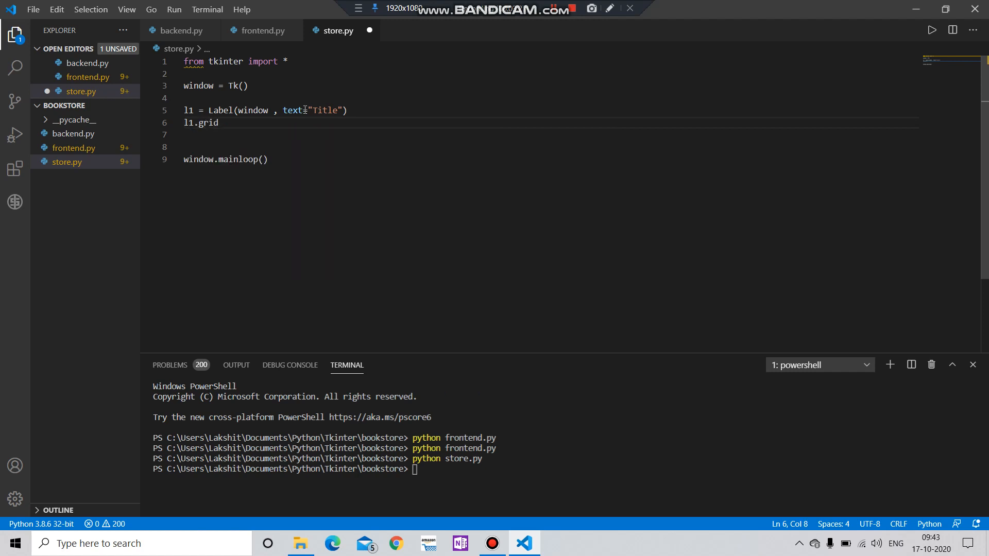
type("(row")
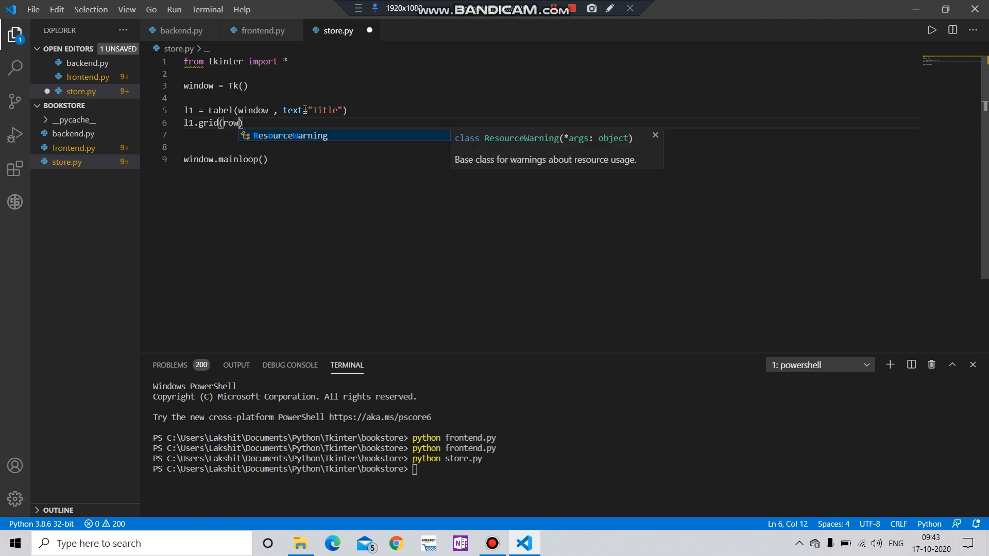
type("=0")
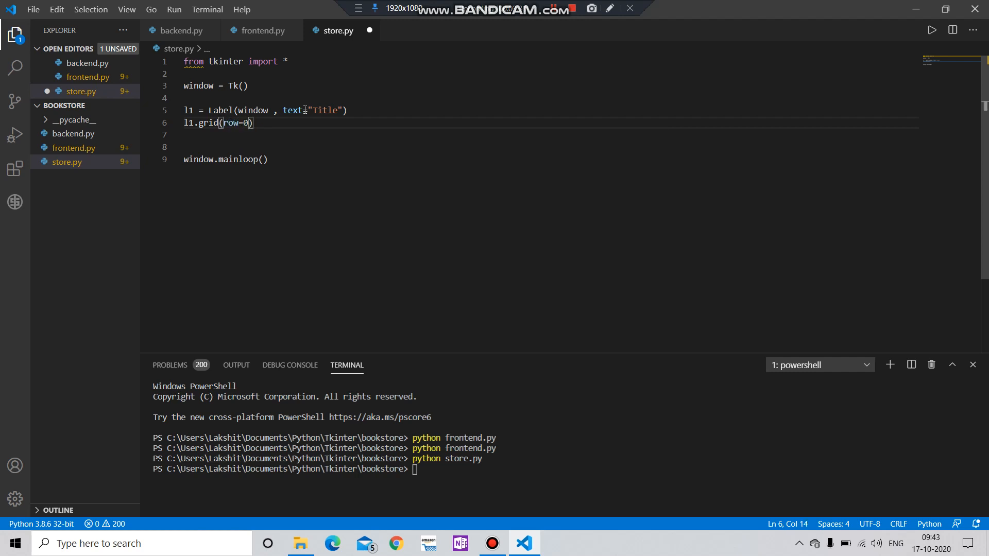
type(", col")
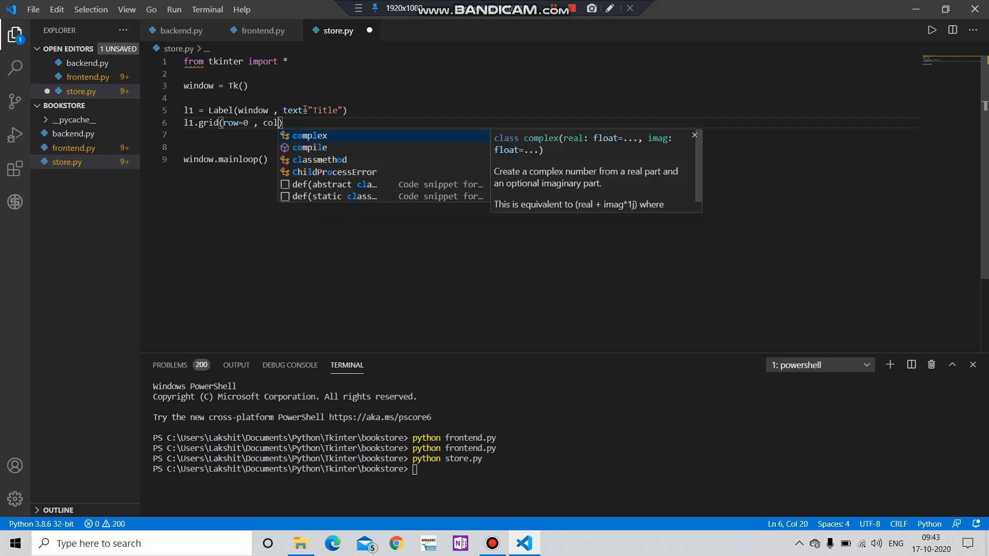
type("u,")
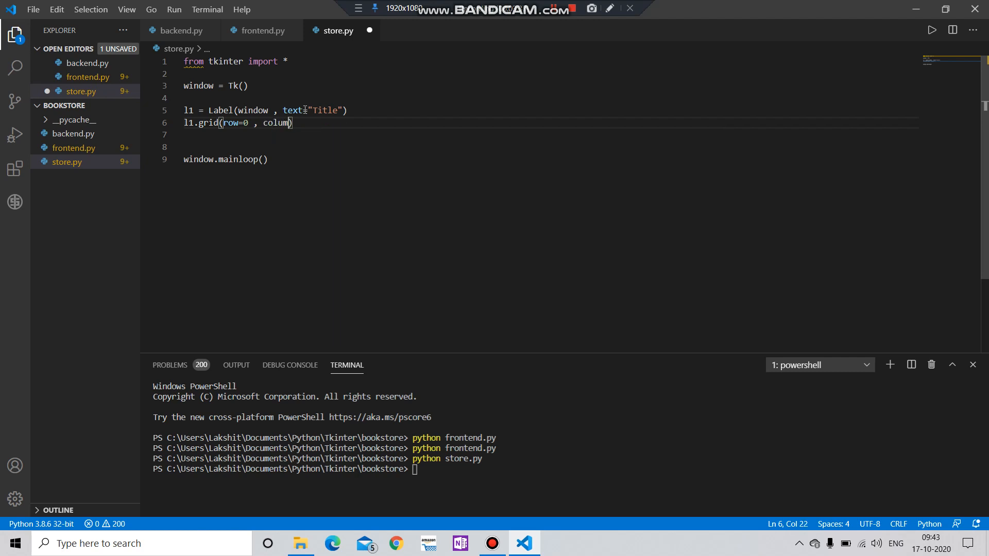
- Save store.py and duplicate the l1 Label and grid lines to make four label blocks
type("=0")
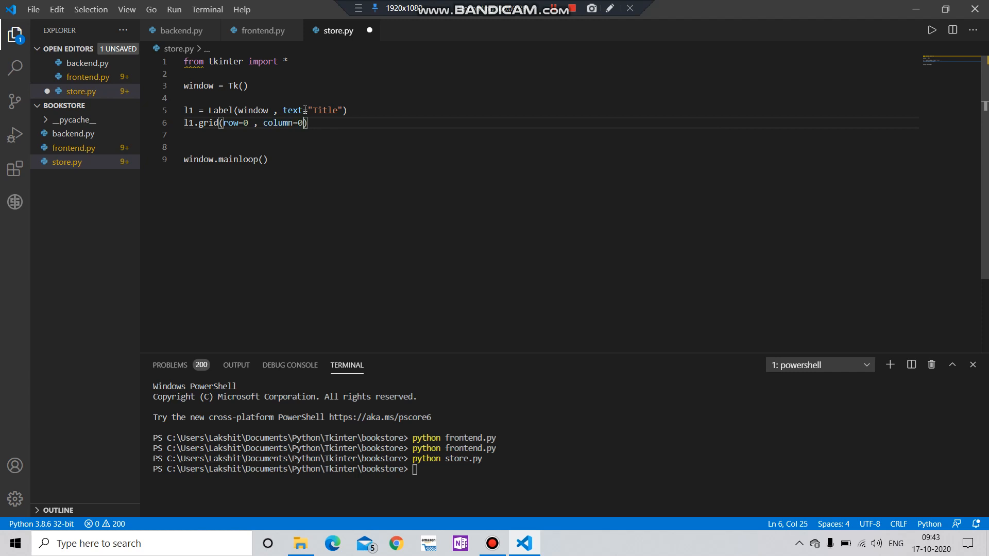
key("ctrl+s")
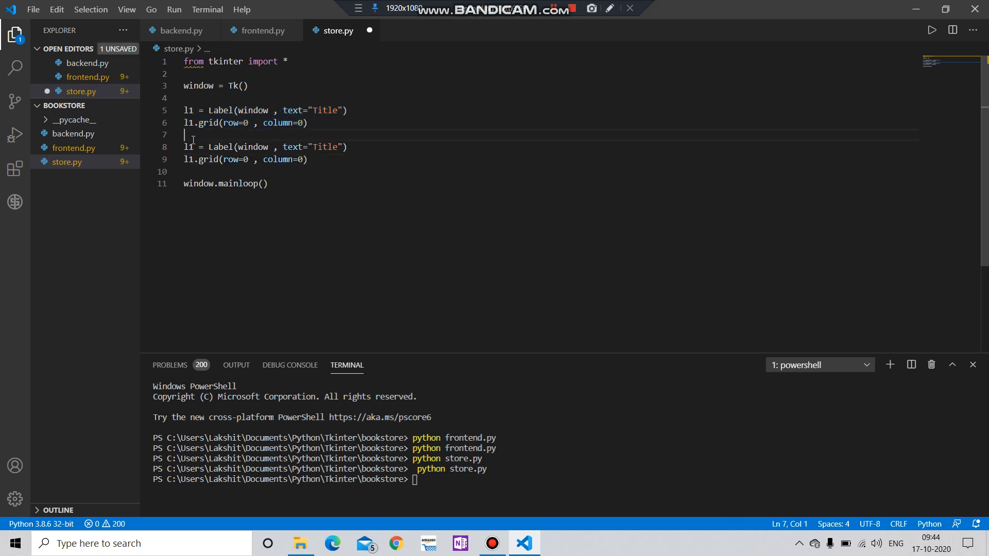
key("enter")
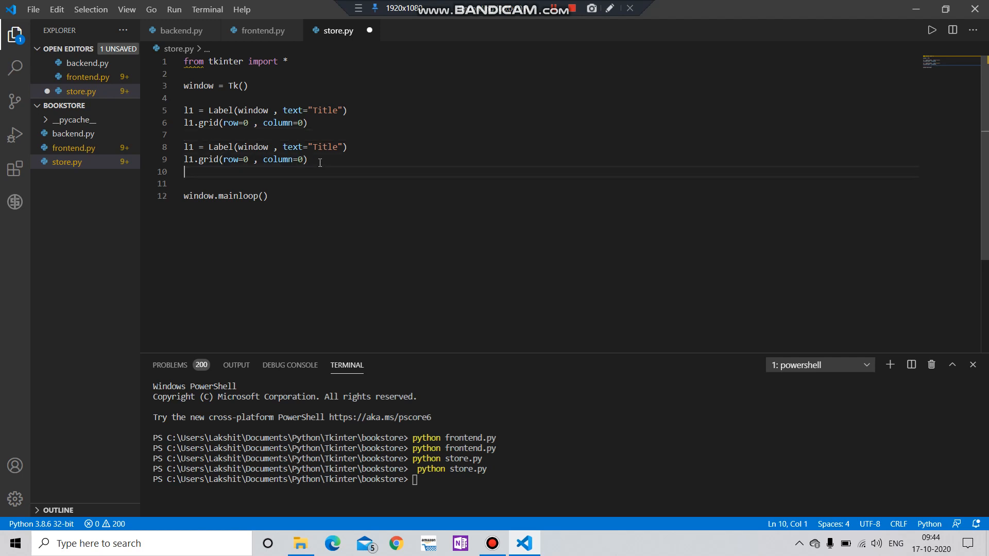
type("l1 = Label(window , text=\"Title\")")
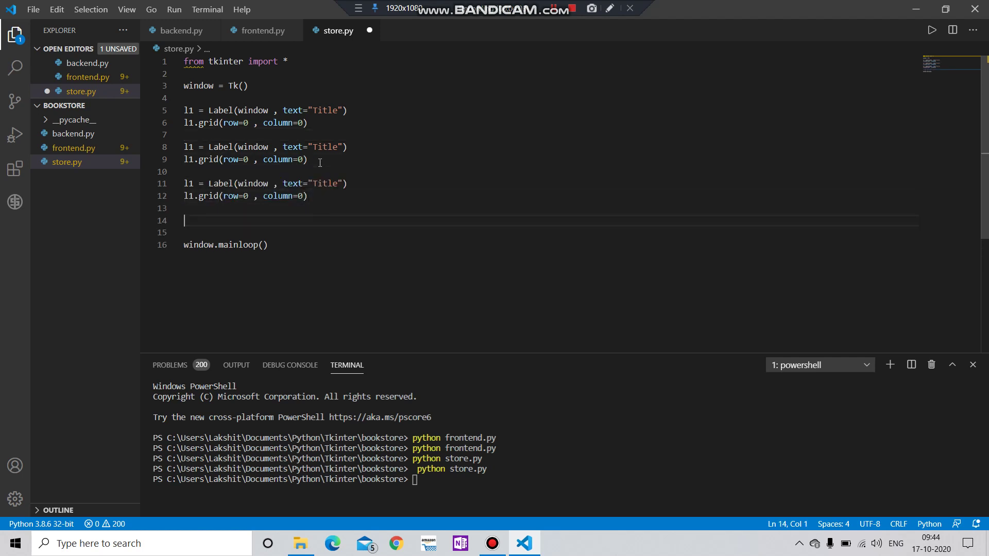
type("l1 = Label(window , text=\"Title\")")
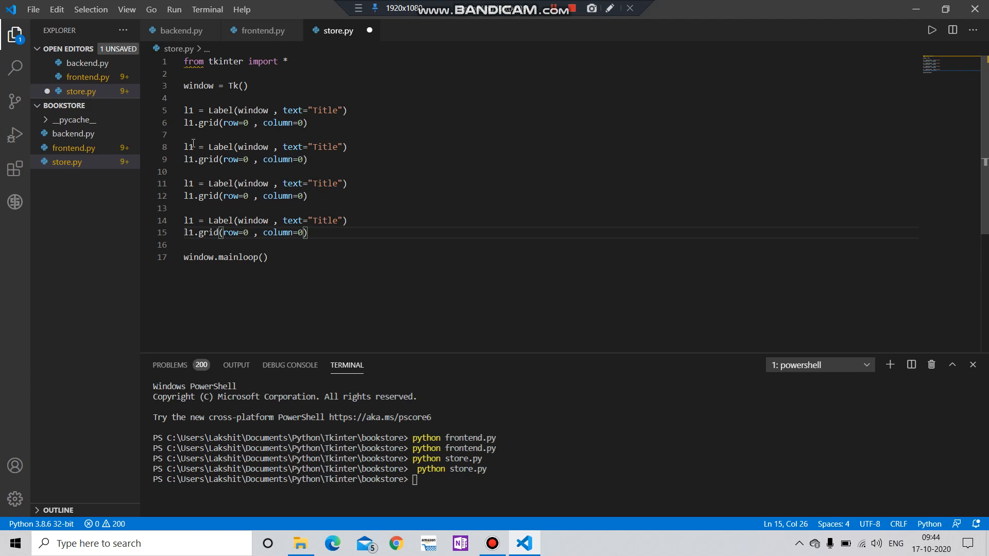
left_click(192, 147)
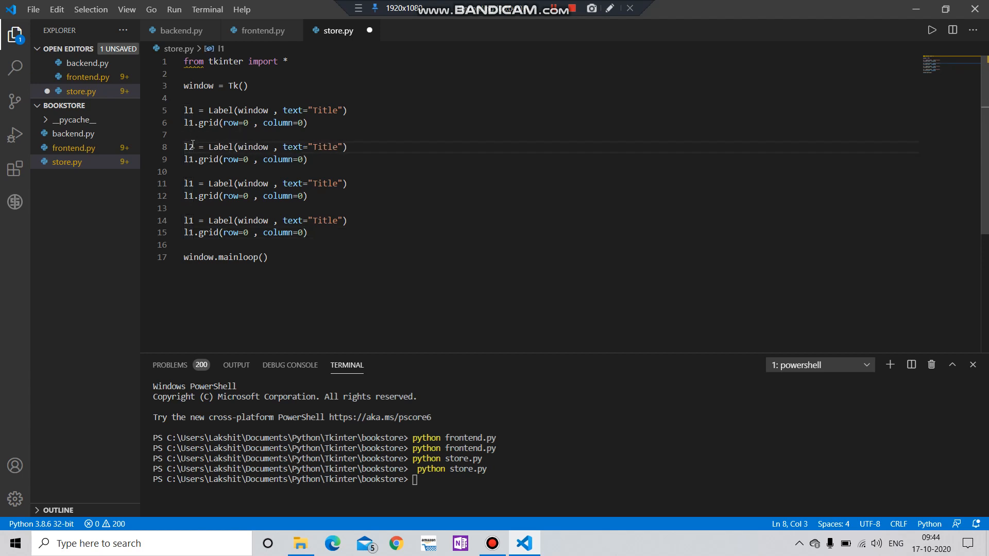
- Change the copied label texts to Author, Year and isbn
left_click(190, 158)
type("2")
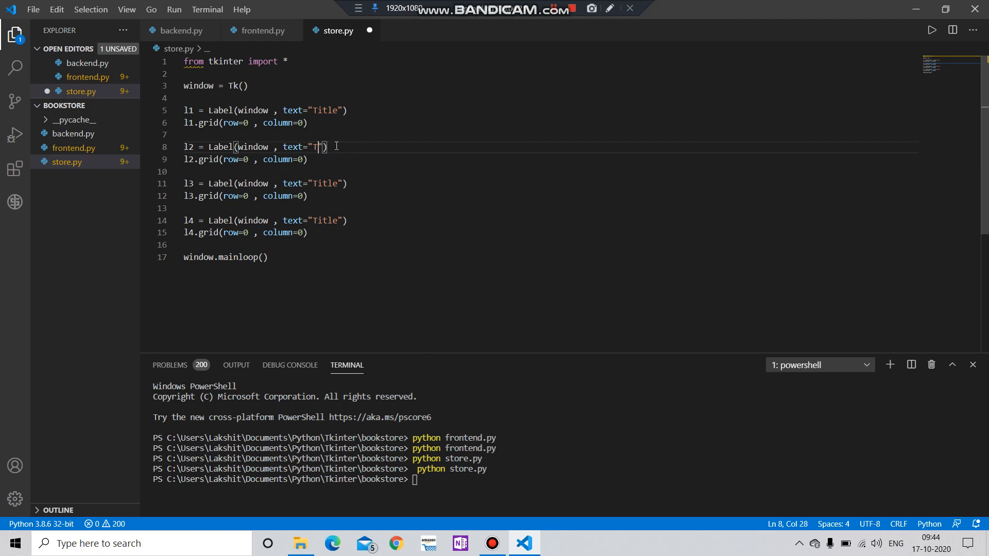
type("ut")
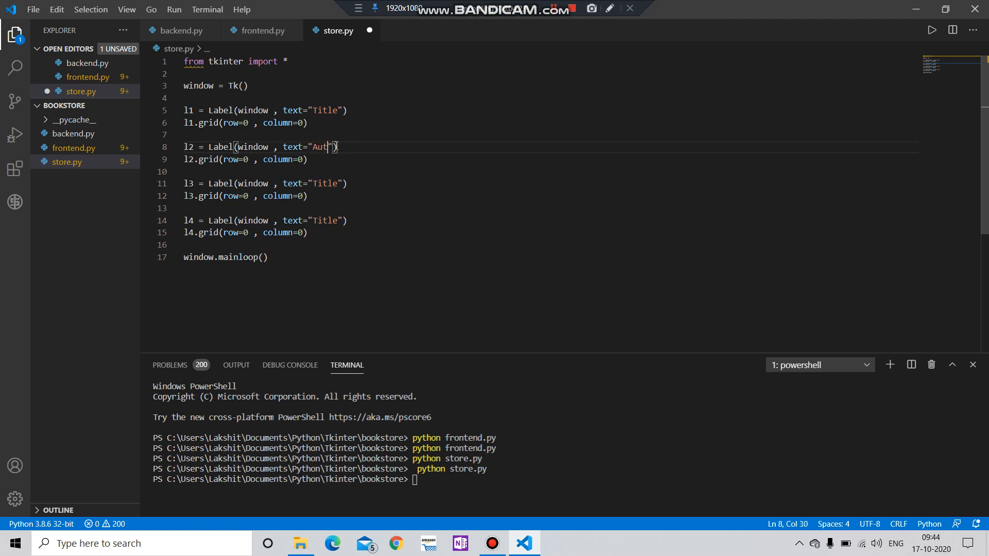
type("hor")
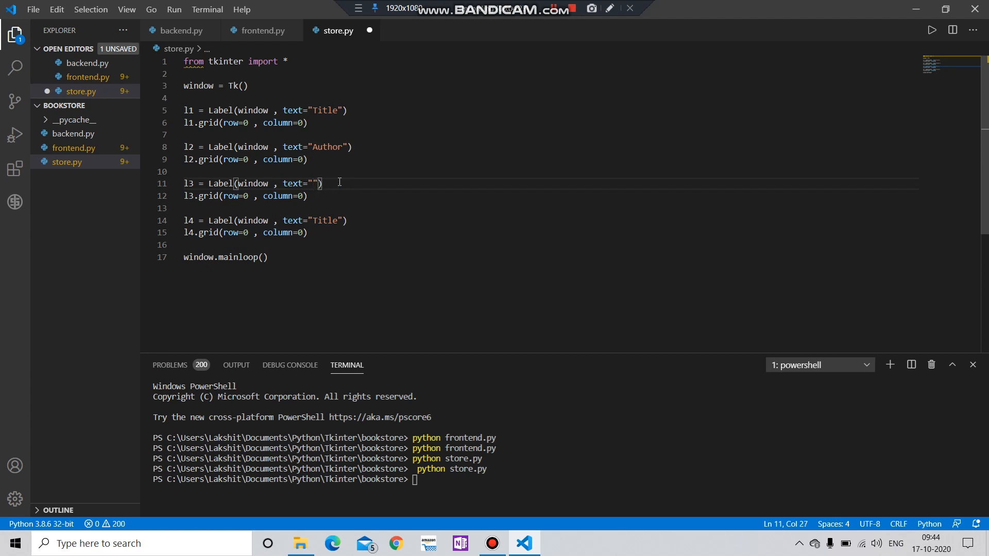
type("Y")
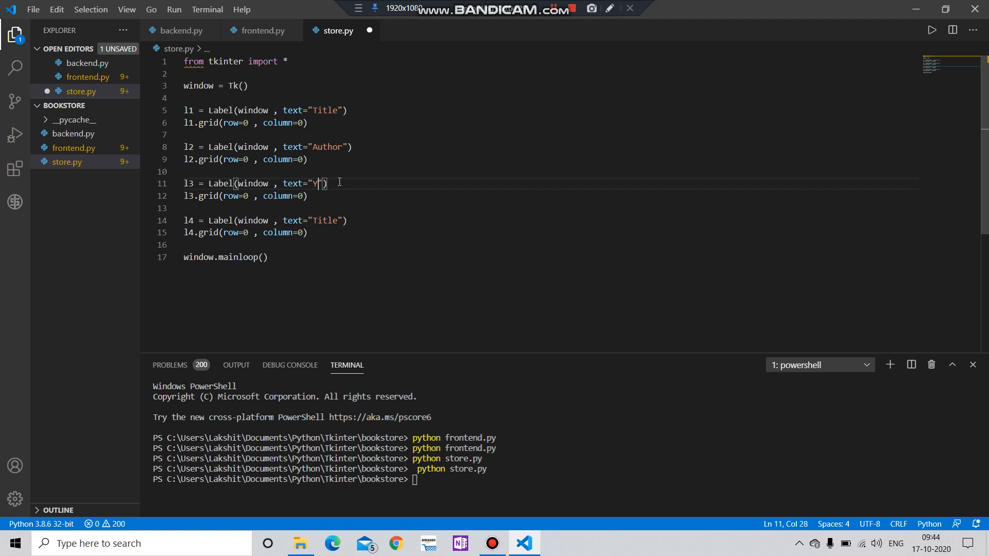
type("ear")
left_click(268, 221)
type("I")
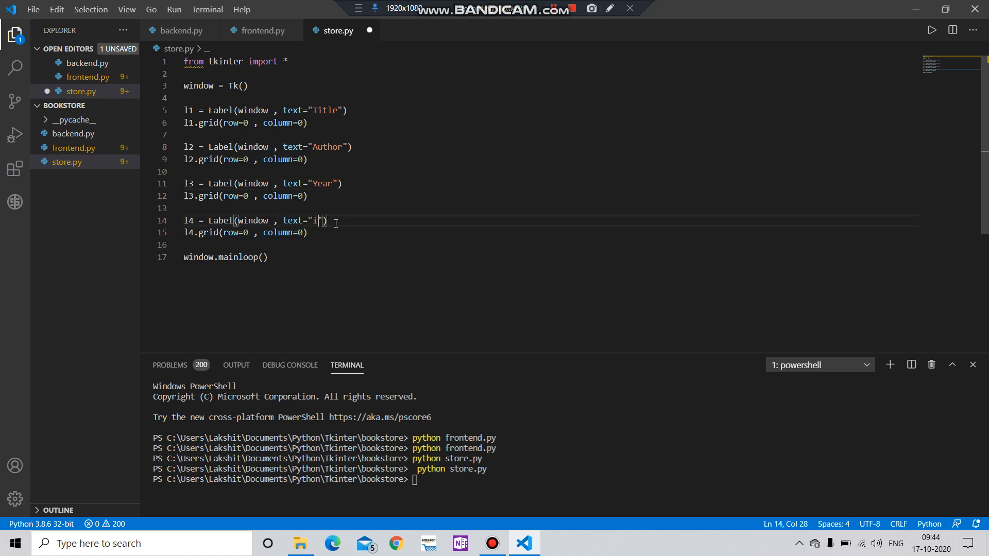
type("sbn")
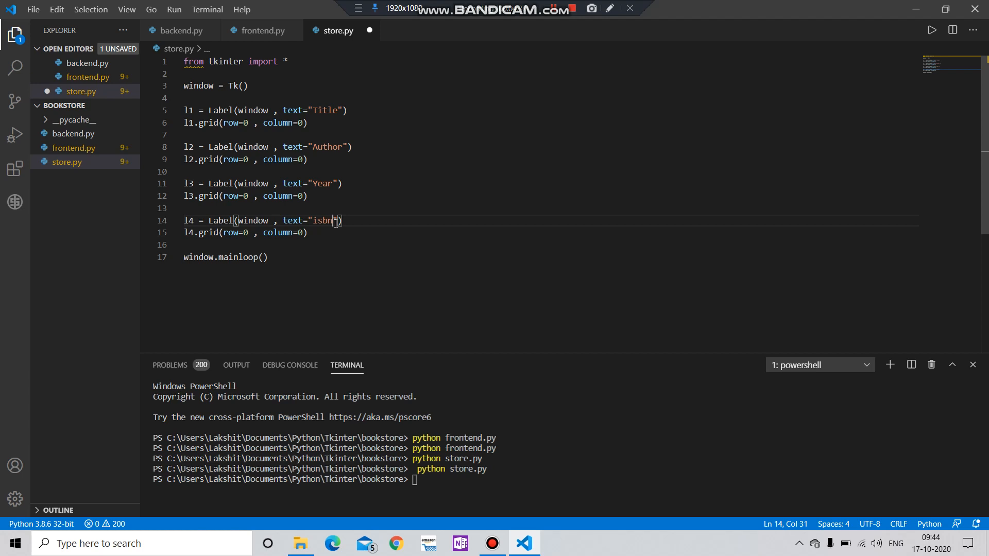
mouse_move(247, 158)
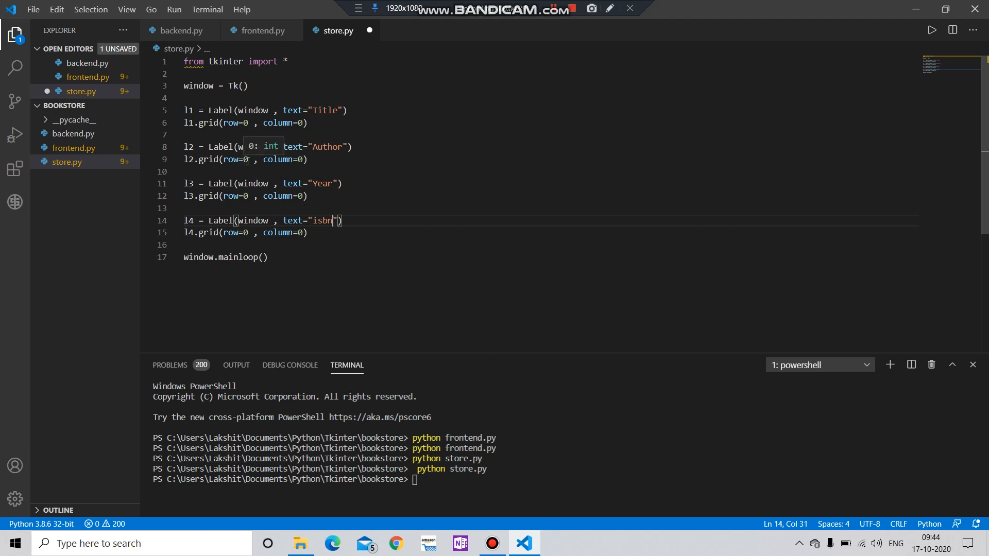
- Set the Author label to column 2 and the Year label to row 1
left_click(305, 158)
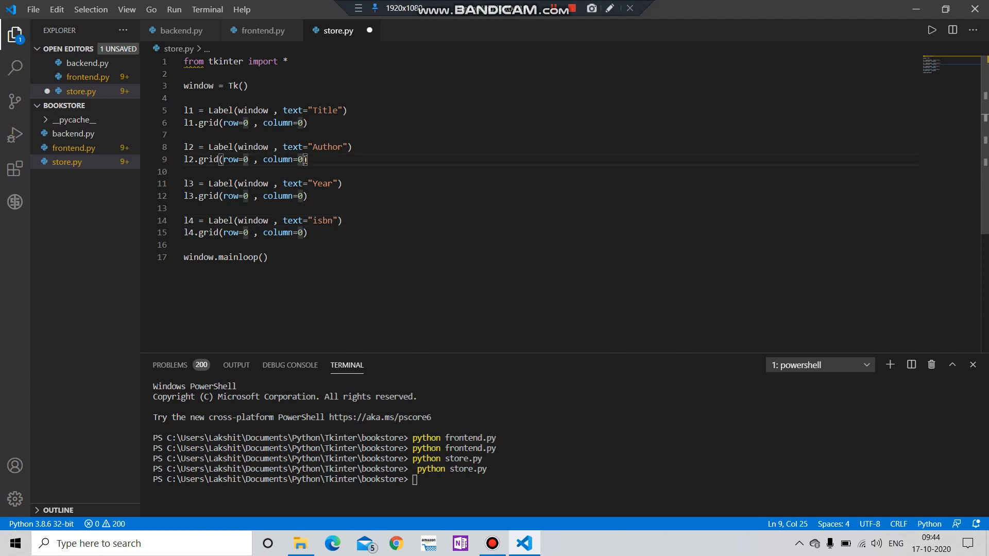
type("2")
left_click(246, 195)
type("1")
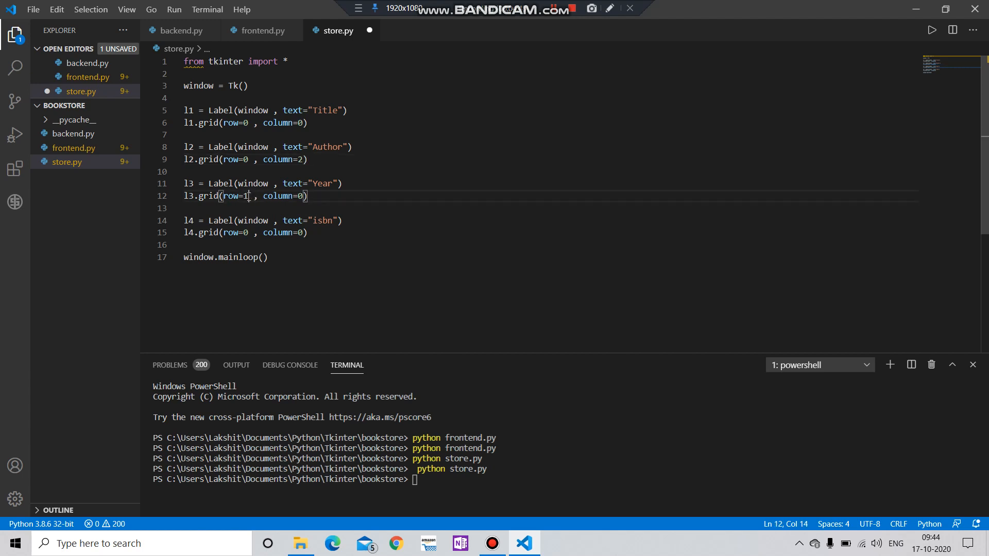
left_click(245, 232)
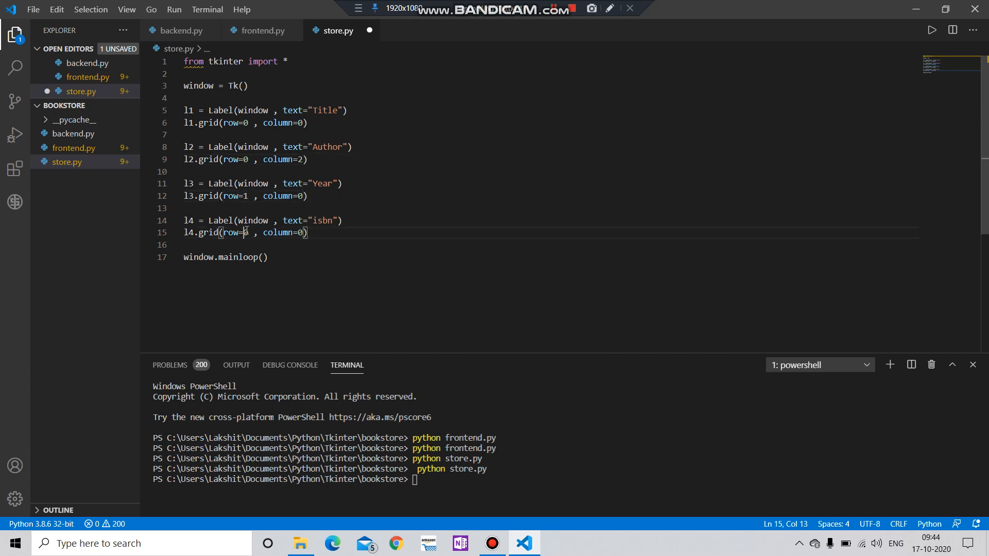
type("1")
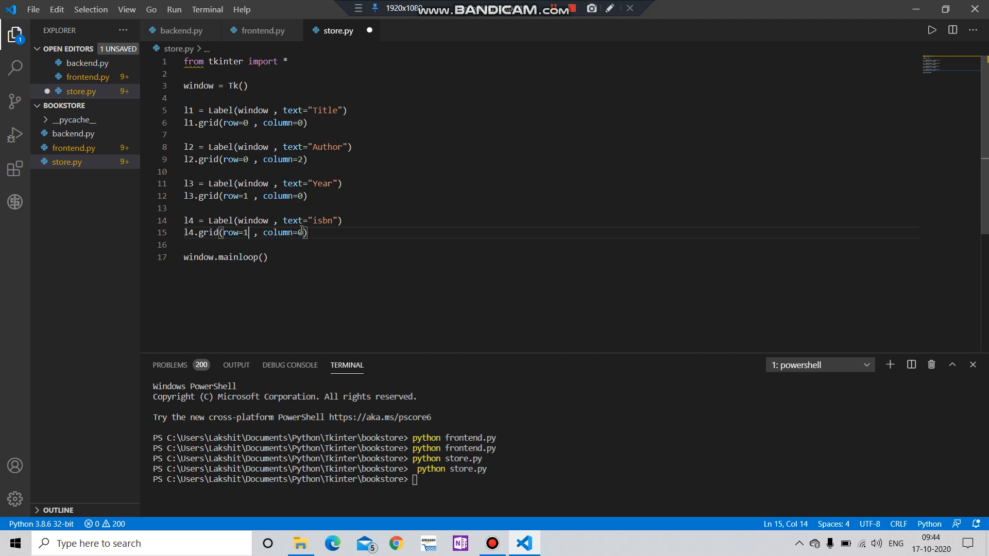
- Set the isbn label to column 2, save store.py and rerun it to preview the labels
type("2")
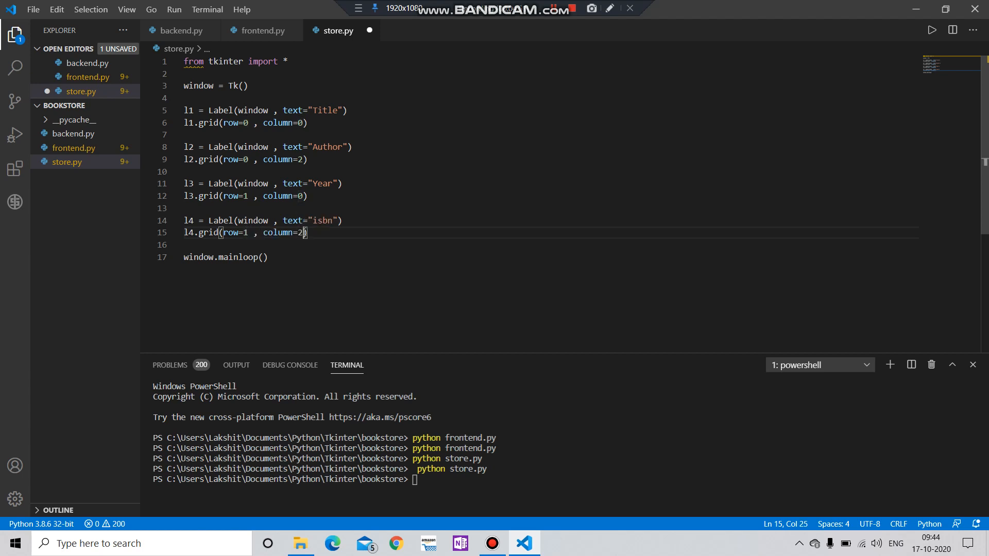
key("ctrl+s")
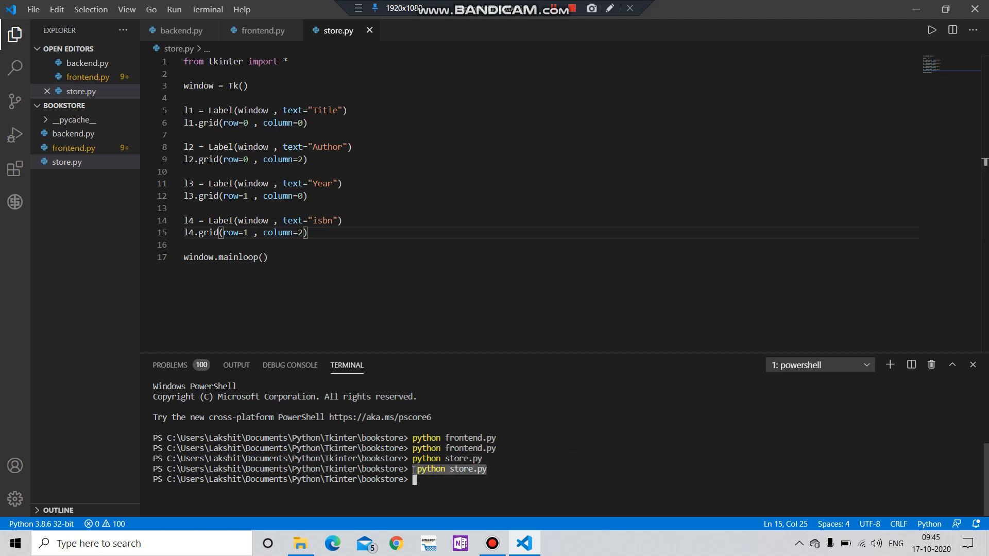
key("Return")
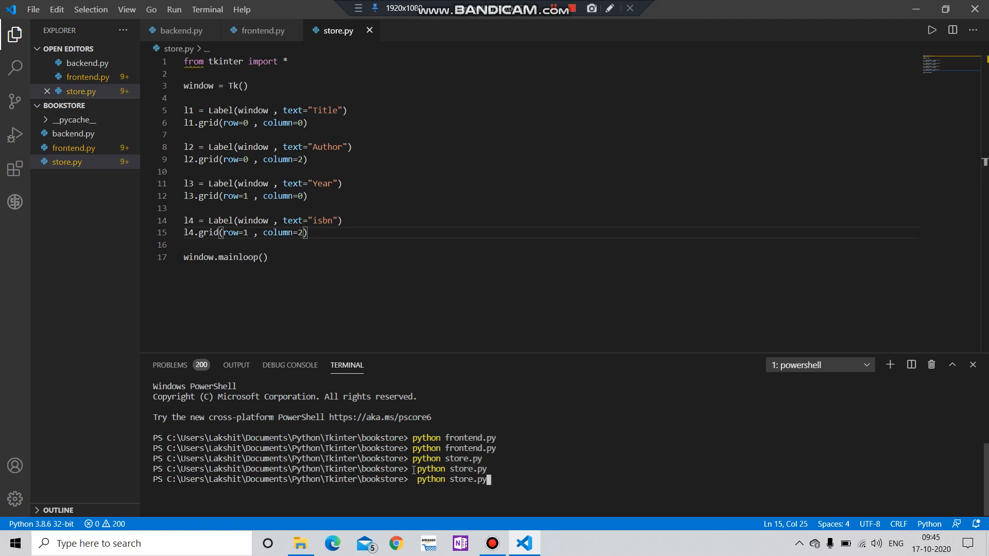
key("Return")
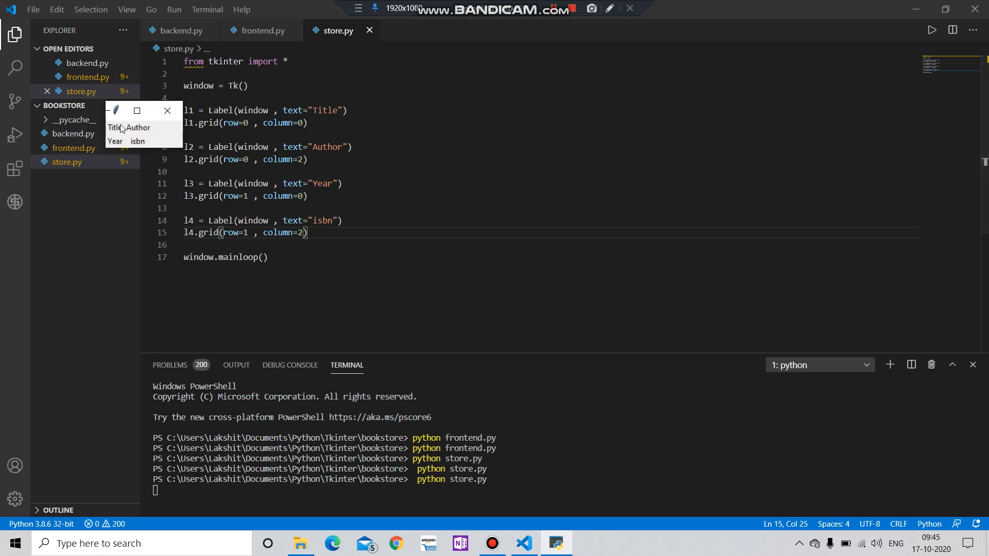
mouse_move(167, 111)
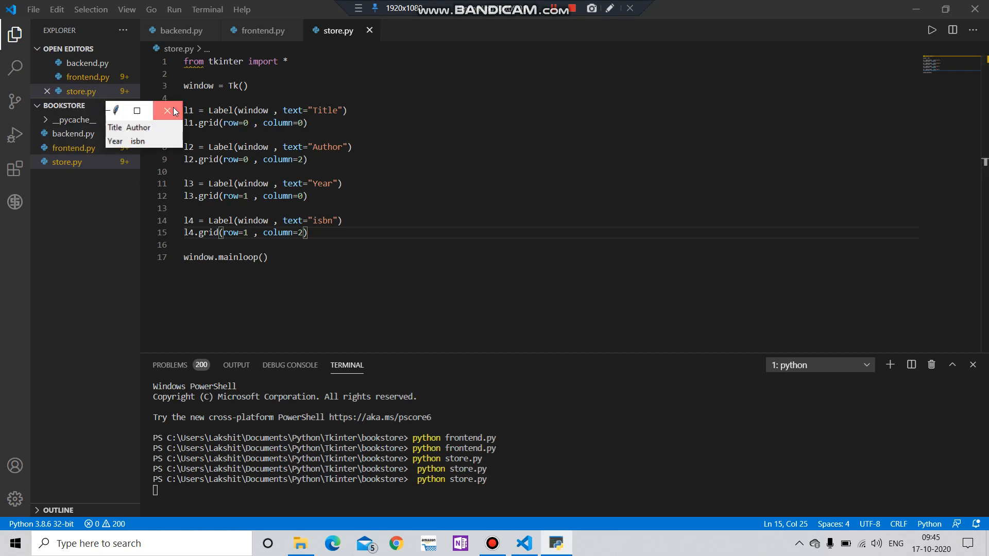
- Close the label preview window and return to editing store.py
left_click(167, 111)
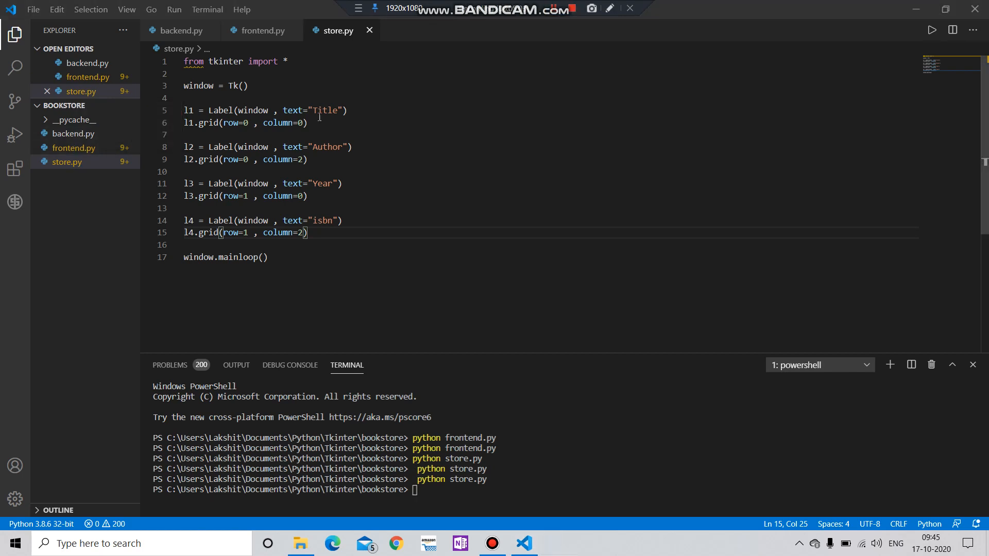
left_click(308, 123)
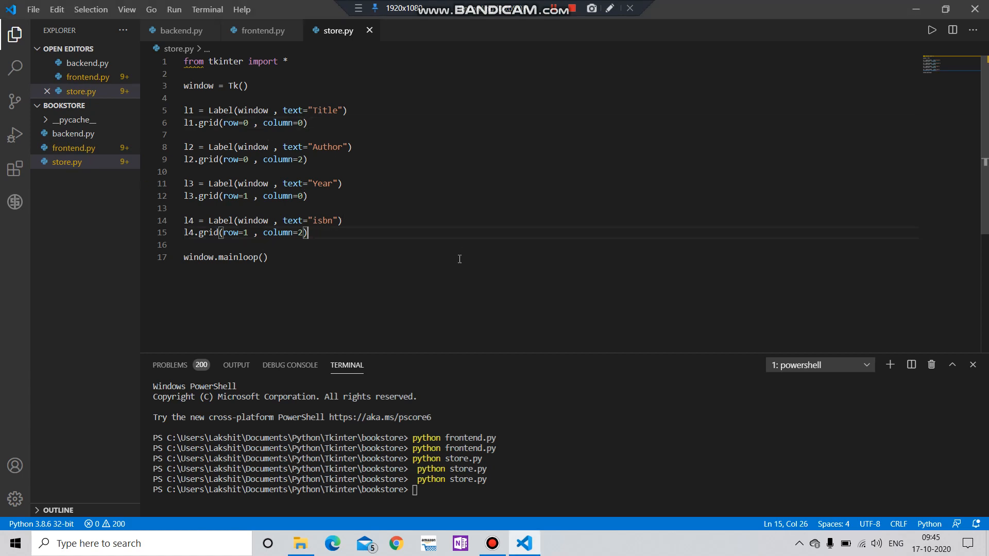
- Define et1 = StringVar() and e1 = Entry(window , textvariable=et1)
type("e1")
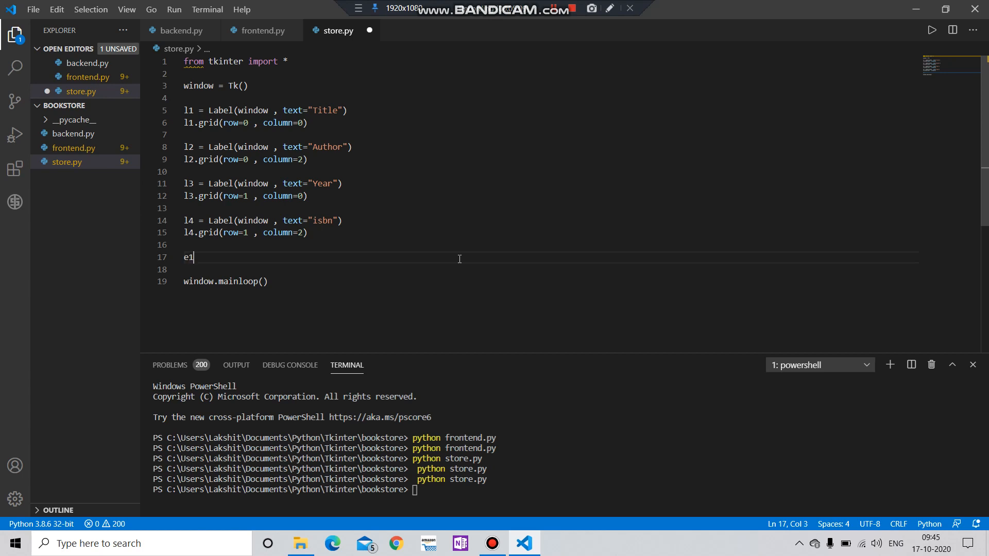
type("= Entry(")
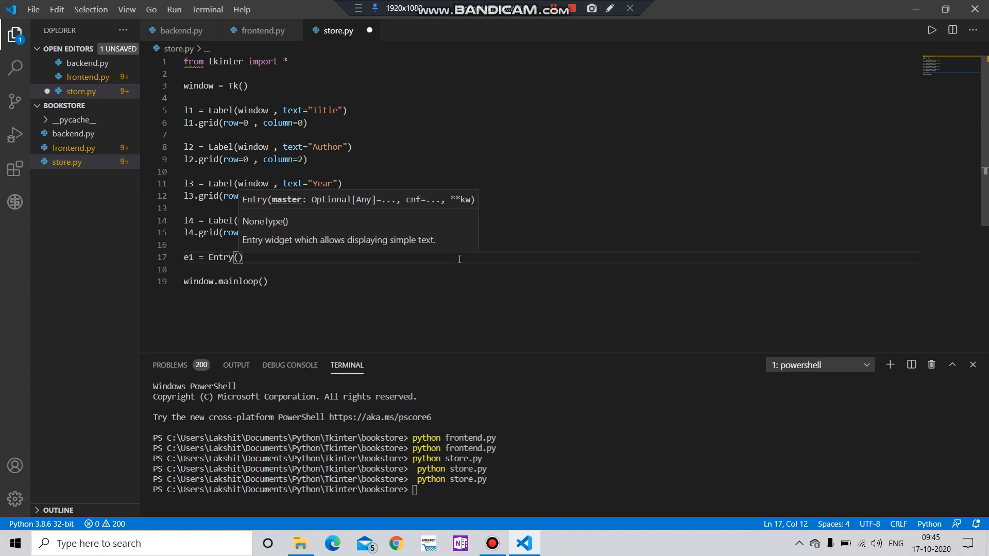
type("window")
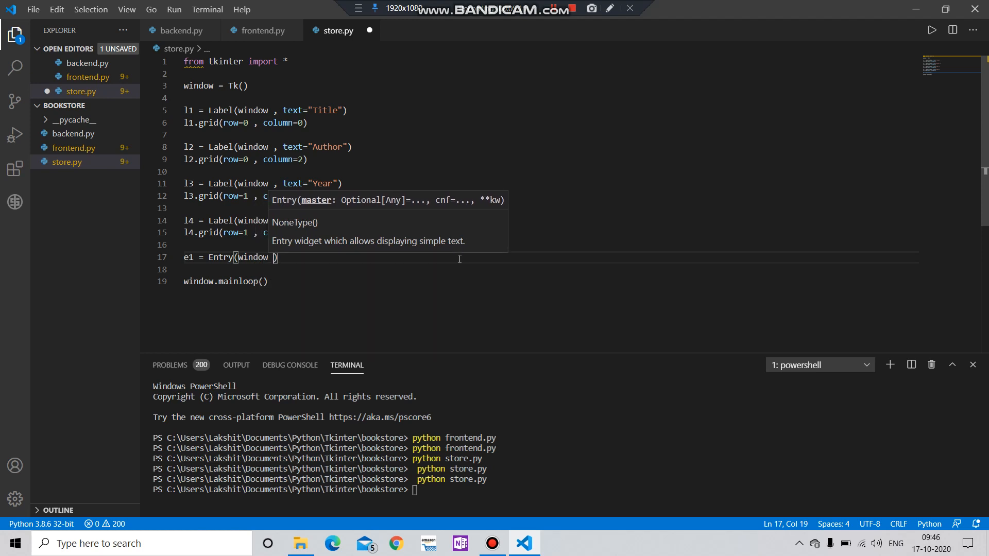
type("\", \"")
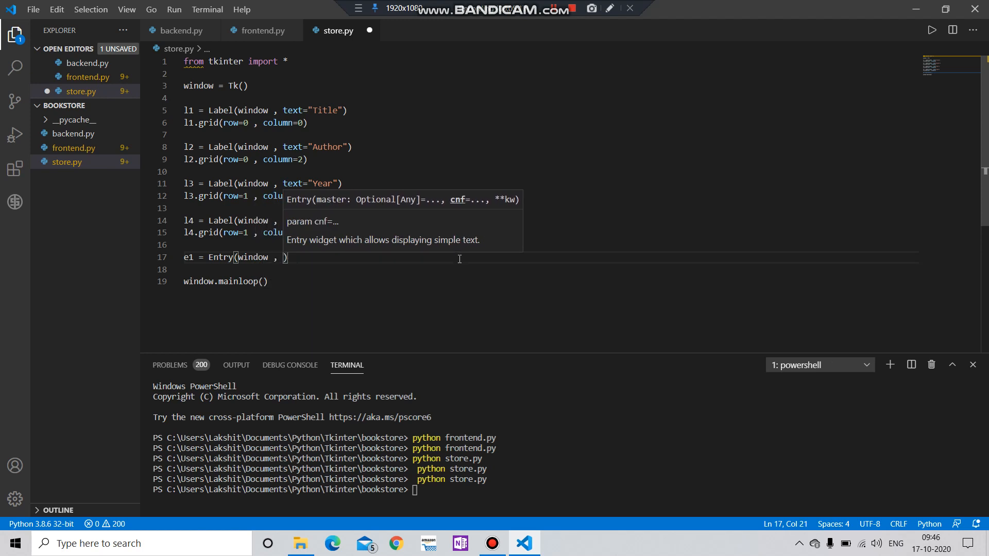
type("extvariable")
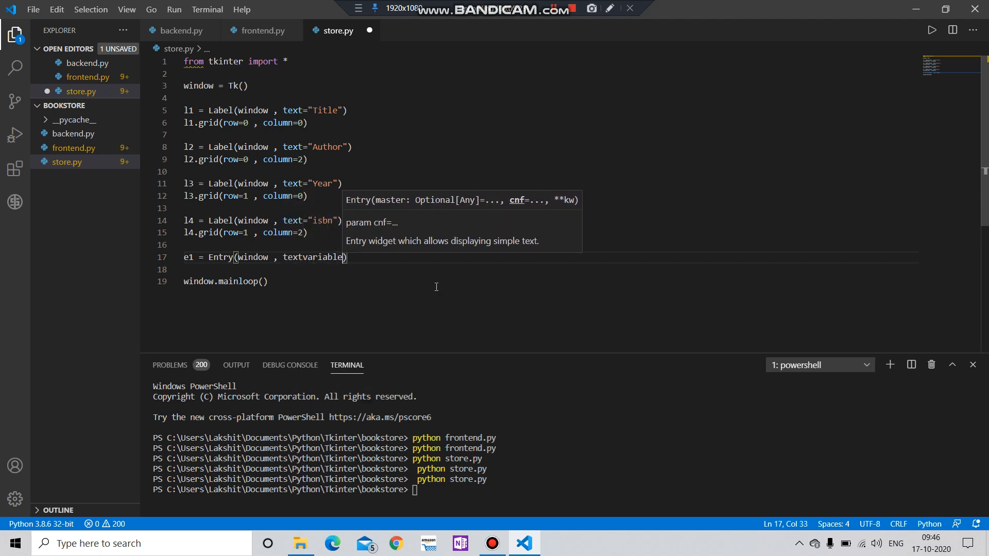
type("=")
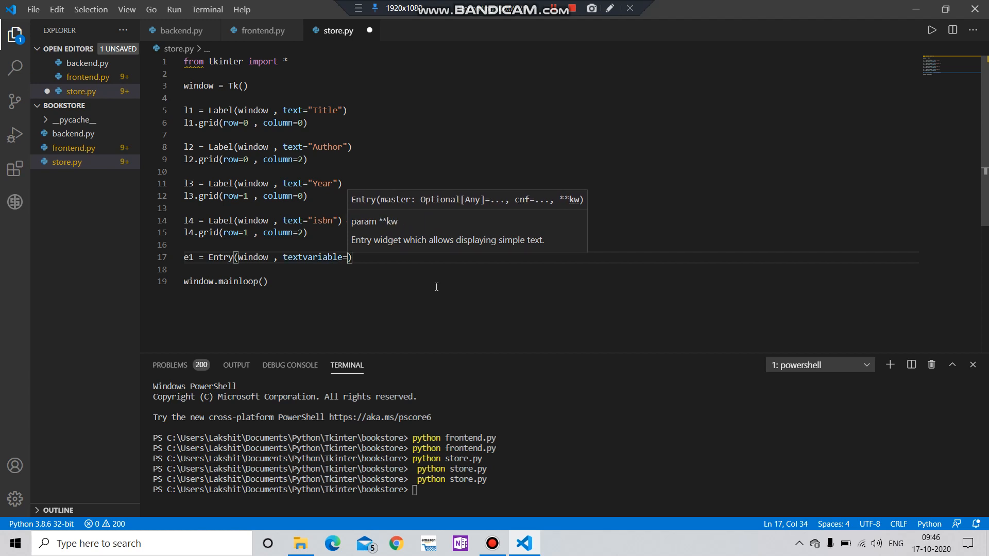
mouse_move(260, 246)
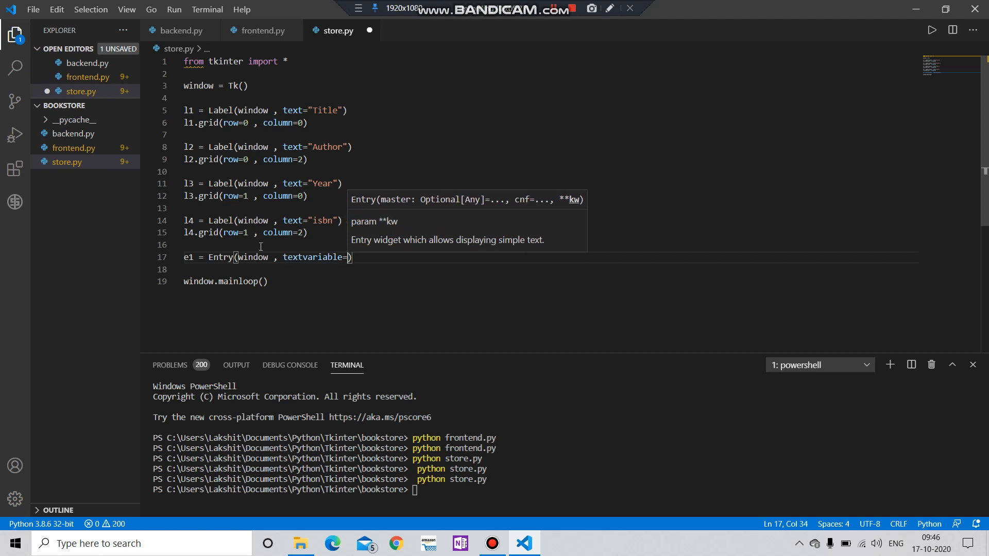
key("Enter")
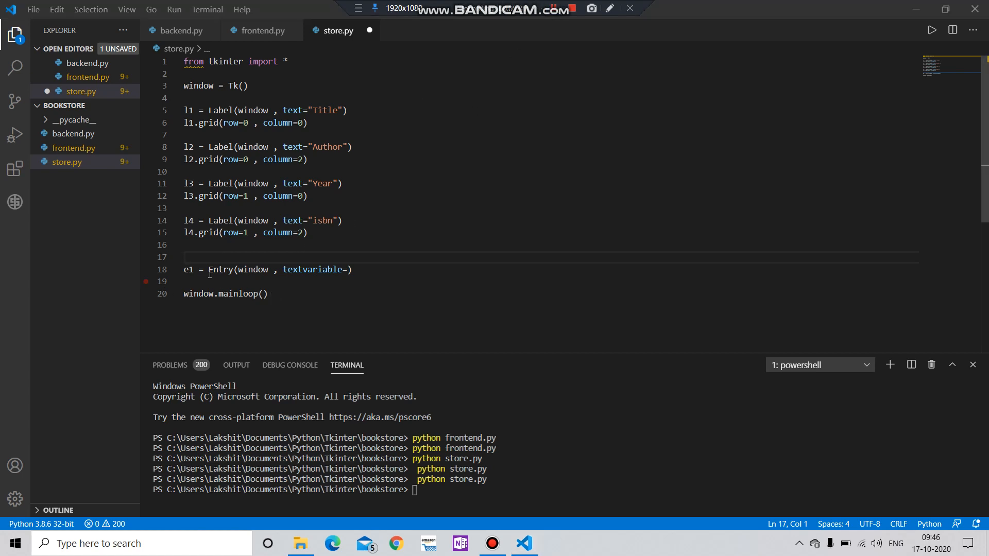
type("et")
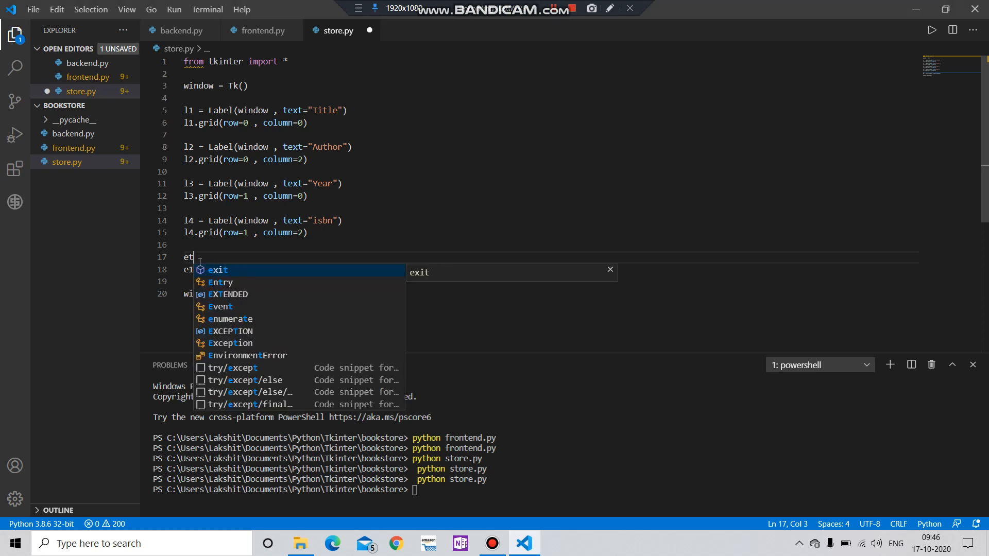
type("1 = StringVar(")
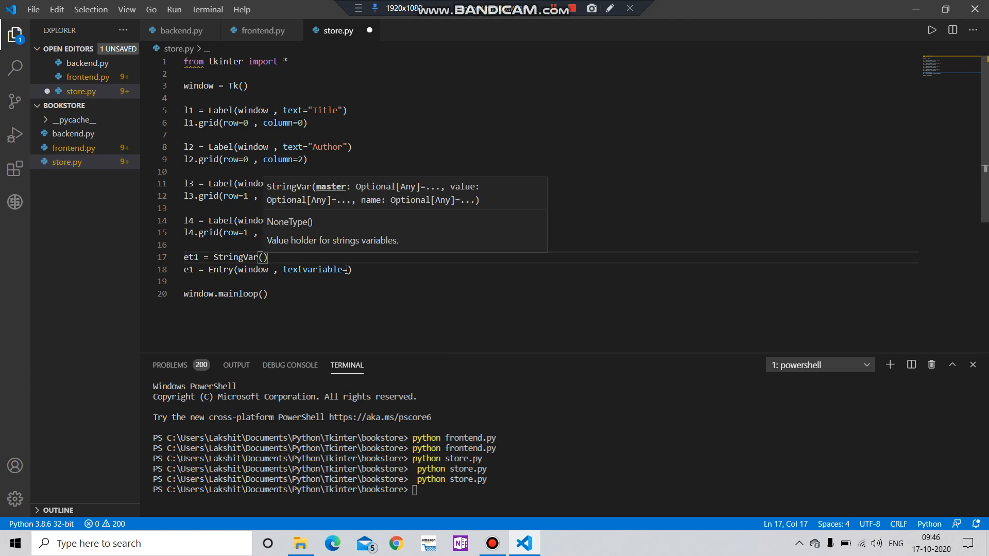
type("et1")
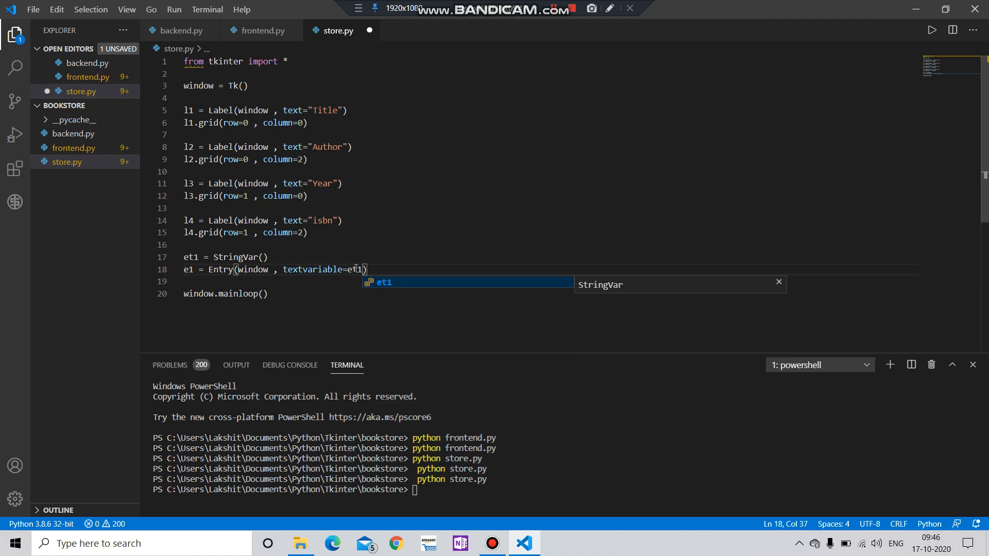
- Place the first entry with e1.grid(row=0 , column=1)
key("enter")
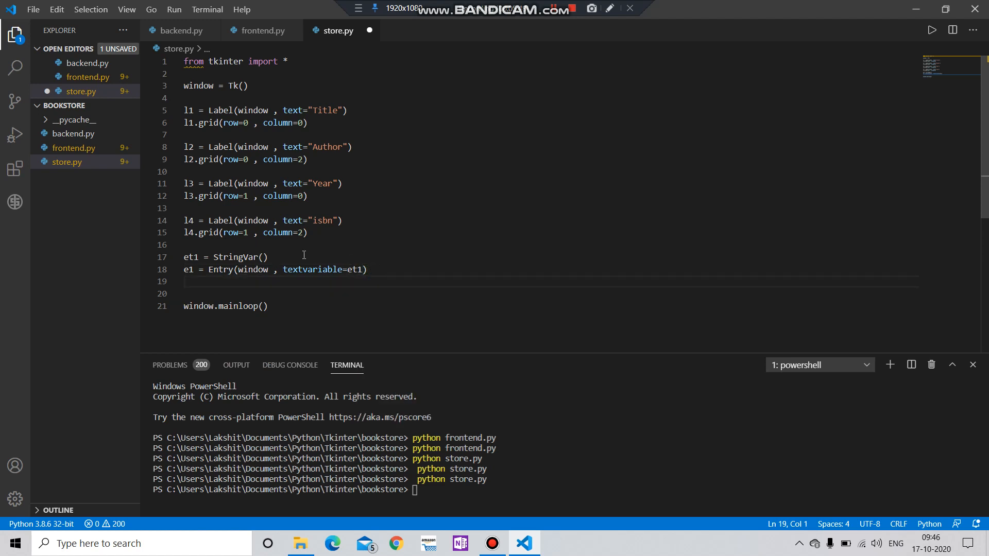
key("Enter")
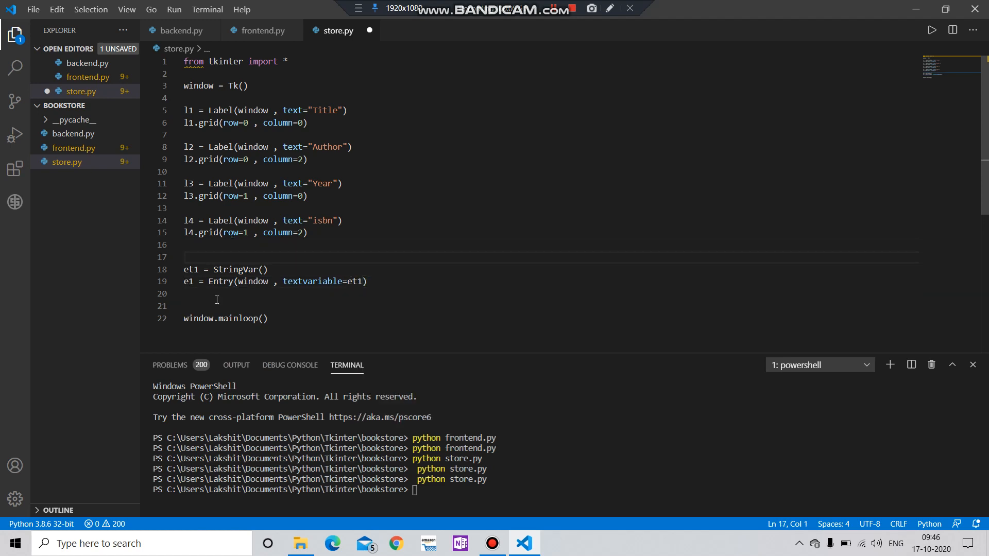
left_click(216, 294)
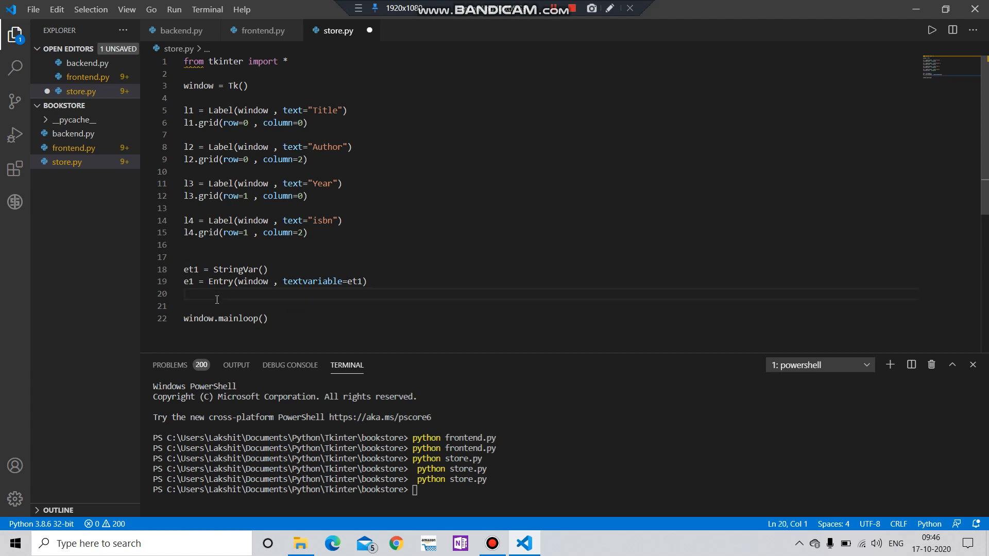
type("e1.")
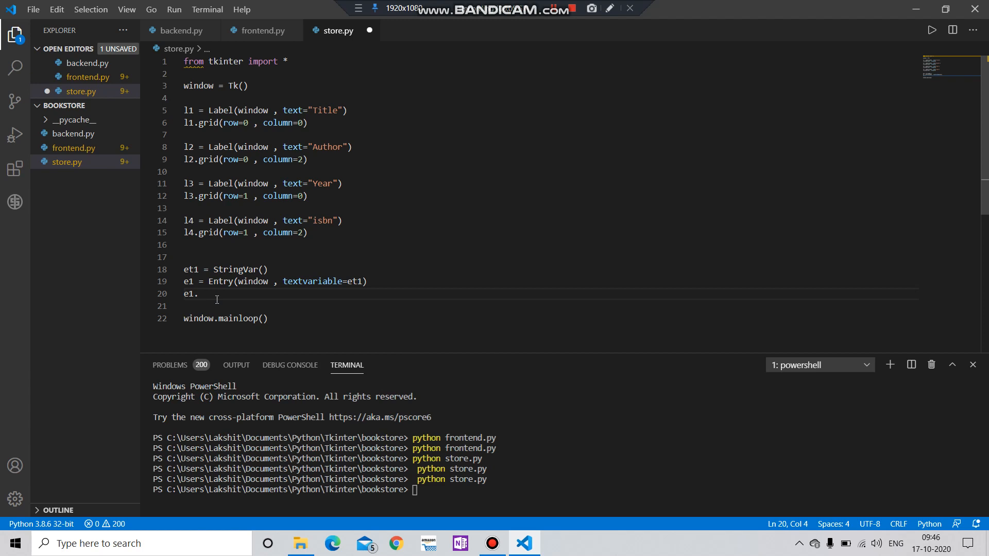
type("grid")
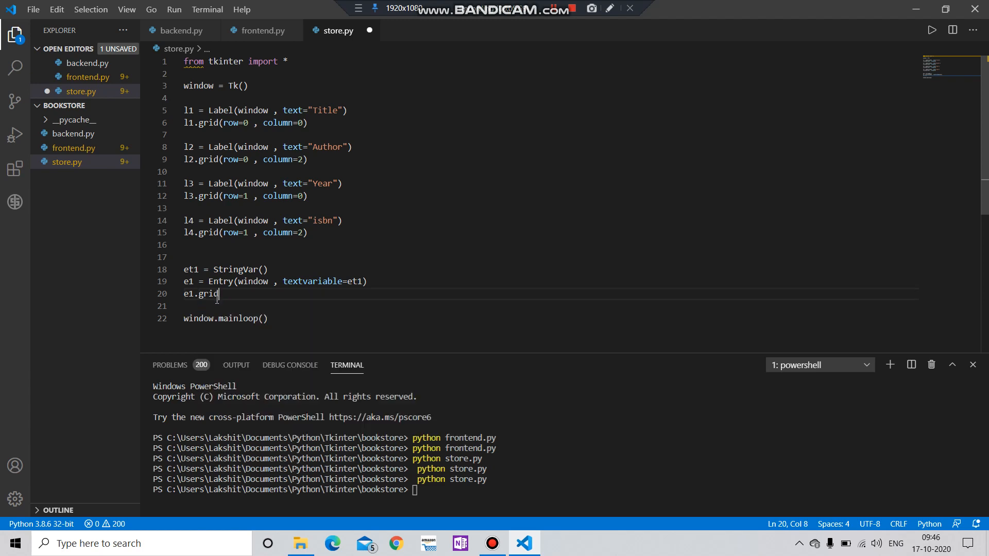
type("()")
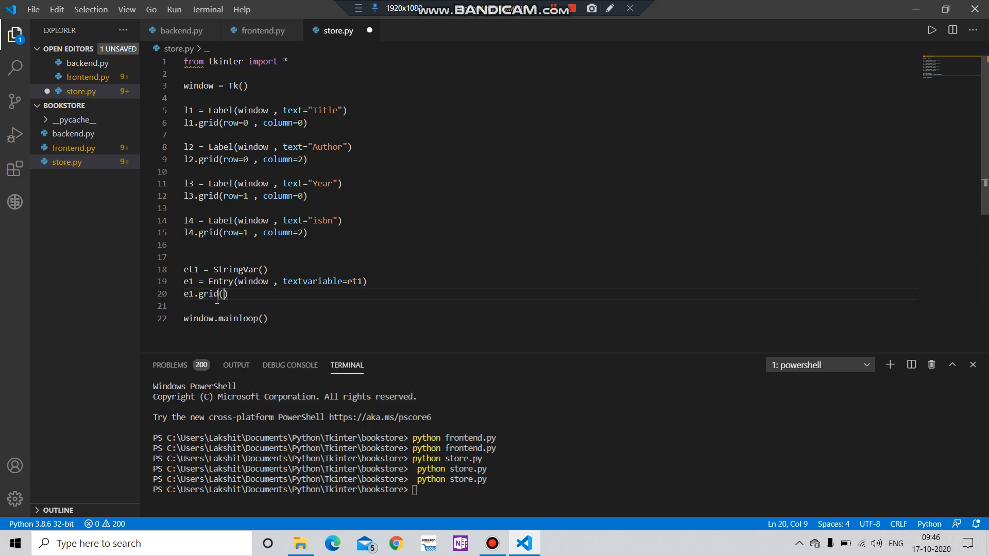
type("row=")
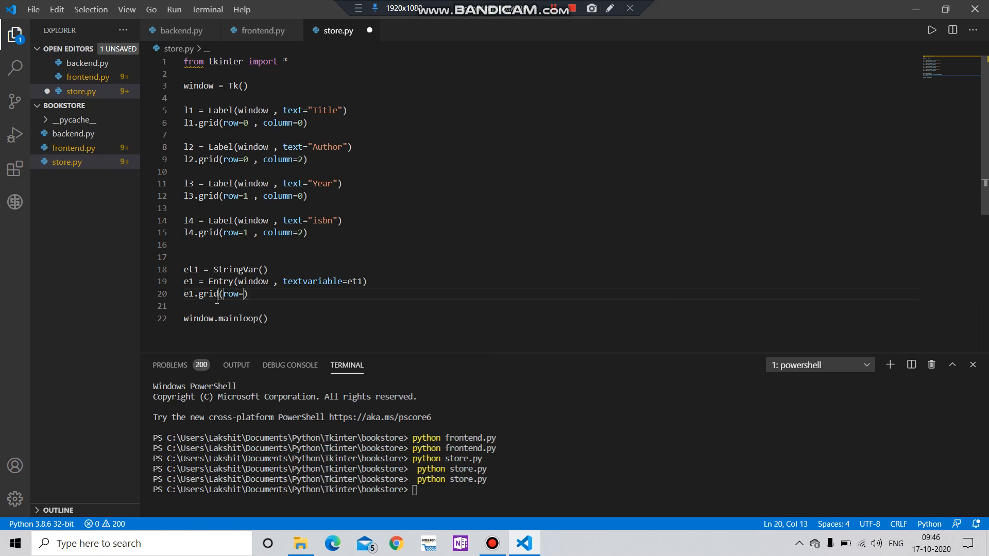
type("0 ,")
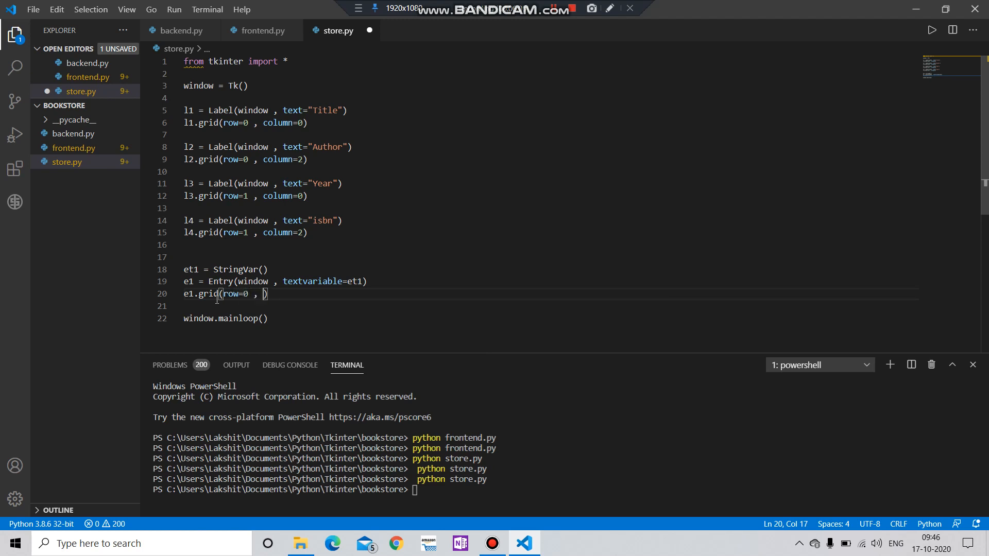
type("column")
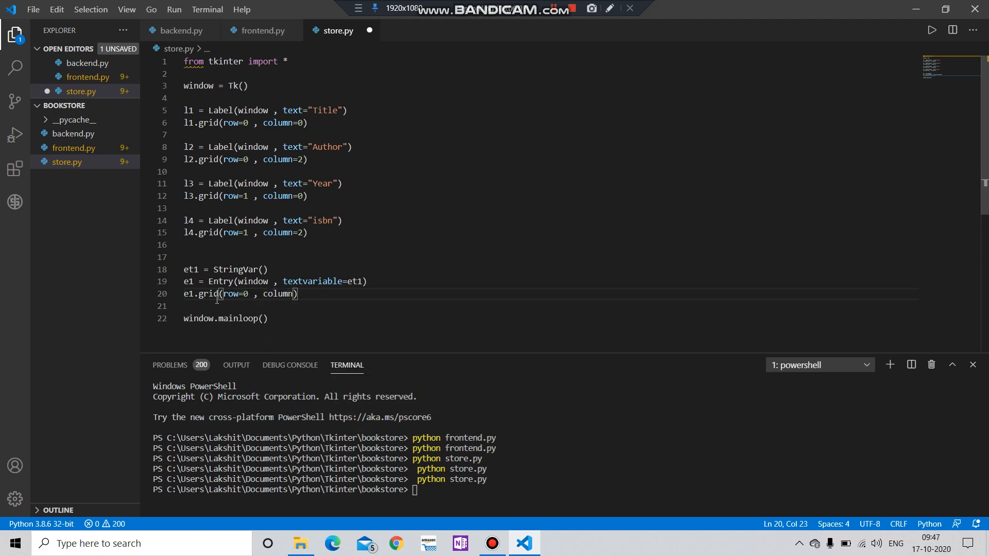
type("=1")
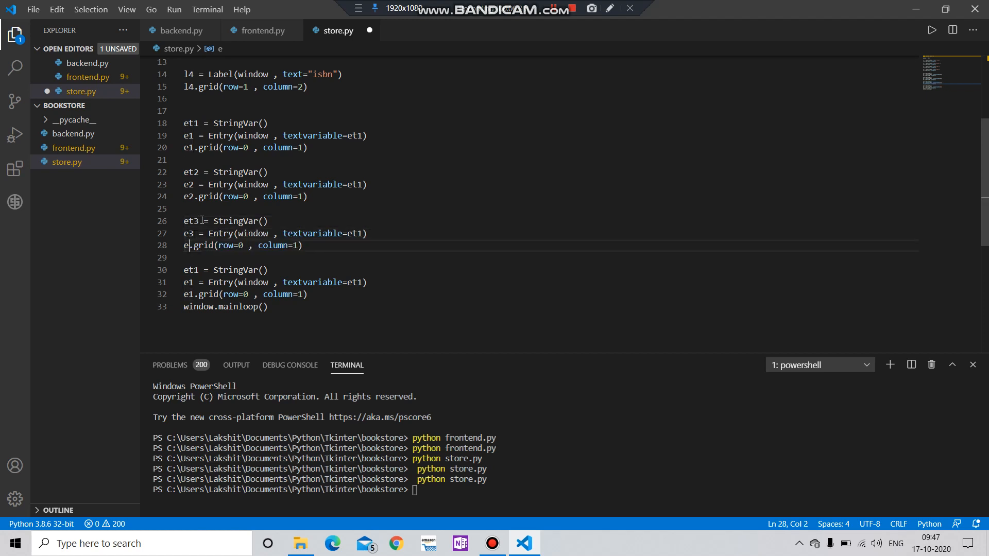
- Rename the copied entries to e2–e4/et2–et4 and set grid positions (0,3), (1,1), (1,3)
type("e")
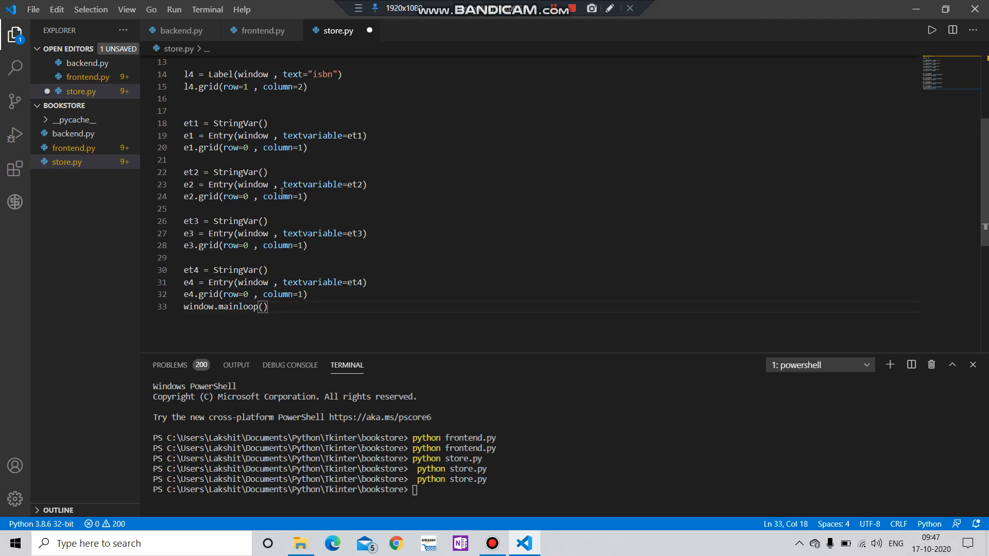
left_click(300, 195)
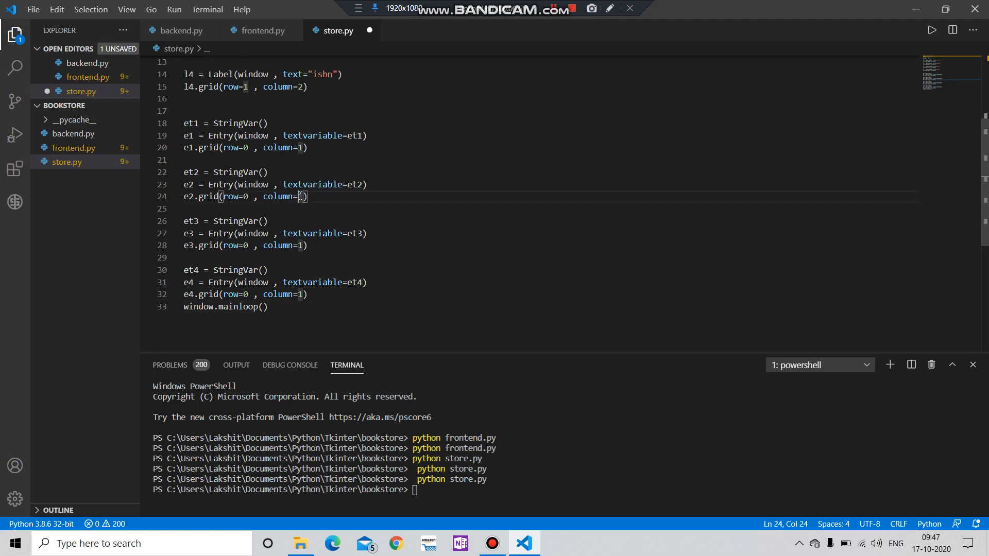
type("3")
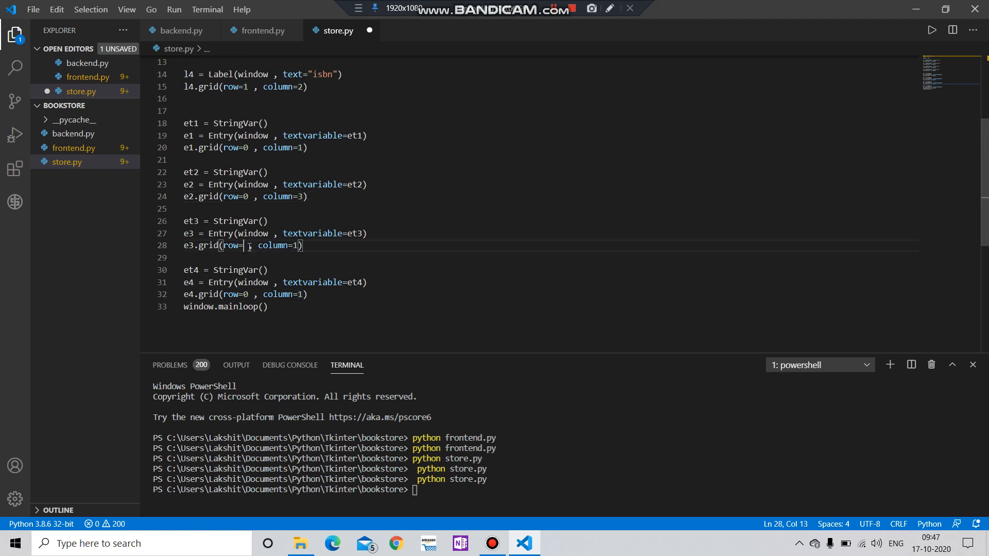
type("1")
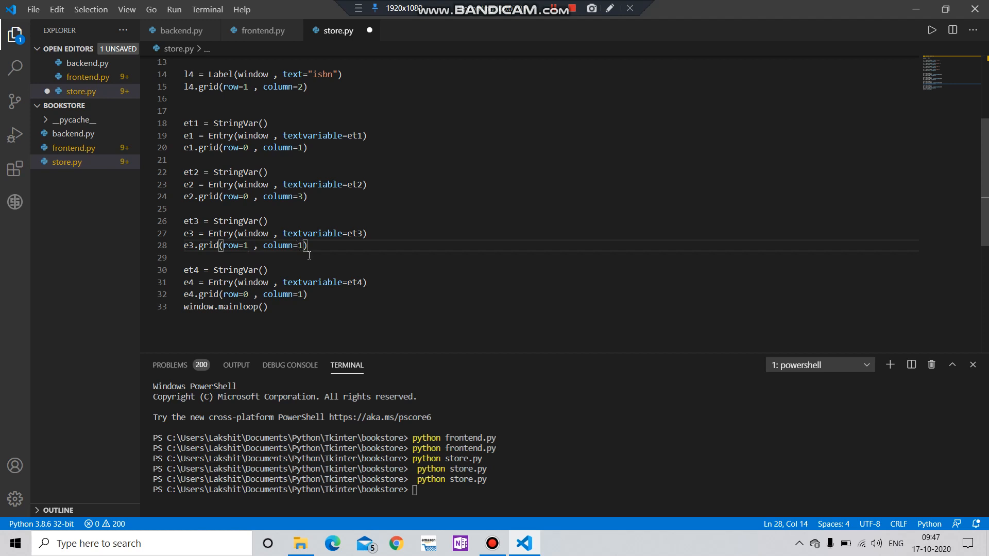
left_click(248, 294)
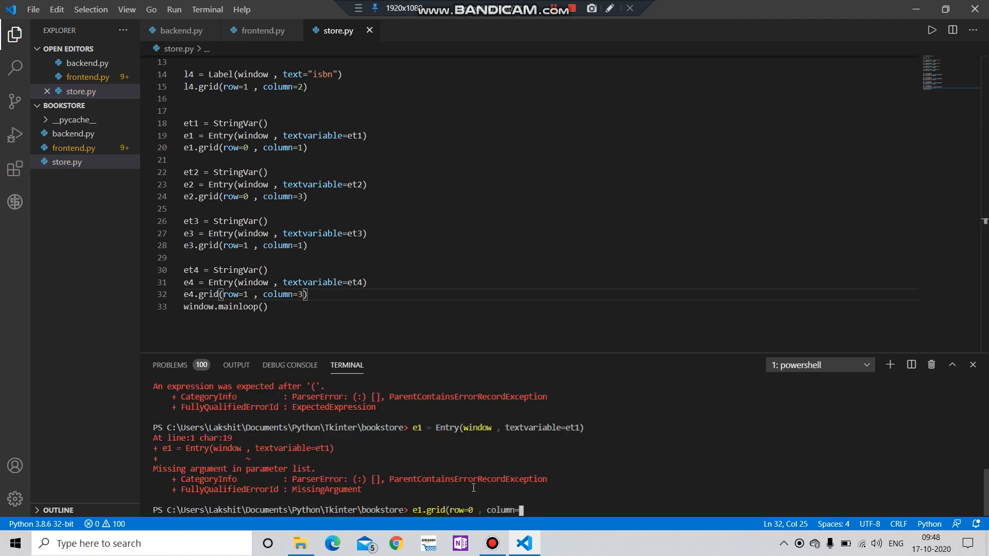
- Run python store.py, confirm the Title, Author, Year and isbn labels with entries, then close the window
type("pyt")
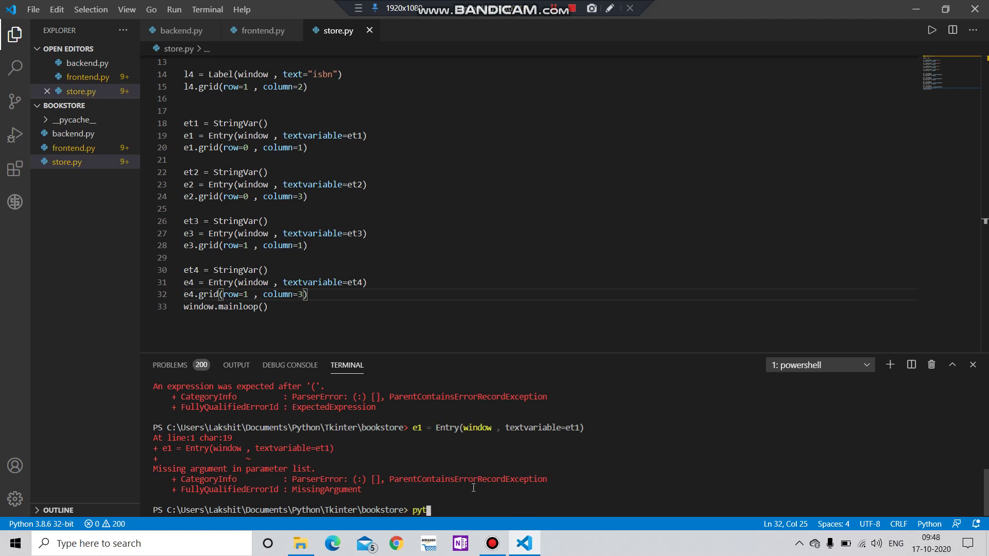
type("hon b")
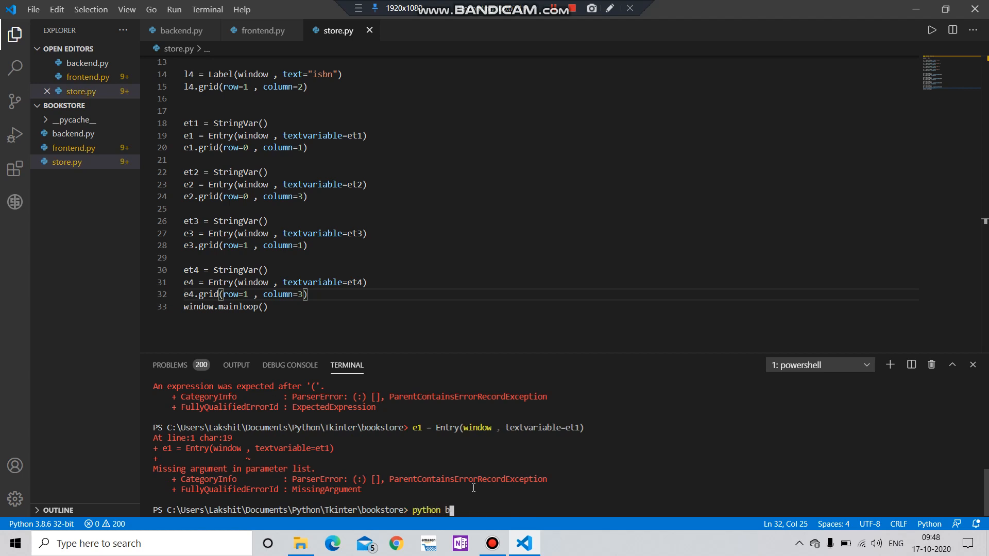
type("store.py")
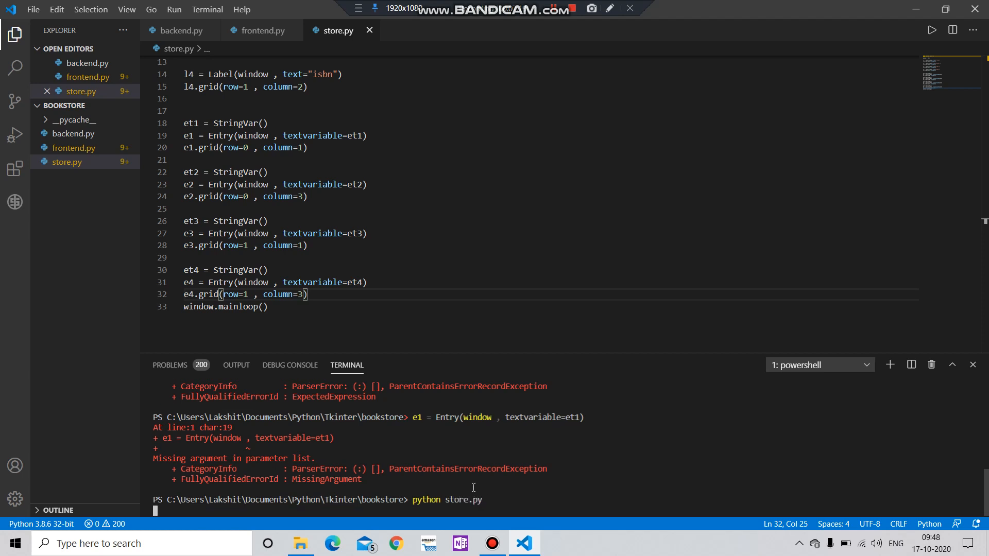
key("Return")
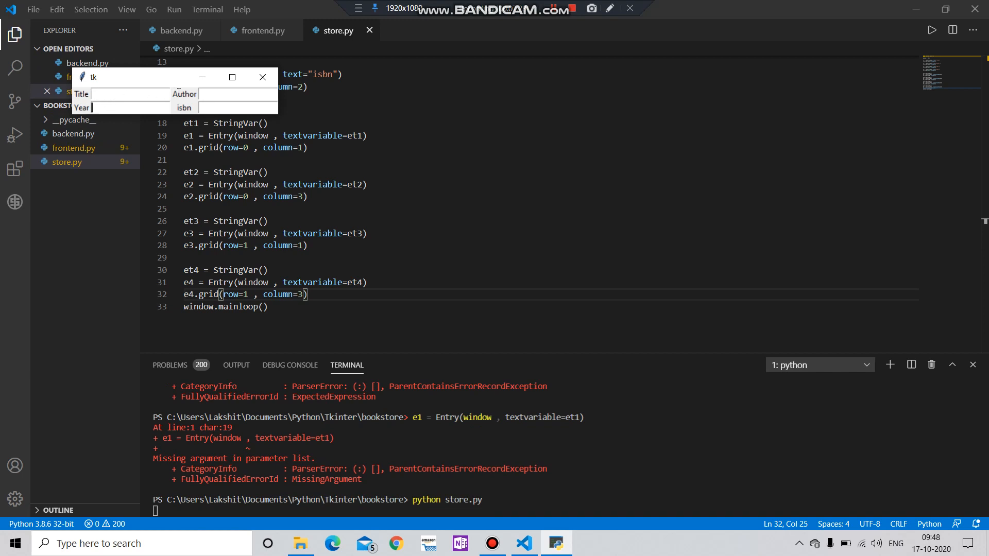
mouse_move(263, 77)
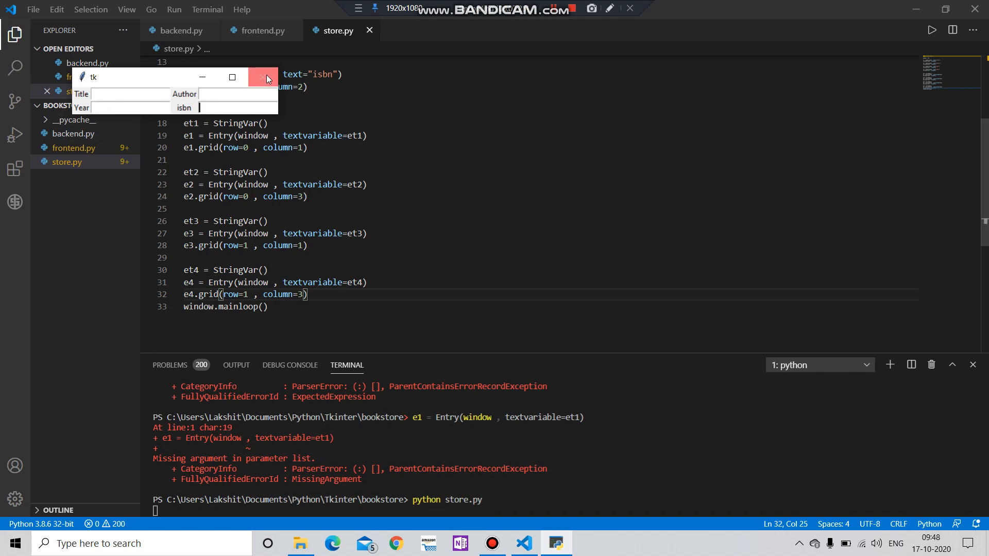
left_click(263, 77)
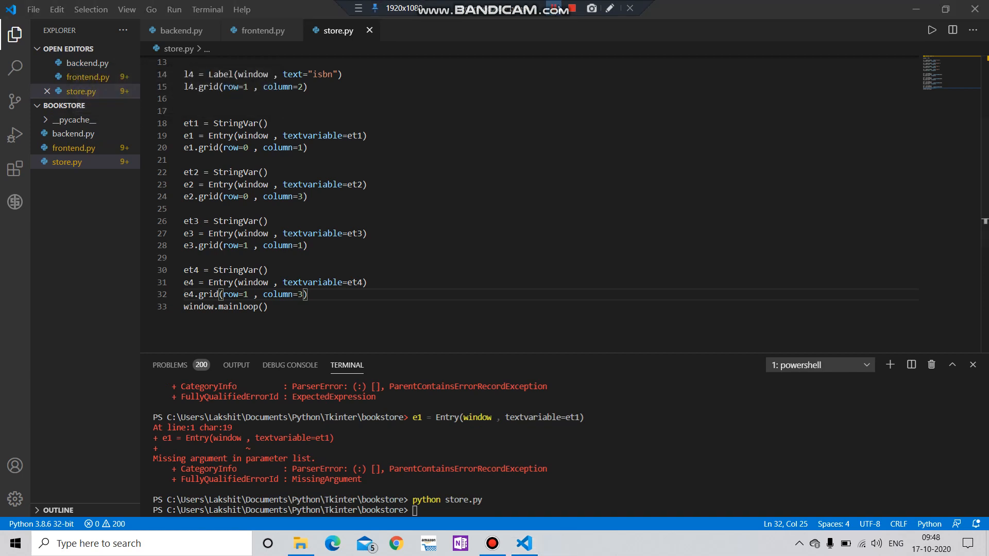
mouse_move(296, 319)
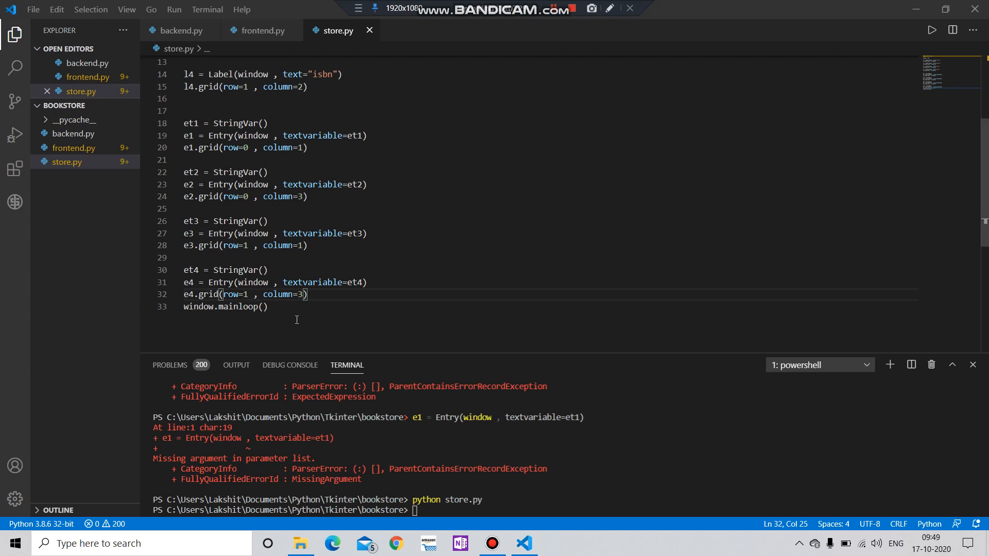
- Create lst = Listbox(window, height=35, width=50) on a new line below the entries
left_click(258, 307)
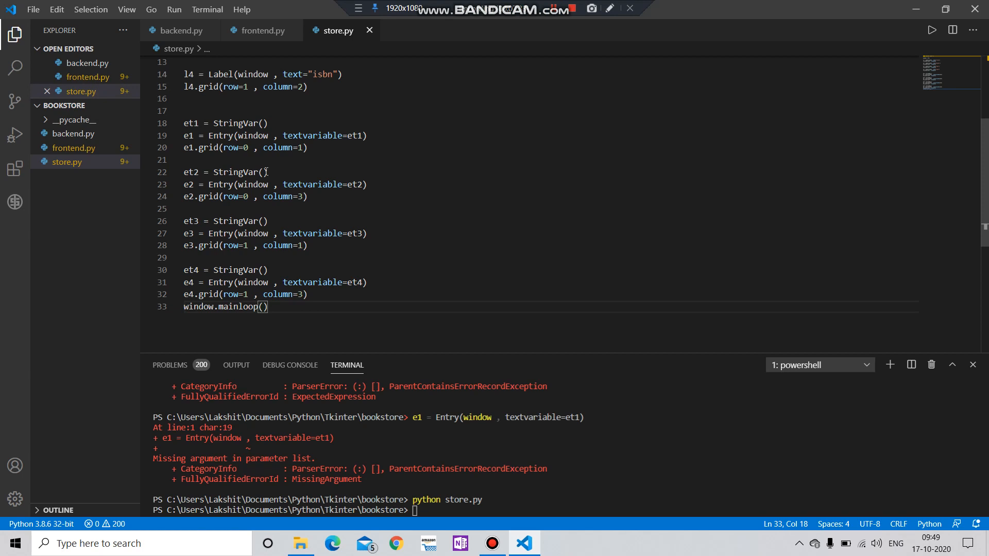
key("enter")
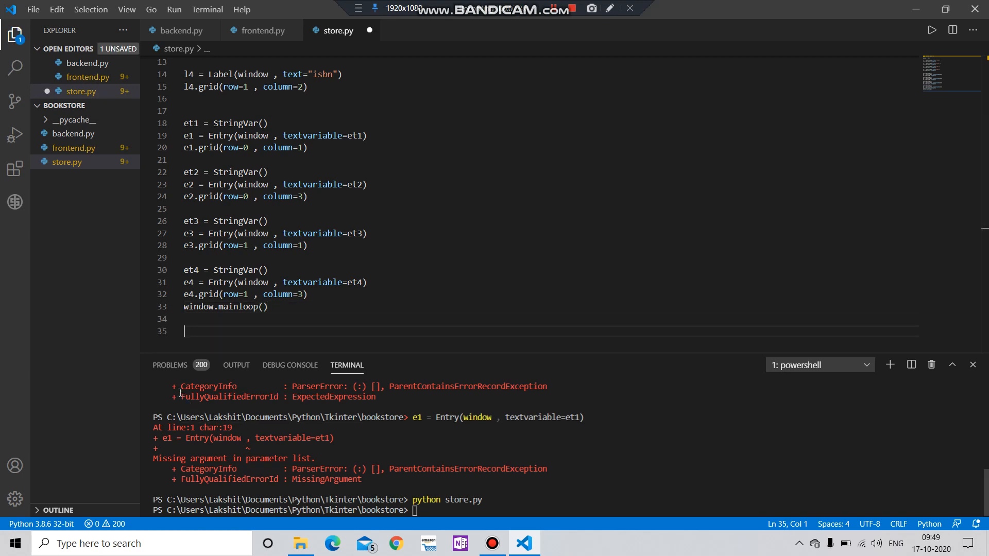
type("lst = L")
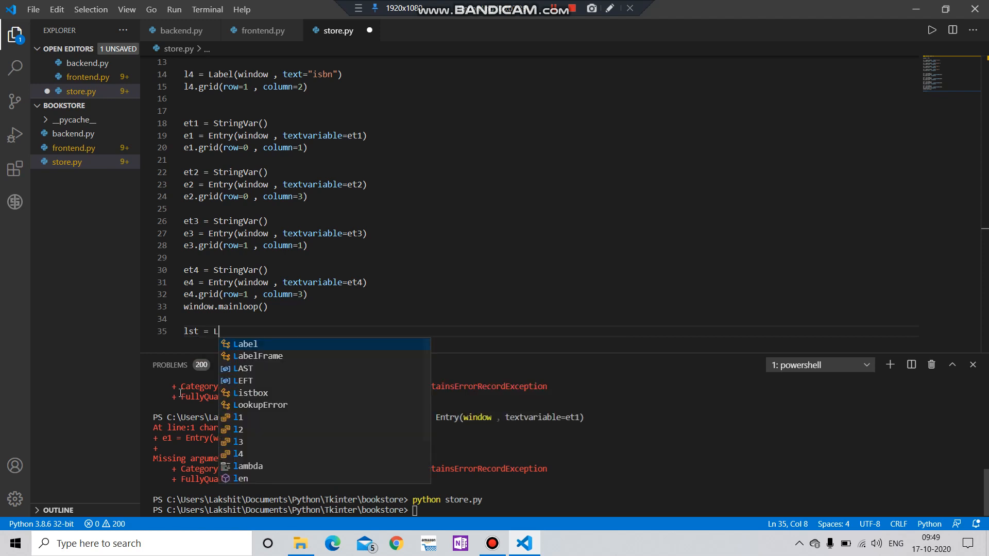
type("istbox(window")
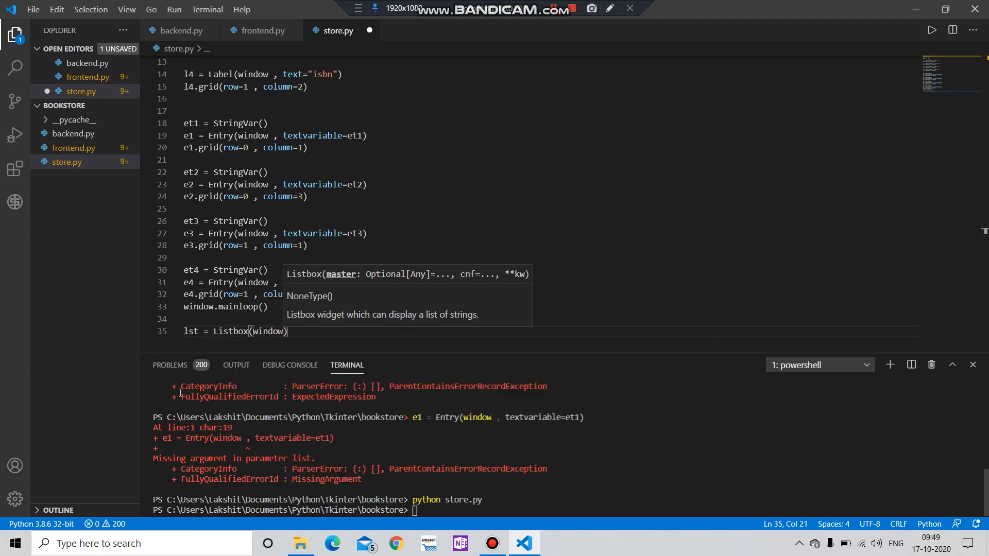
type(", height =")
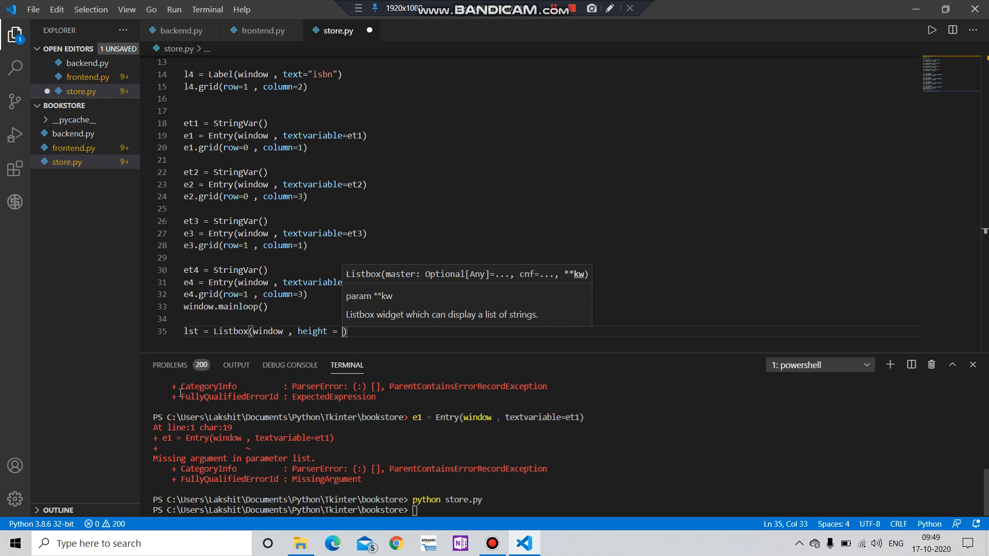
type("35 ,")
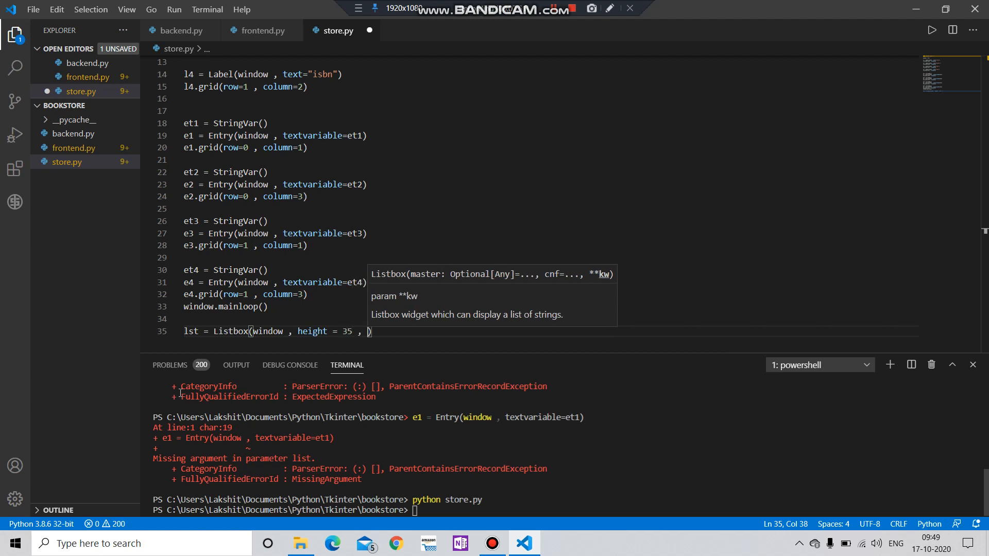
type("weidtg")
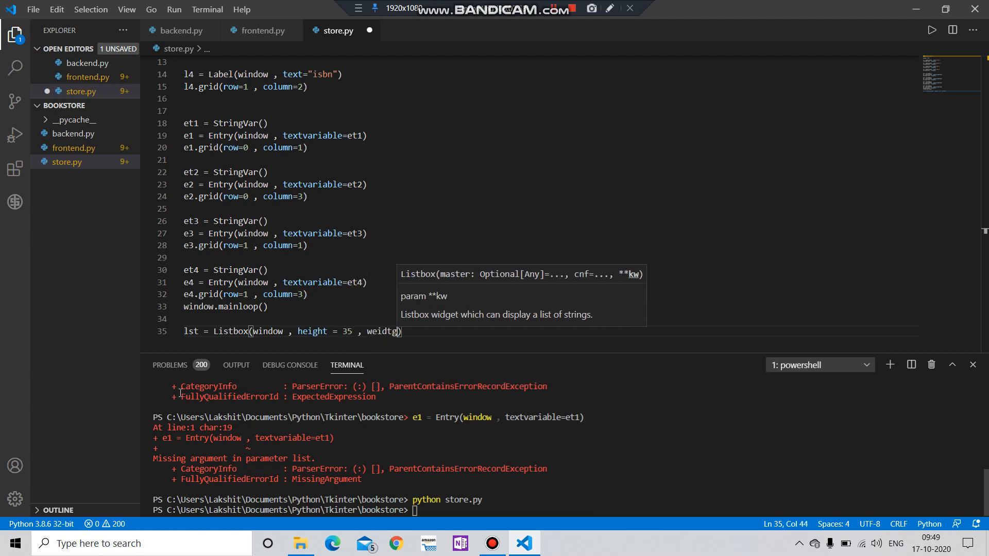
key("BackSpace")
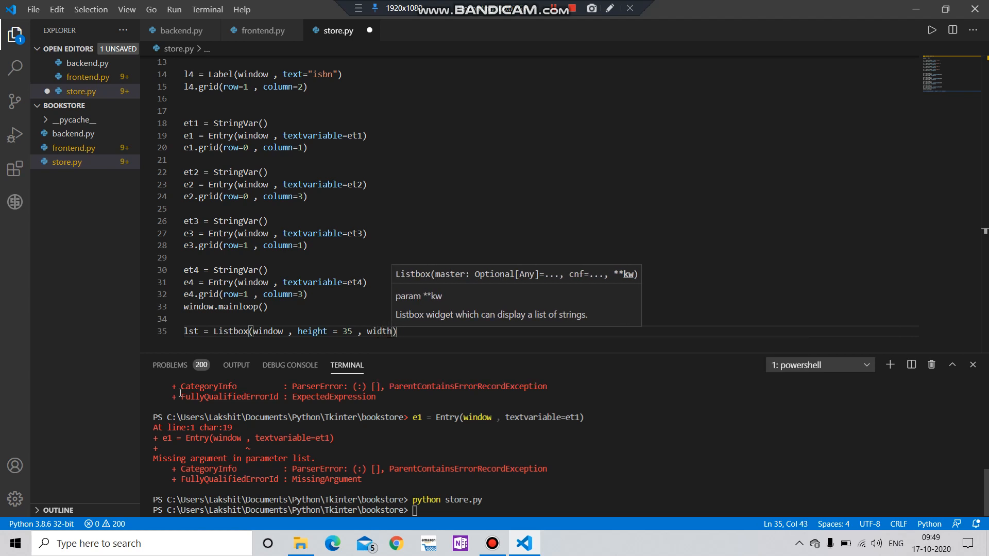
type("=50")
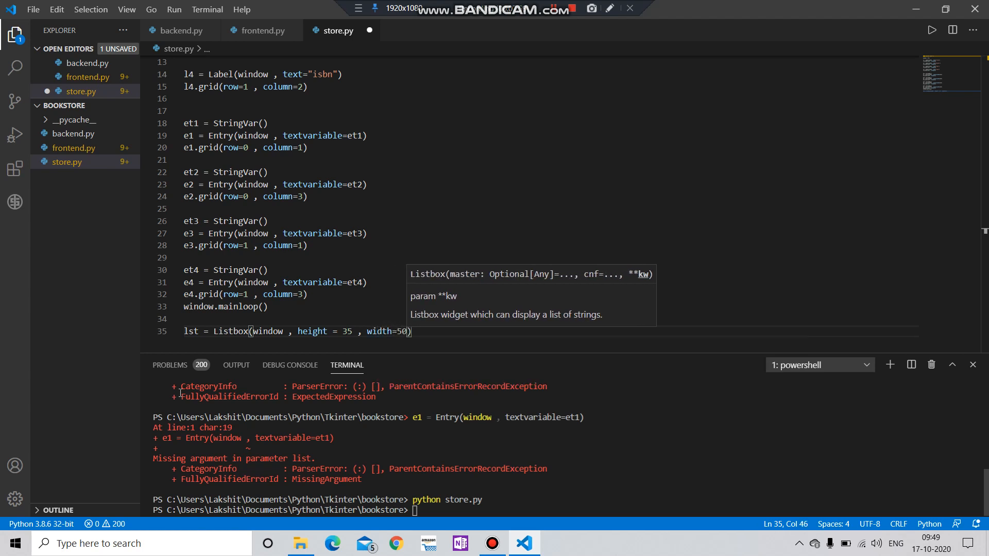
- Grid the listbox at row 2, column 0 and save store.py
key("enter")
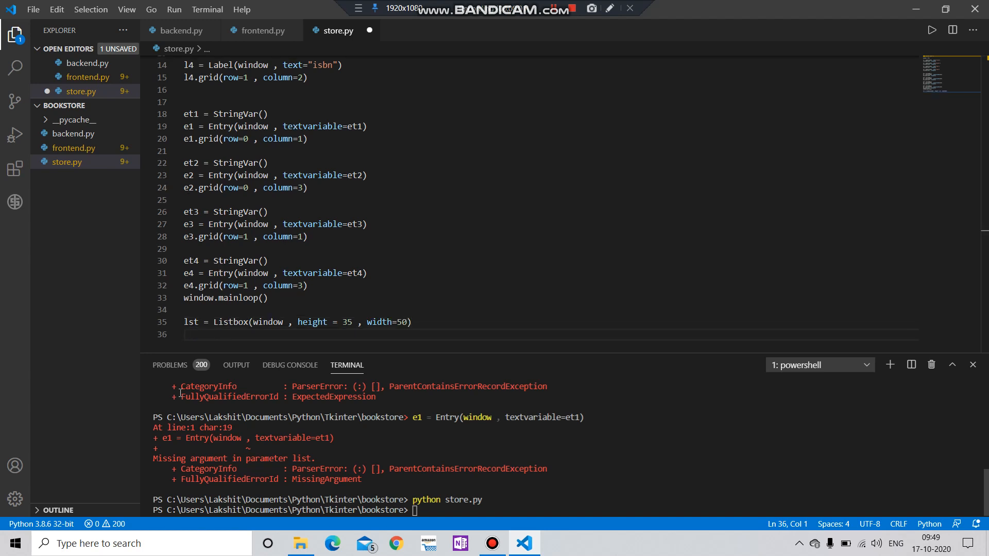
type("lst.grid(")
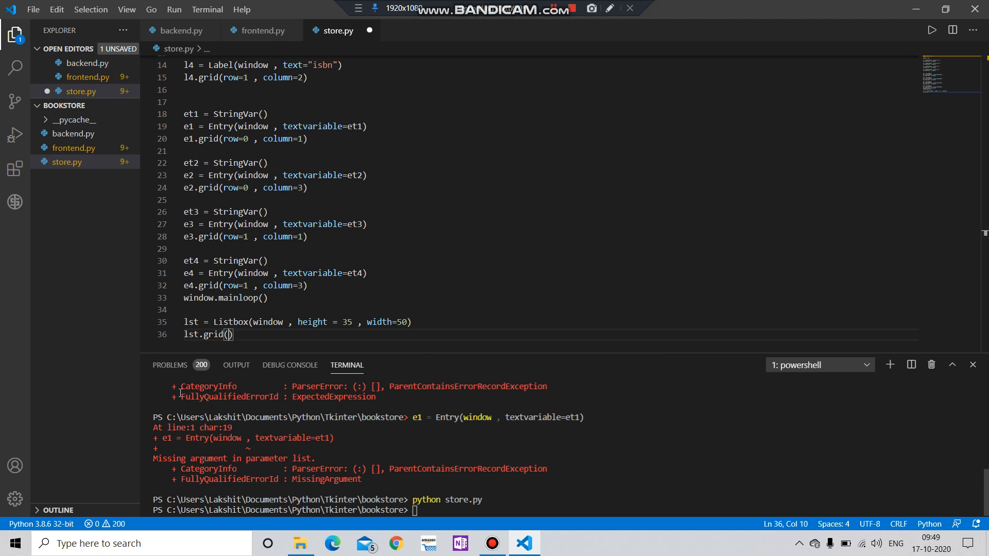
type("row=")
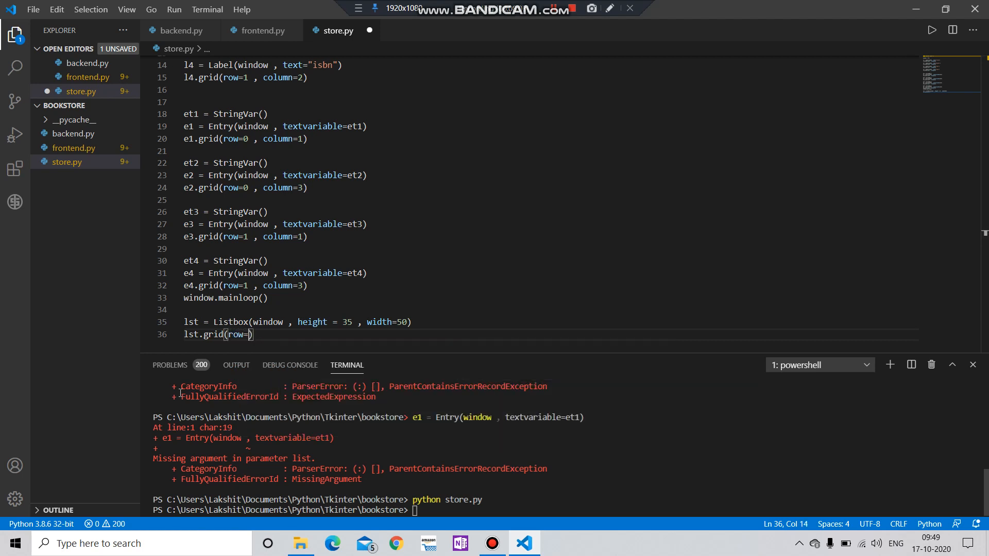
type("2 ,")
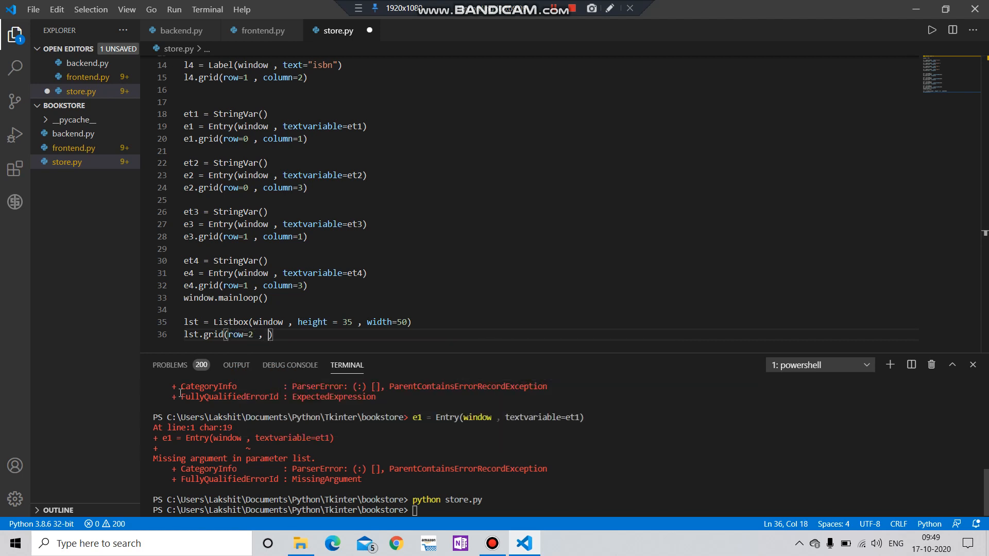
type("column")
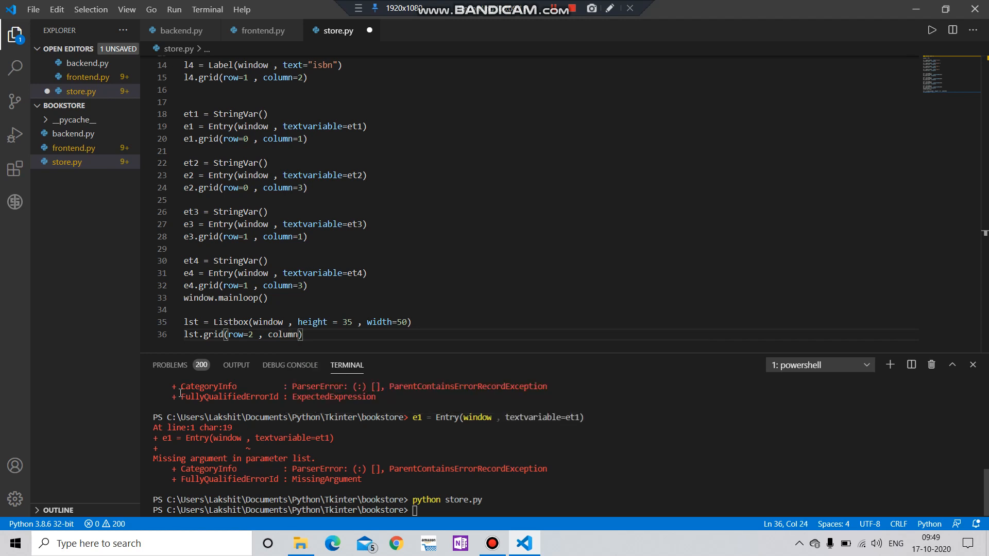
type("0")
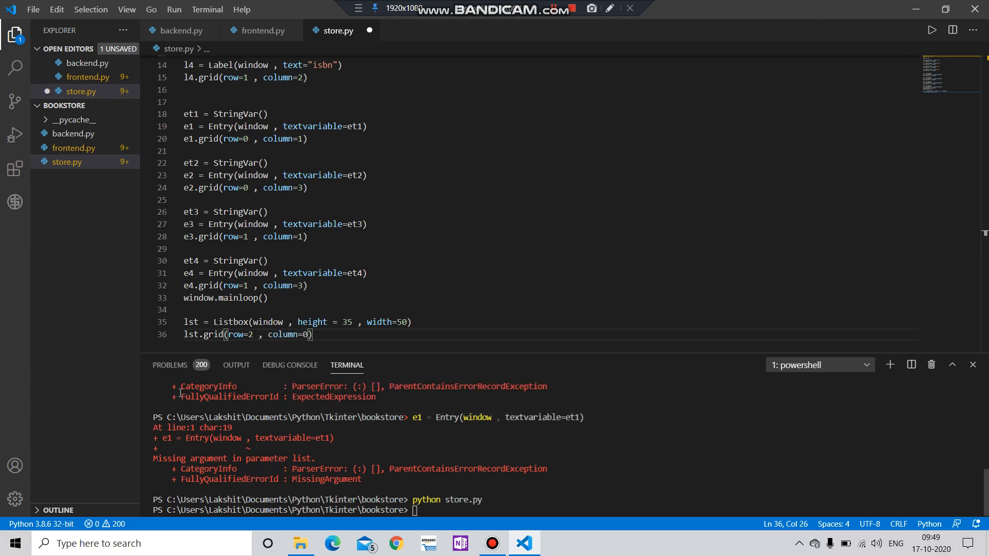
key("ctrl+s")
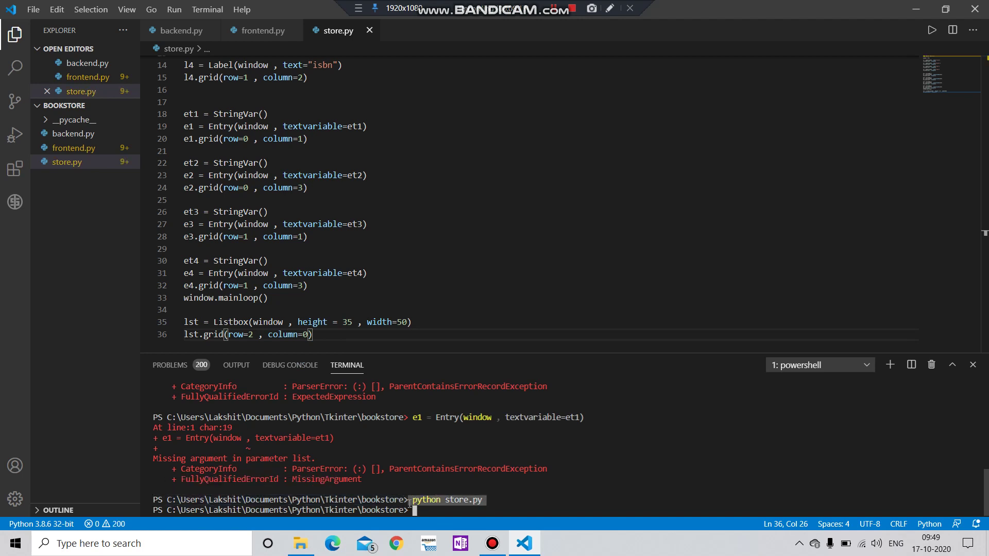
- Run store.py to see list_box, 20 high, below the labels and entries, then close the window
key("Return")
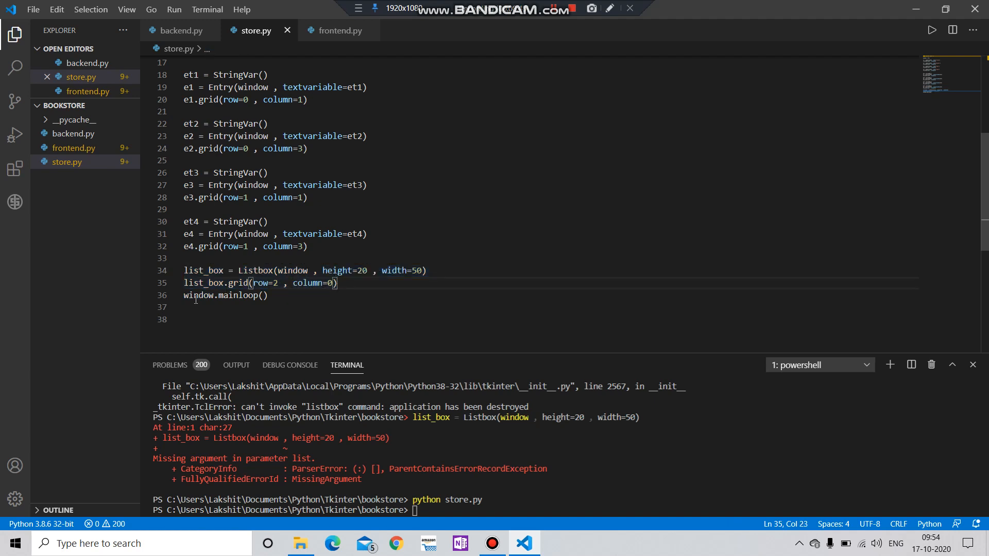
mouse_move(469, 332)
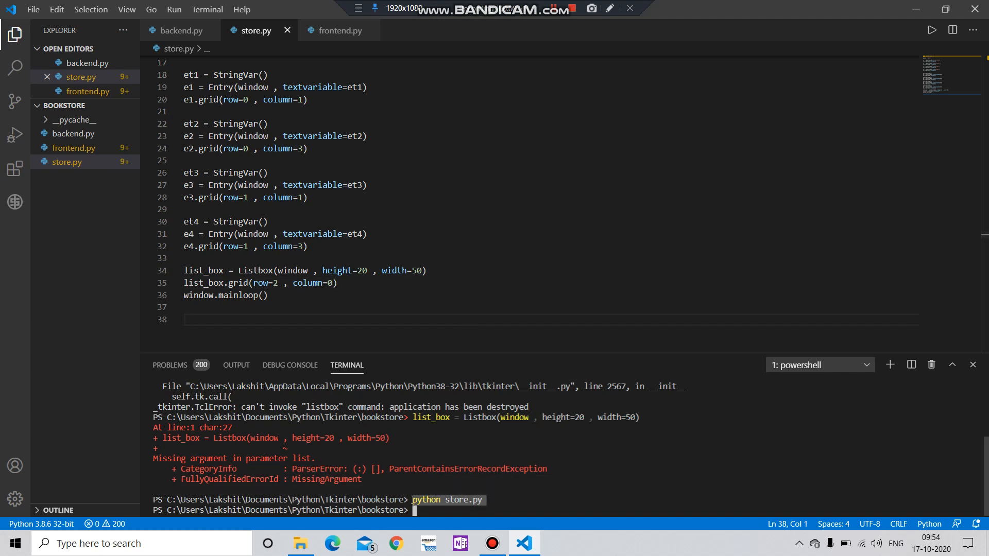
key("Return")
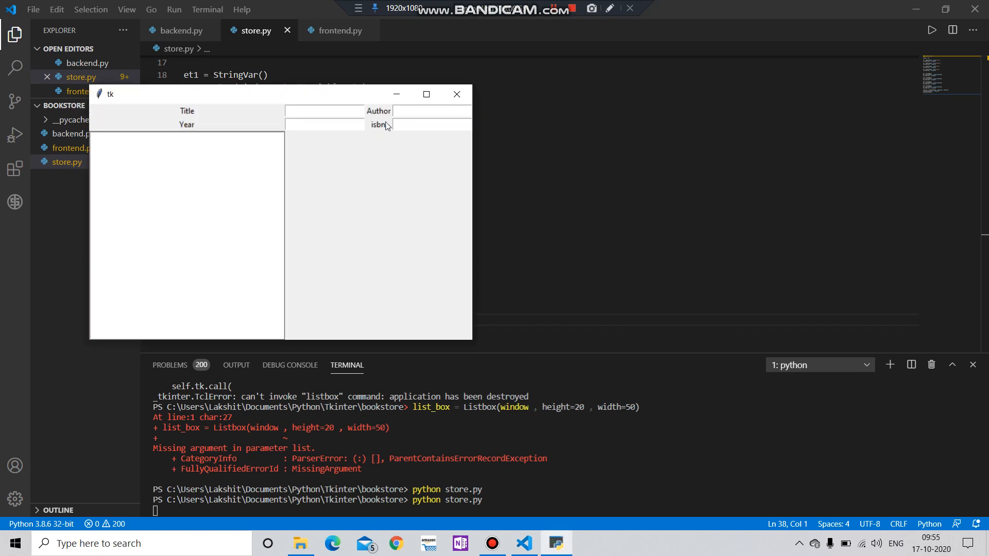
left_click(456, 94)
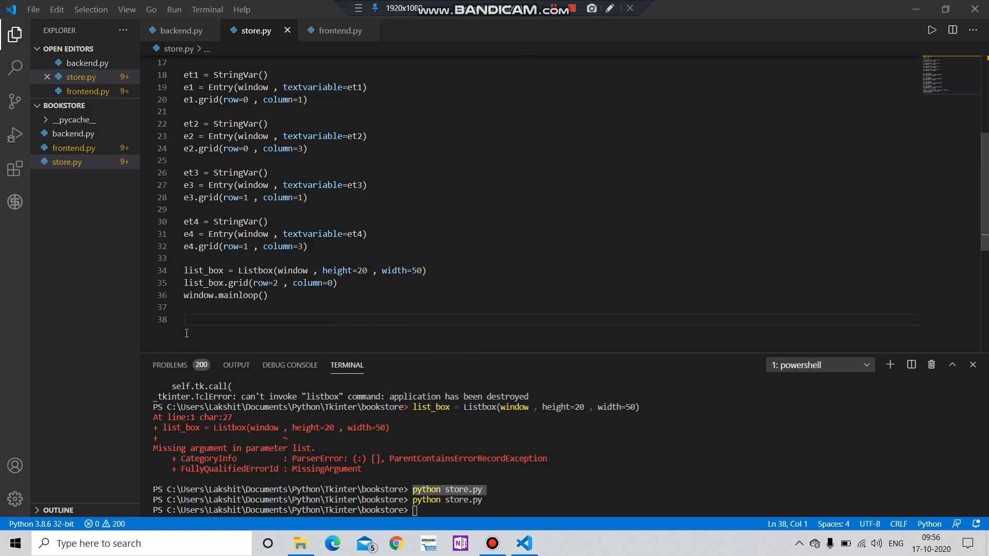
- Create srl = Scrollbar(window) below the listbox code
type("s")
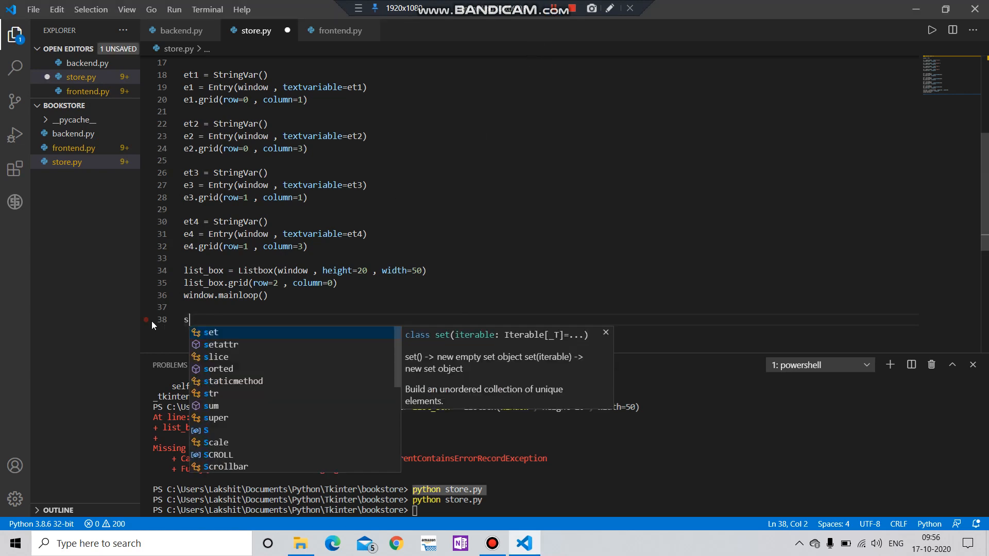
type("rl =")
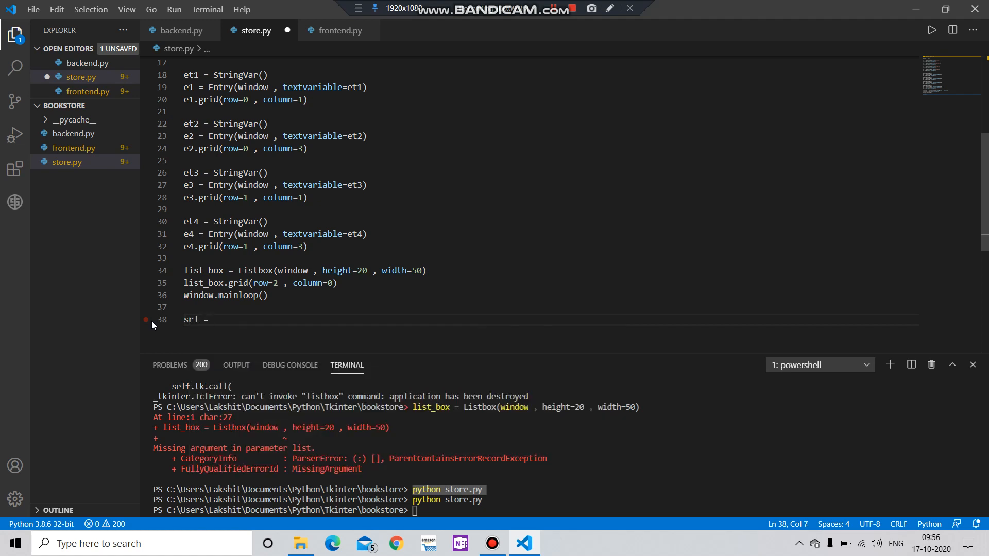
type("Scrollbar")
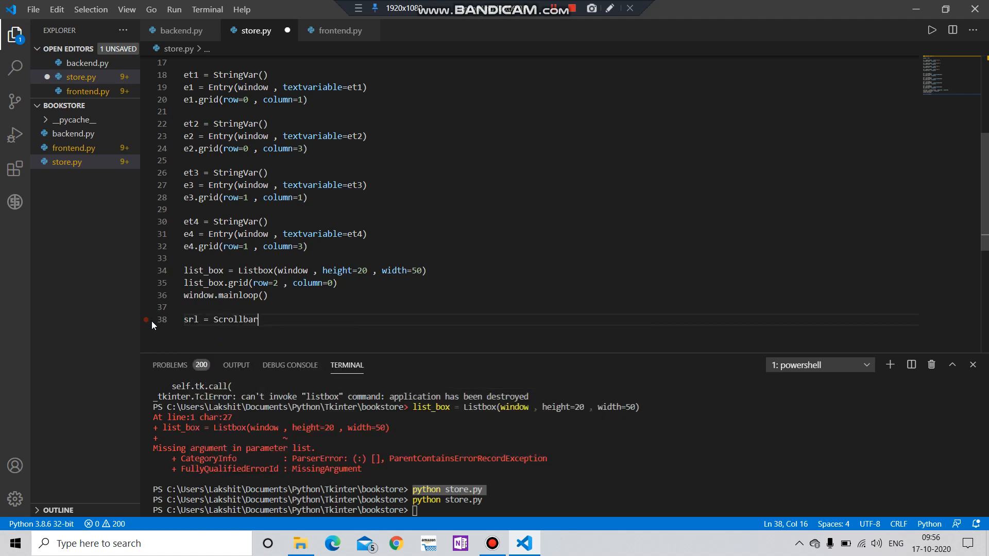
type("()")
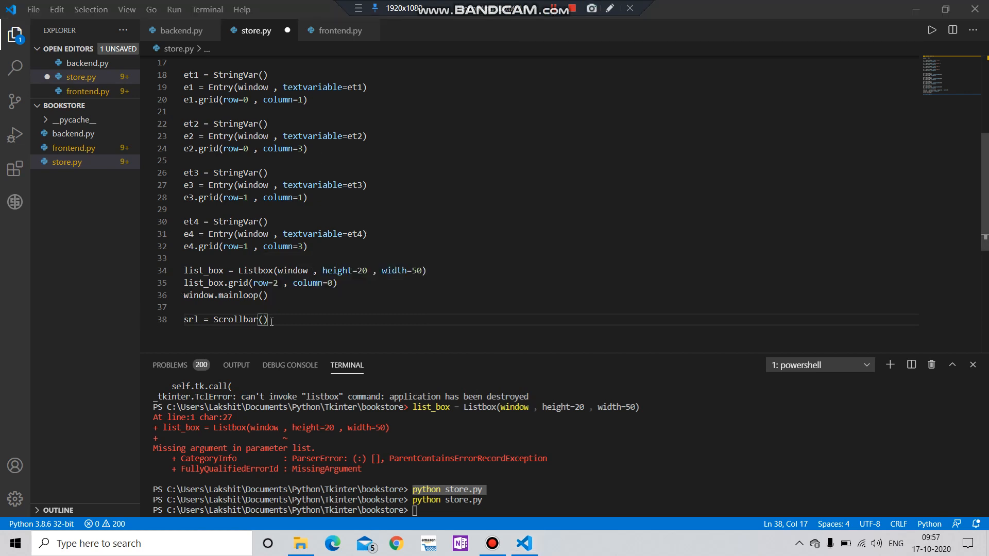
type("window")
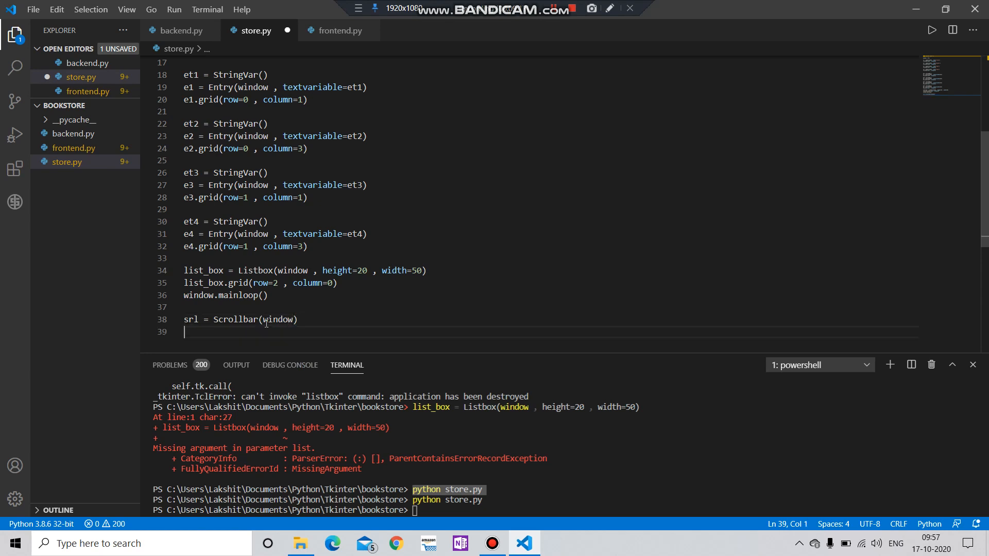
- Grid the scrollbar at row 1, column 1 with rowspan 6
type("srl")
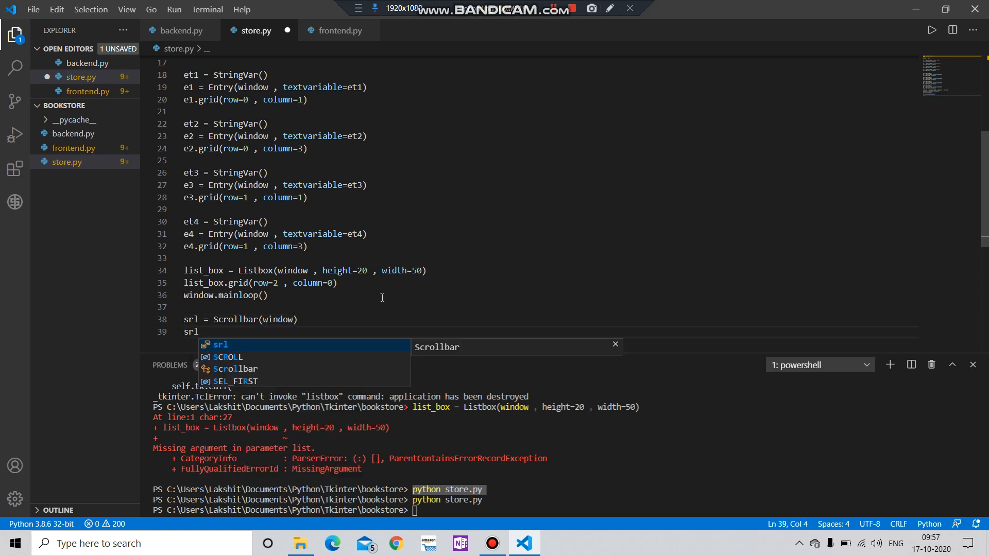
type(".g")
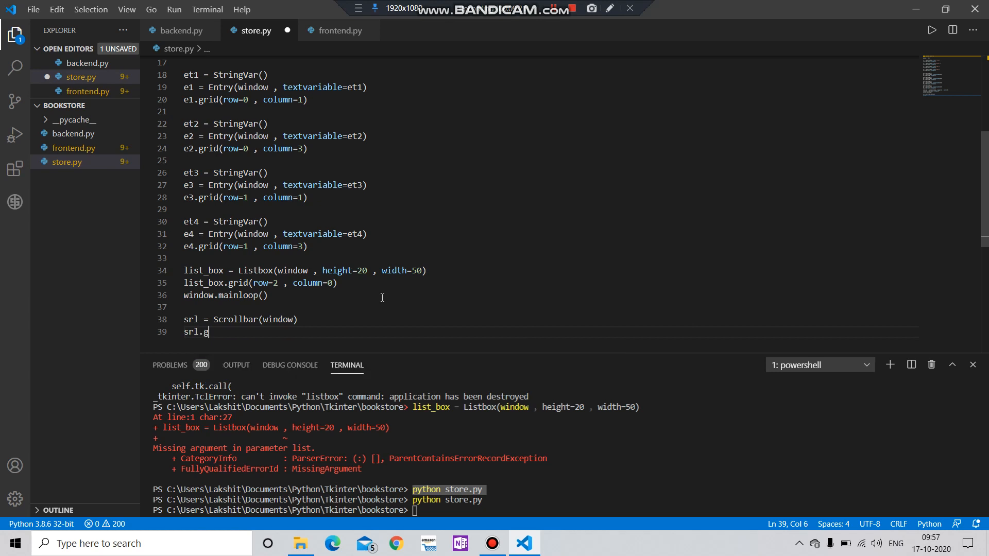
type("rid()")
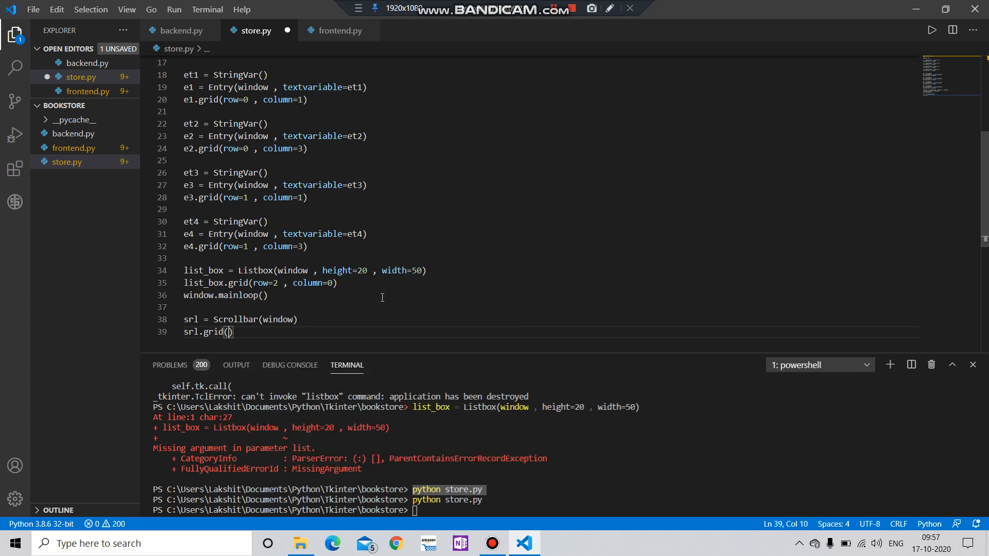
type("row =")
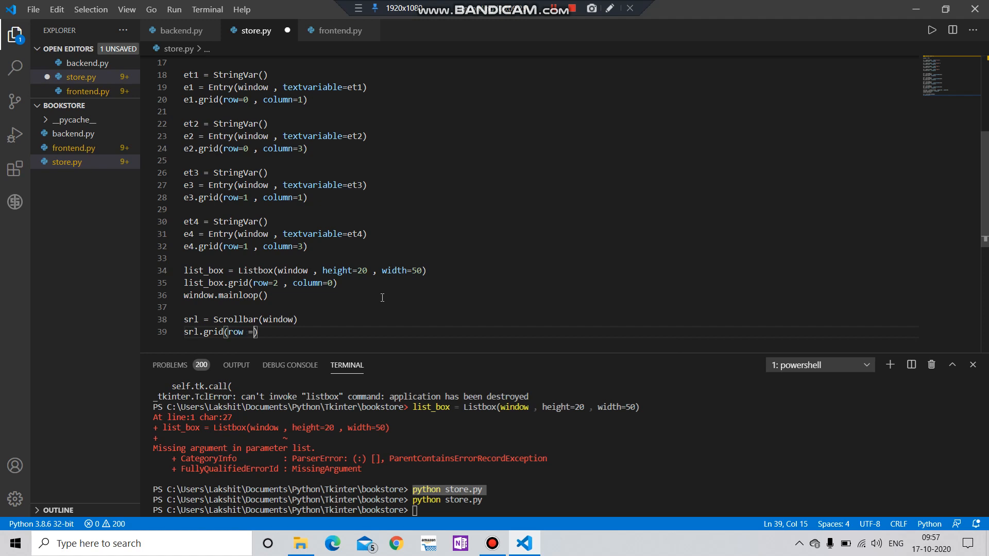
type("1 , co")
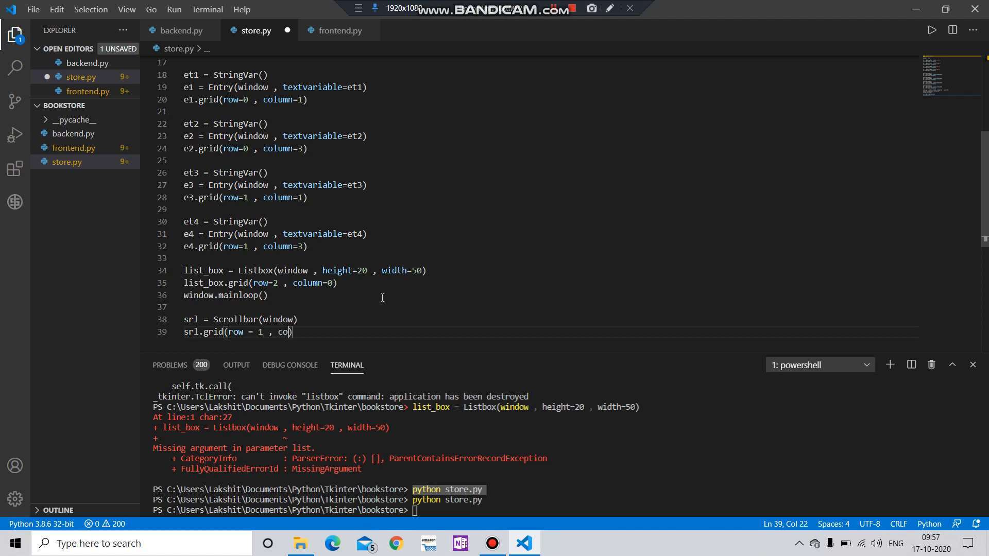
type("lumn =")
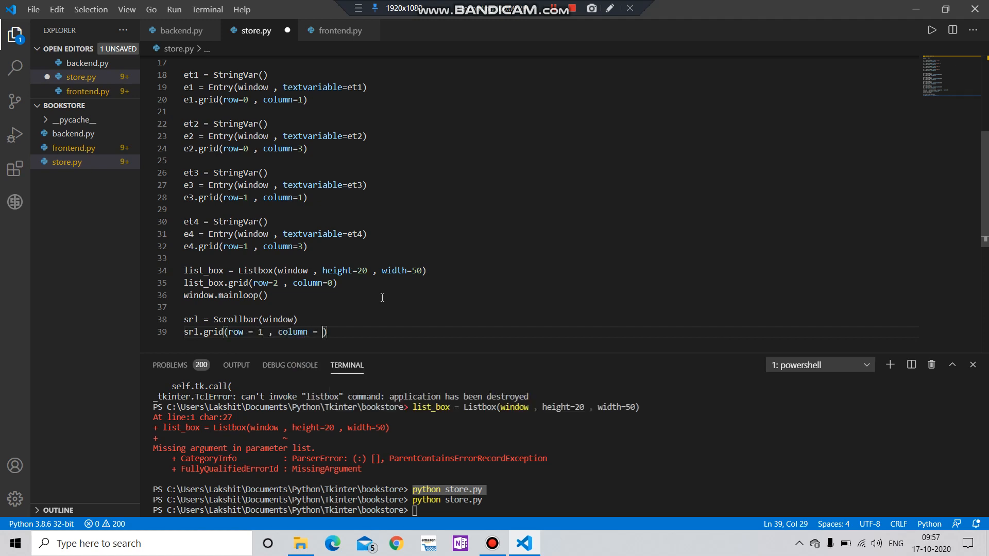
type("1")
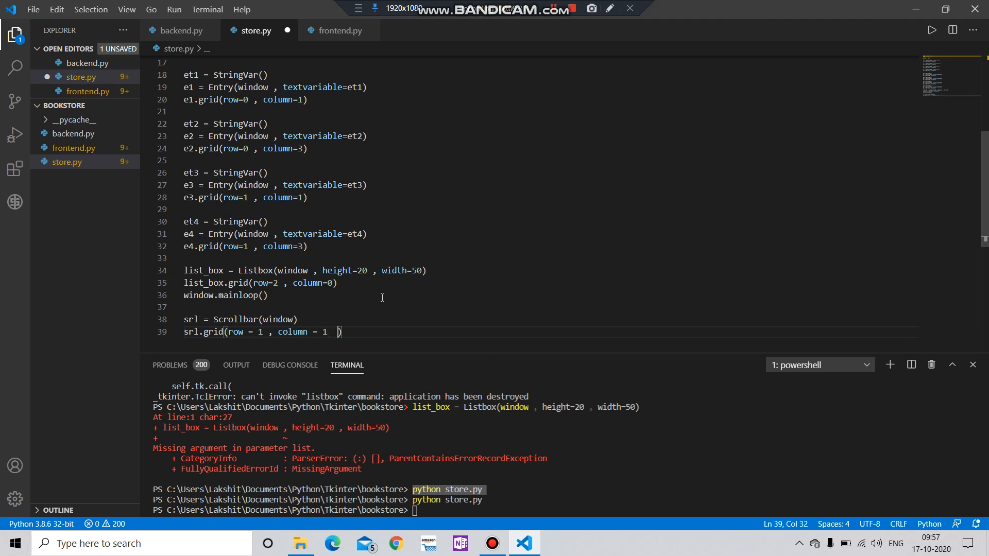
type(", rowspan =")
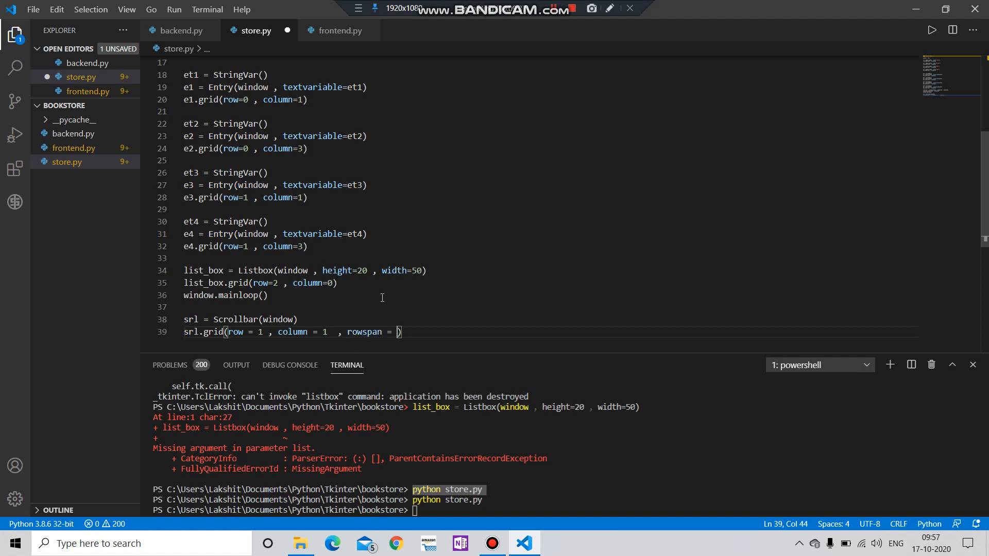
type("6")
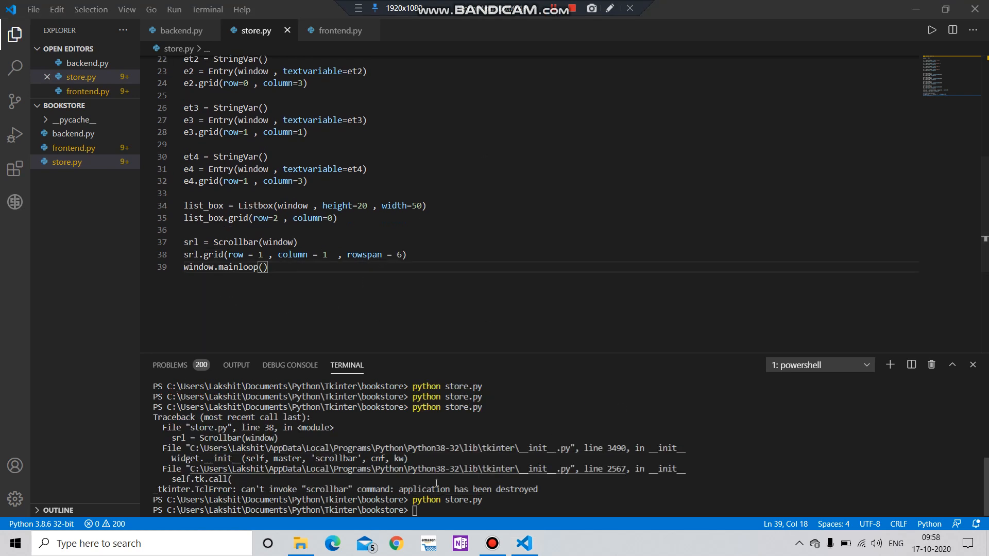
- Move window.mainloop() to the end and run store.py to show the scrollbar beside the listbox
type("window.mainloop()")
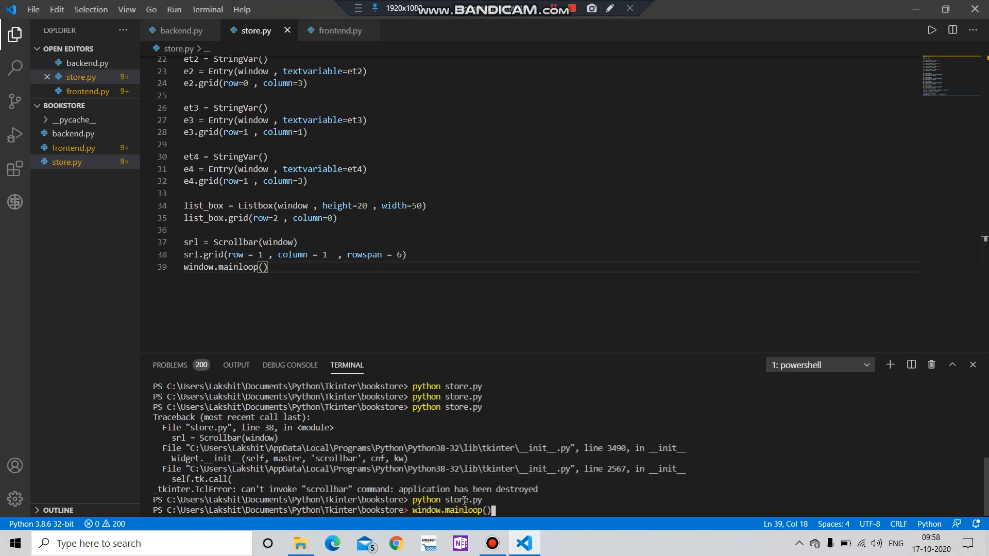
key("Return")
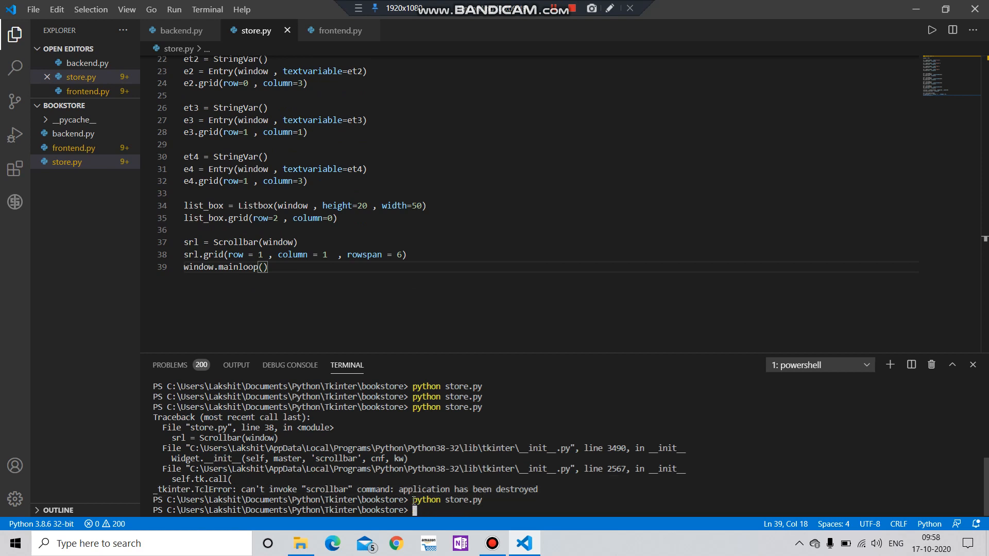
key("Return")
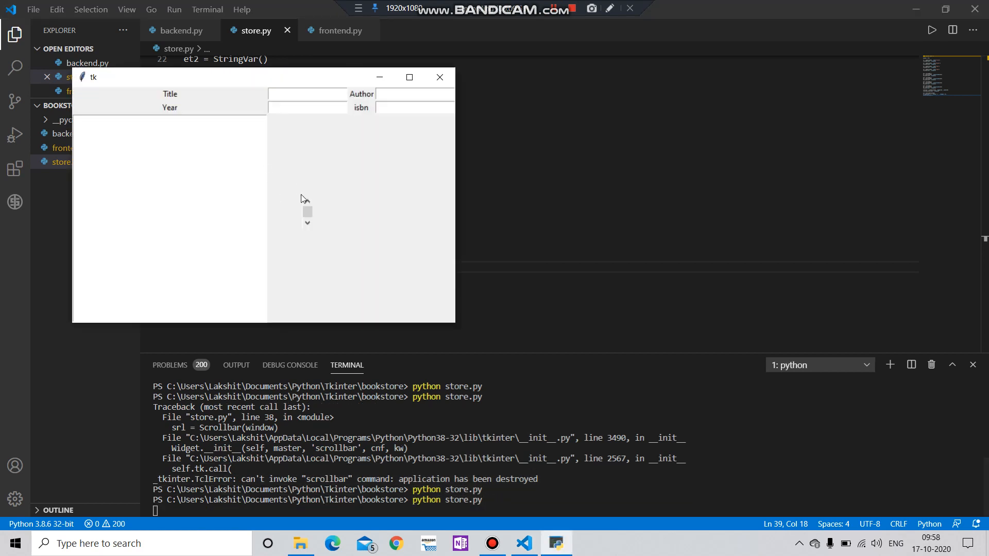